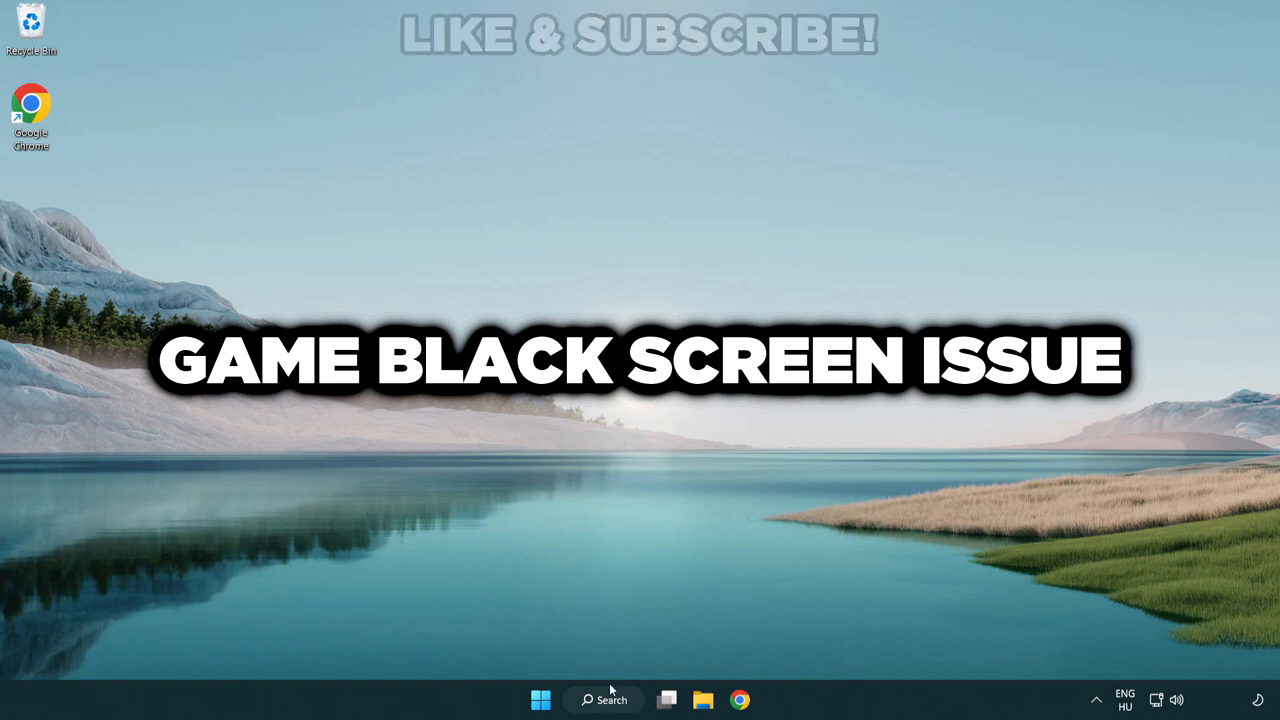
- Search Windows for 'device manager' and launch Device Manager
{"action": "left_click", "coordinate": [604, 700]}
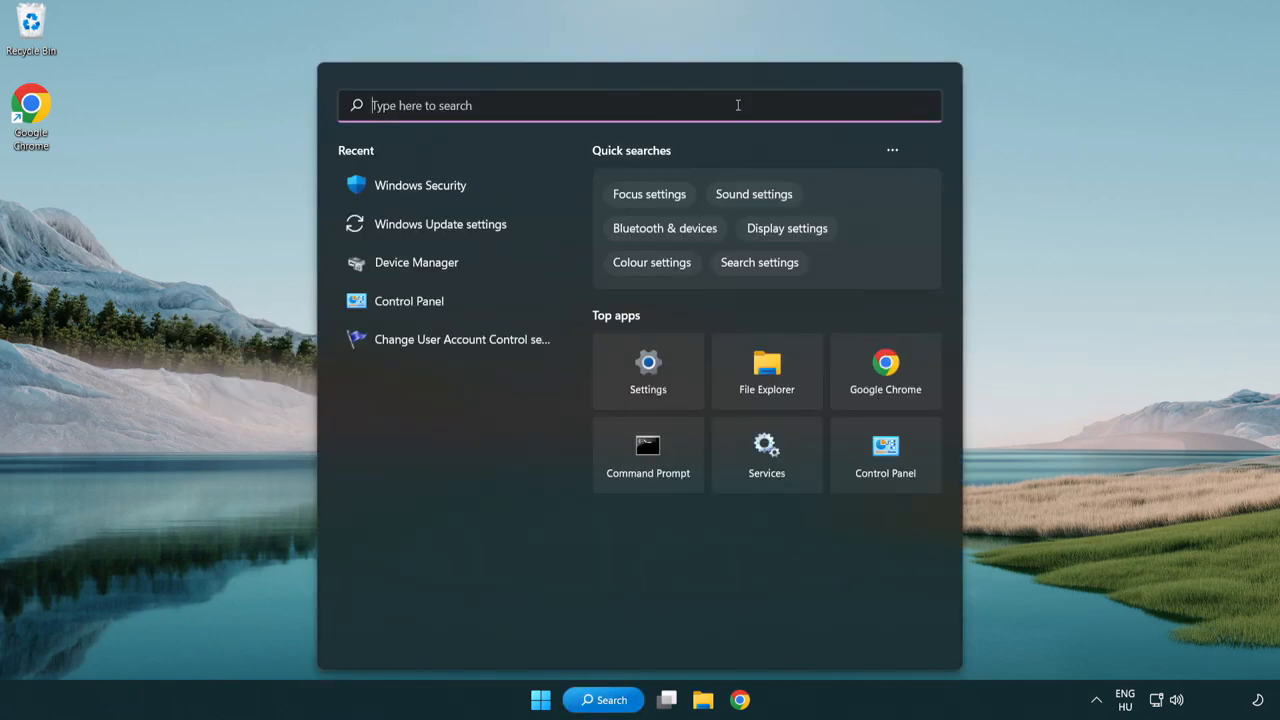
{"action": "type", "text": "device manager"}
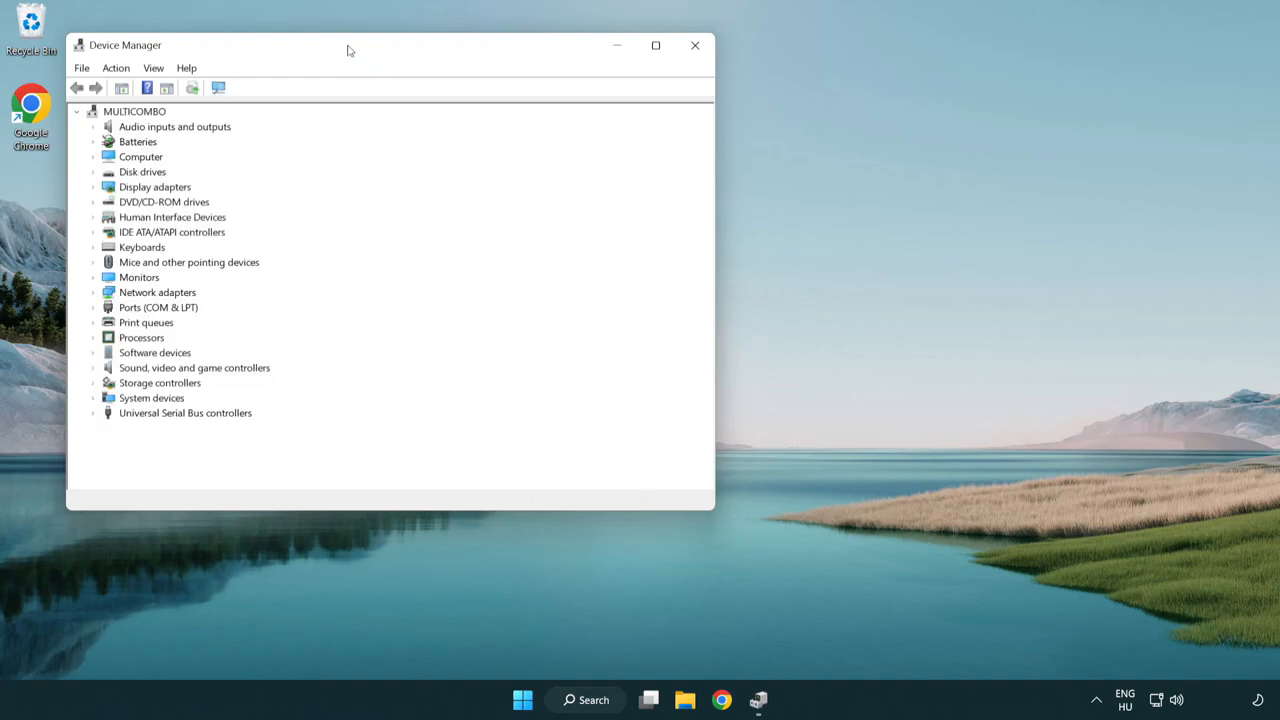
- Locate the VMware SVGA 3D adapter under Display adapters in Device Manager
{"action": "left_click_drag", "start_coordinate": [350, 44], "coordinate": [600, 122]}
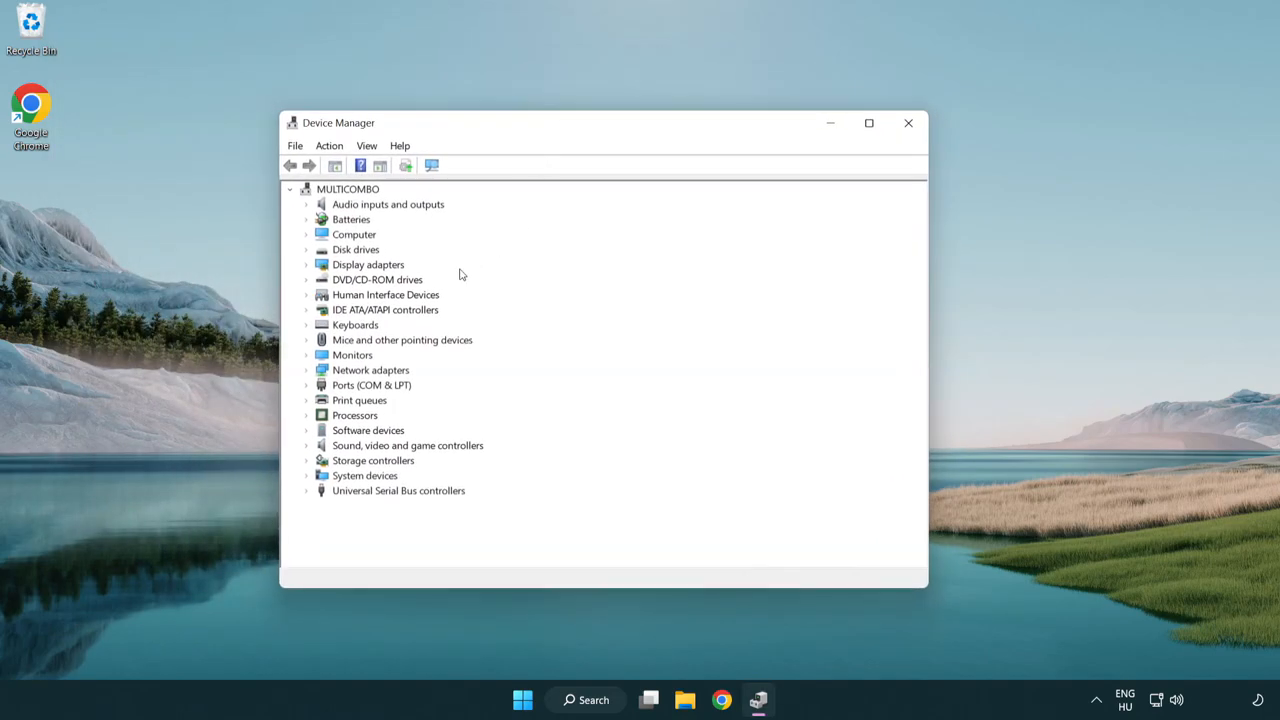
{"action": "left_click", "coordinate": [368, 264]}
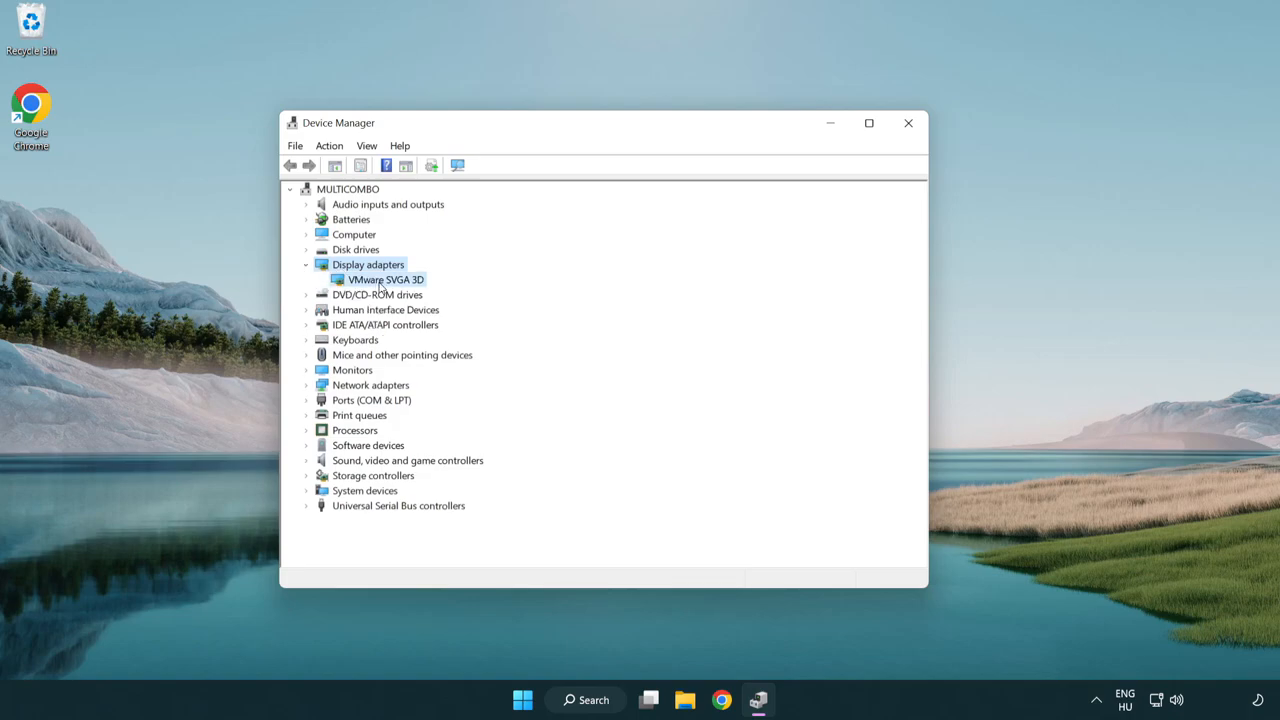
{"action": "left_click", "coordinate": [386, 280]}
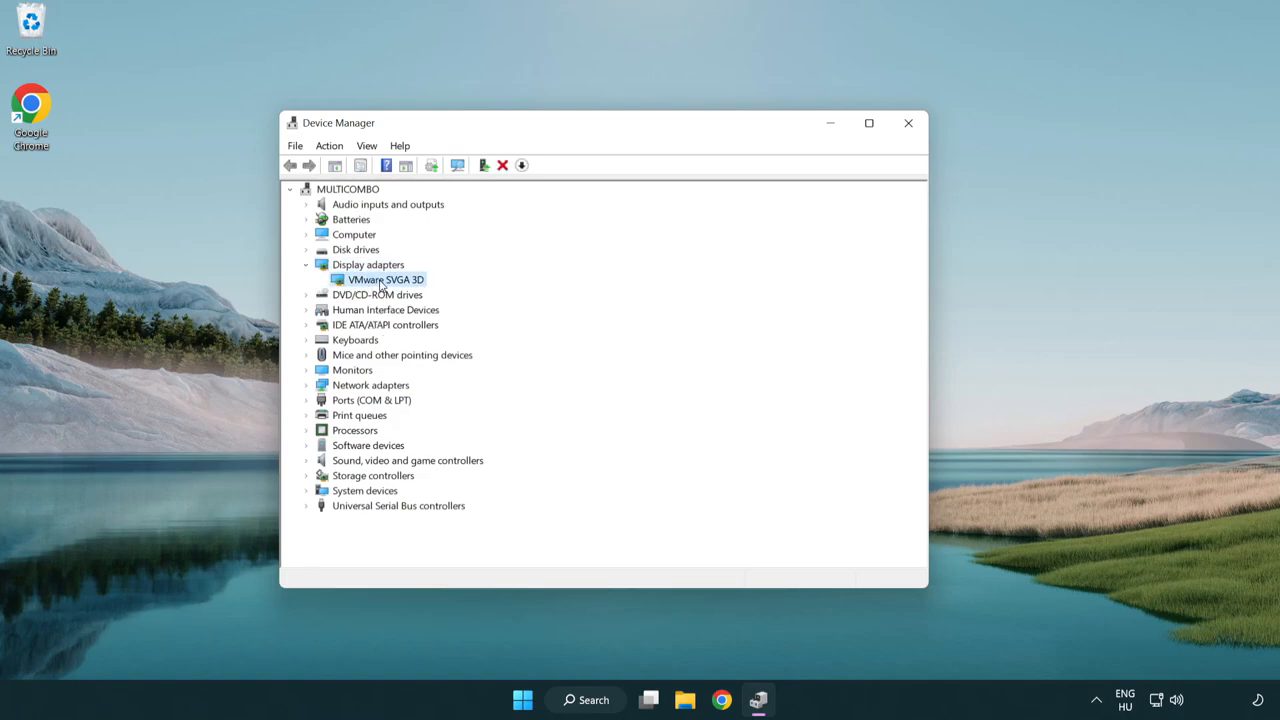
{"action": "right_click", "coordinate": [384, 280]}
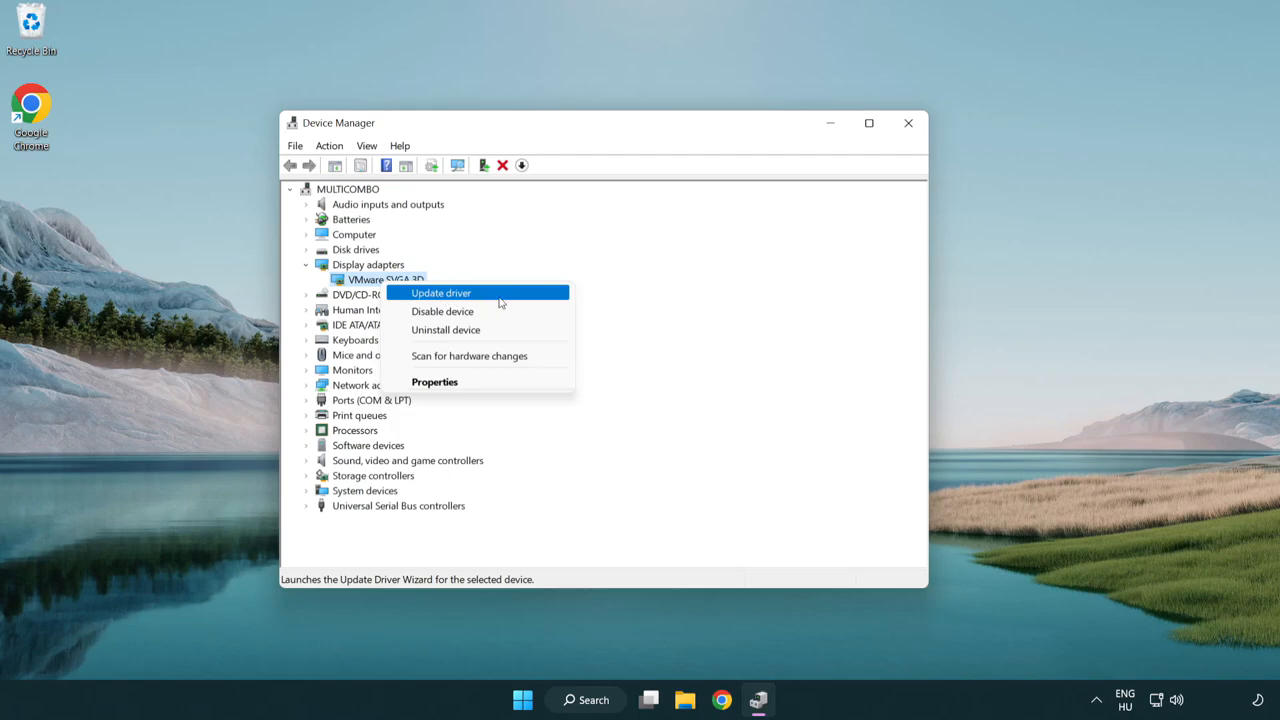
- Update its driver via automatic search; Windows reports the best driver is already installed
{"action": "left_click", "coordinate": [440, 292]}
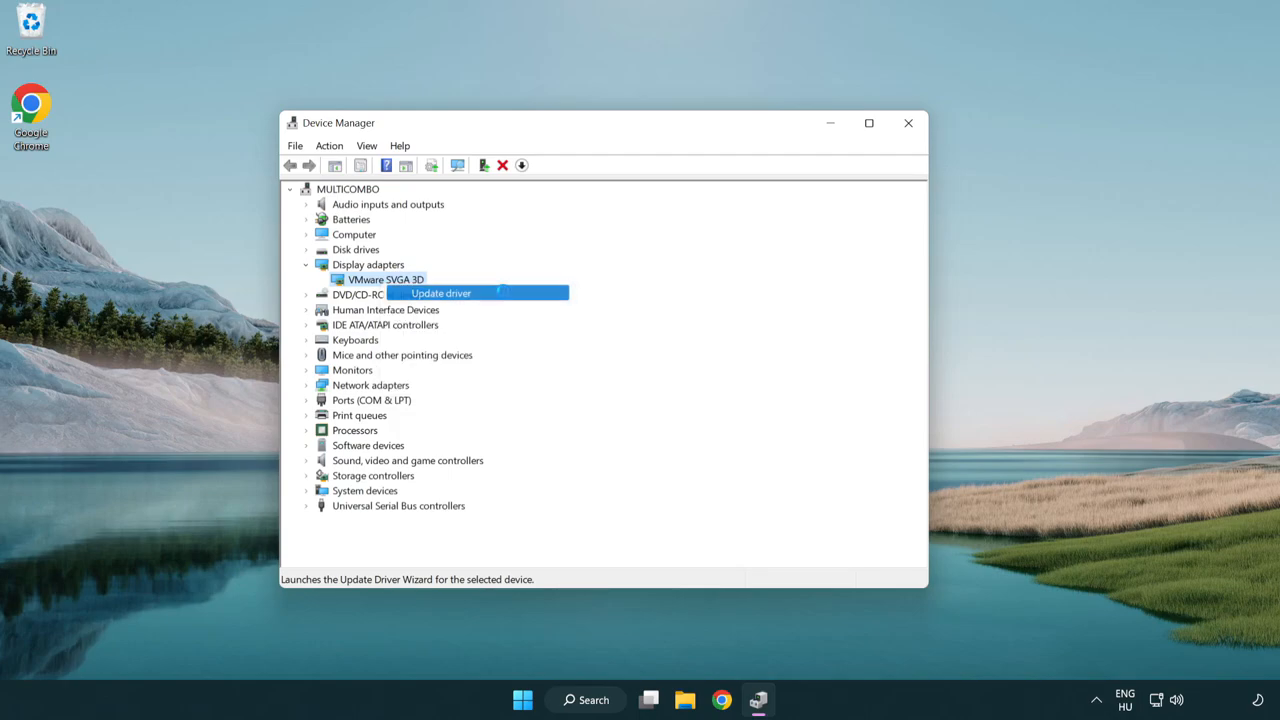
{"action": "left_click", "coordinate": [440, 292]}
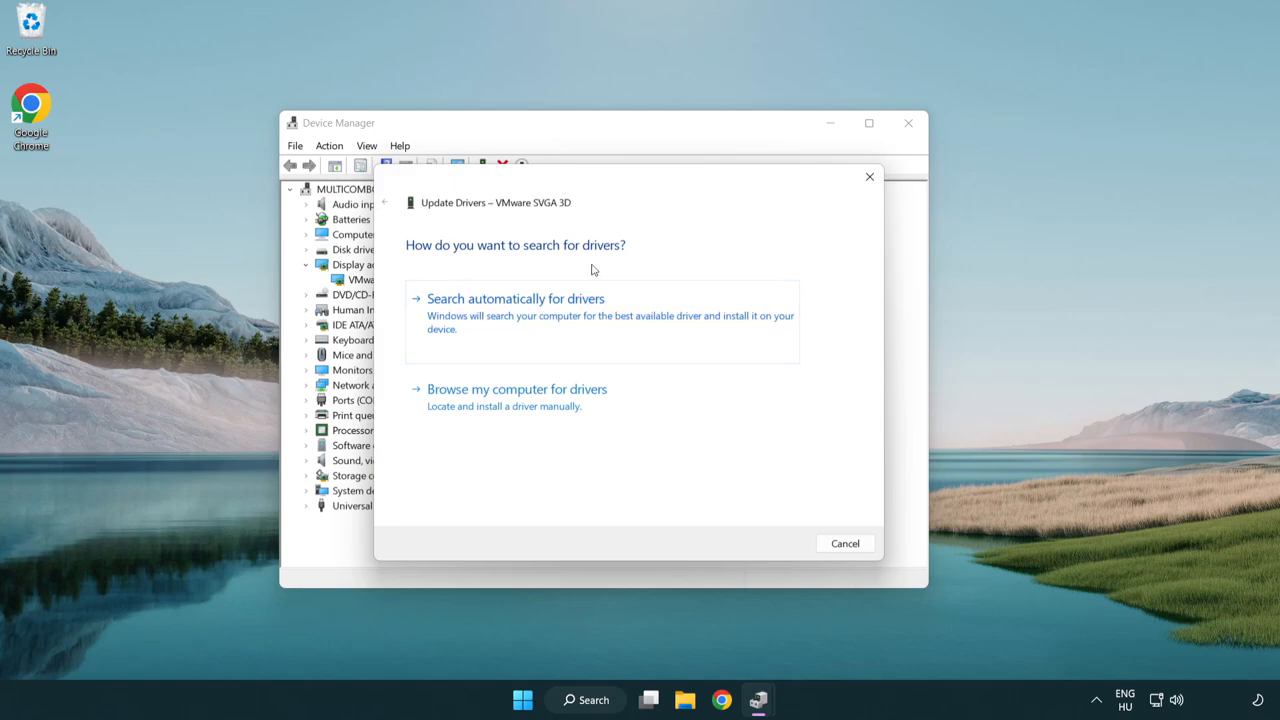
{"action": "mouse_move", "coordinate": [570, 320]}
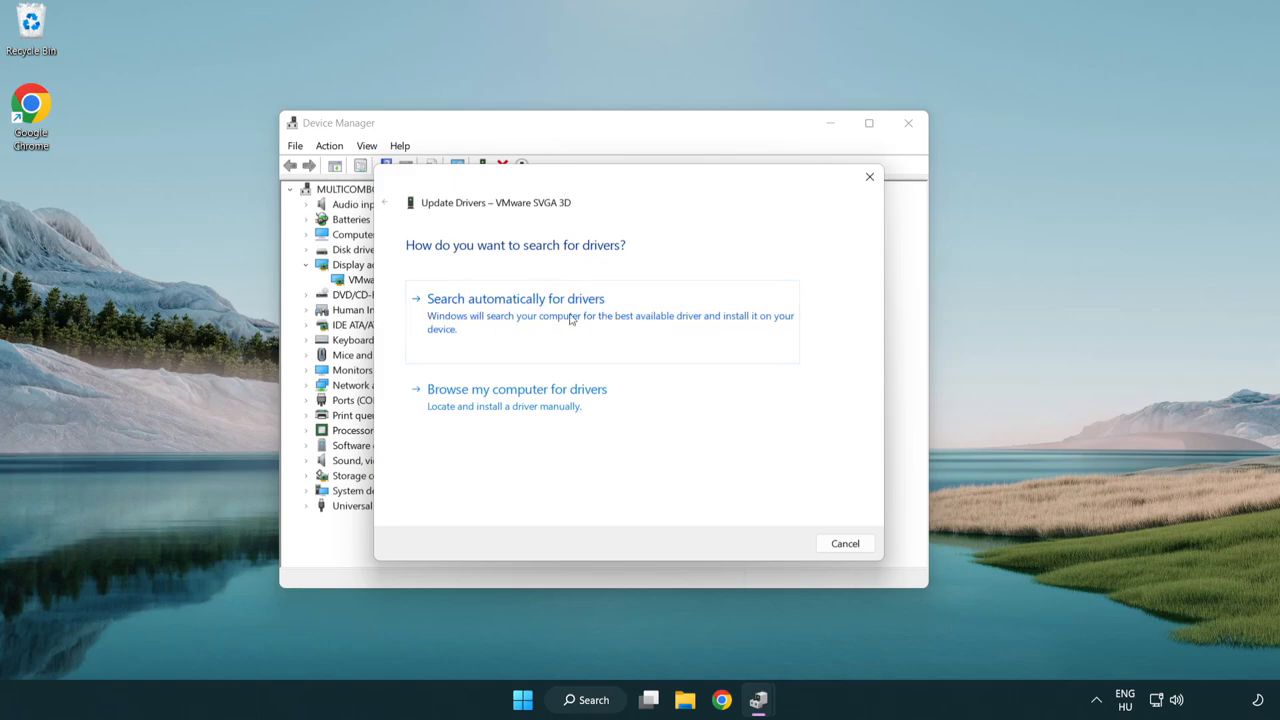
{"action": "left_click", "coordinate": [516, 298]}
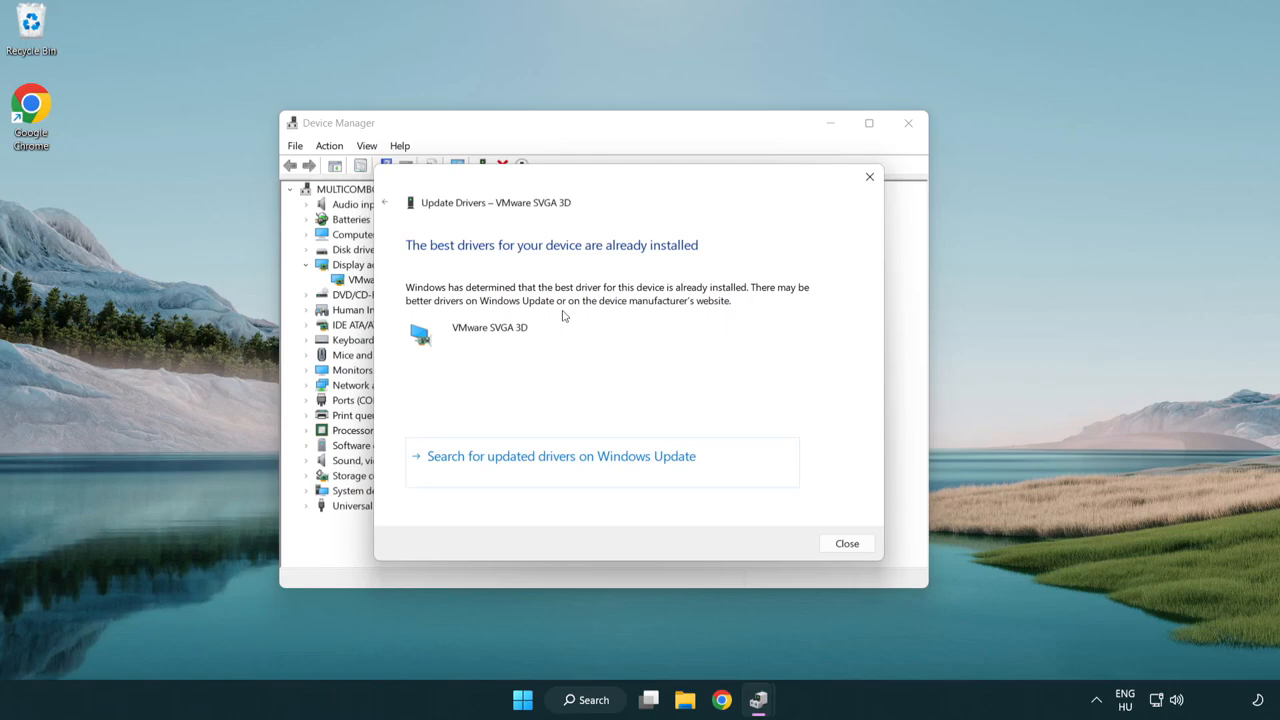
{"action": "mouse_move", "coordinate": [440, 260]}
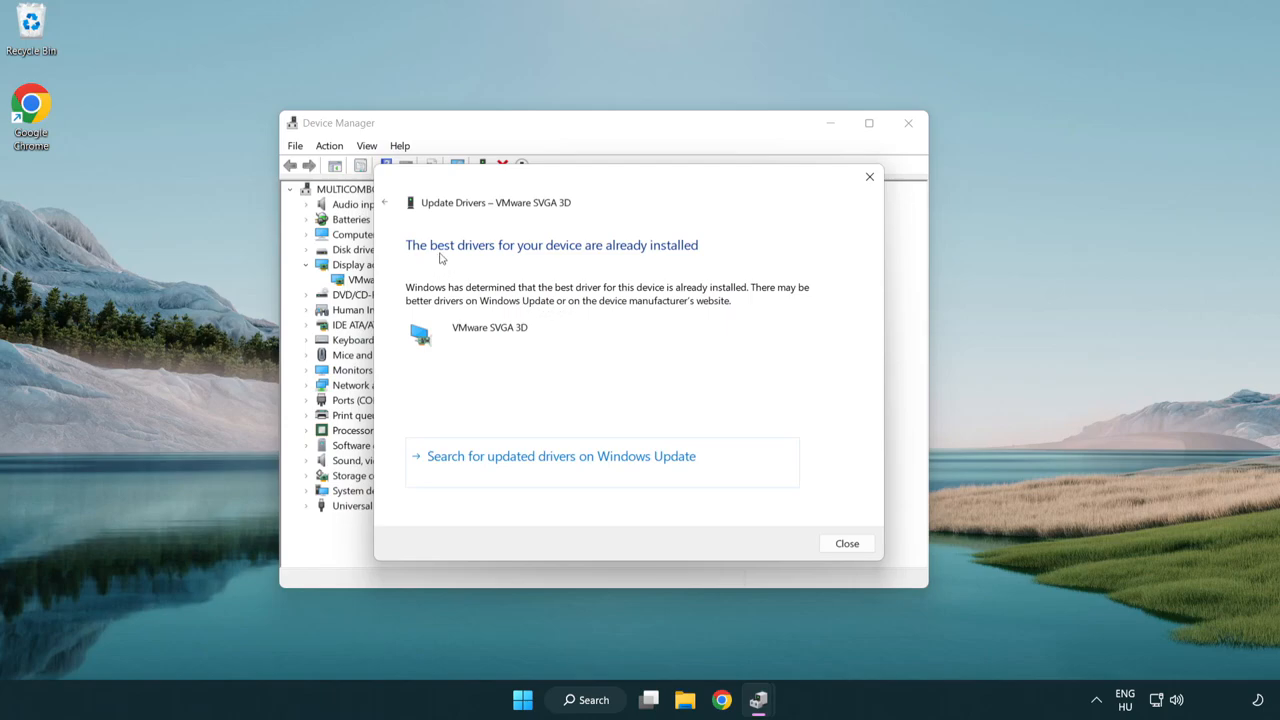
{"action": "mouse_move", "coordinate": [600, 350]}
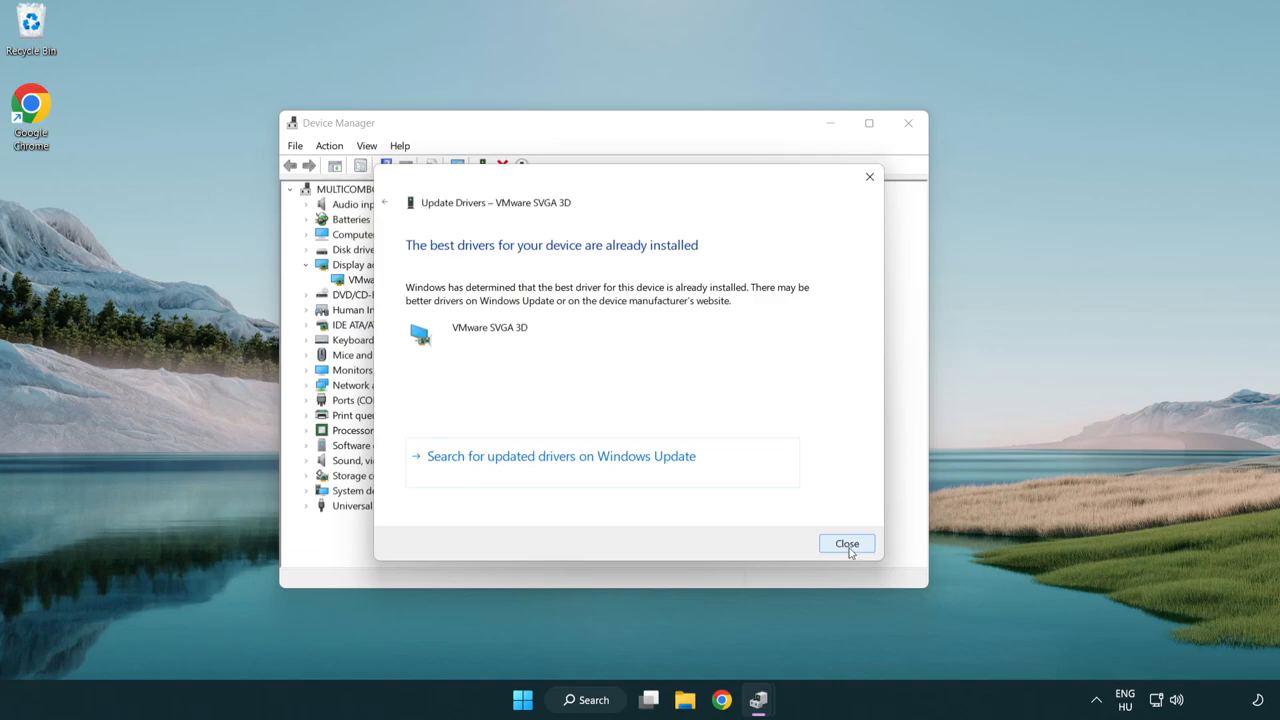
{"action": "left_click", "coordinate": [846, 544]}
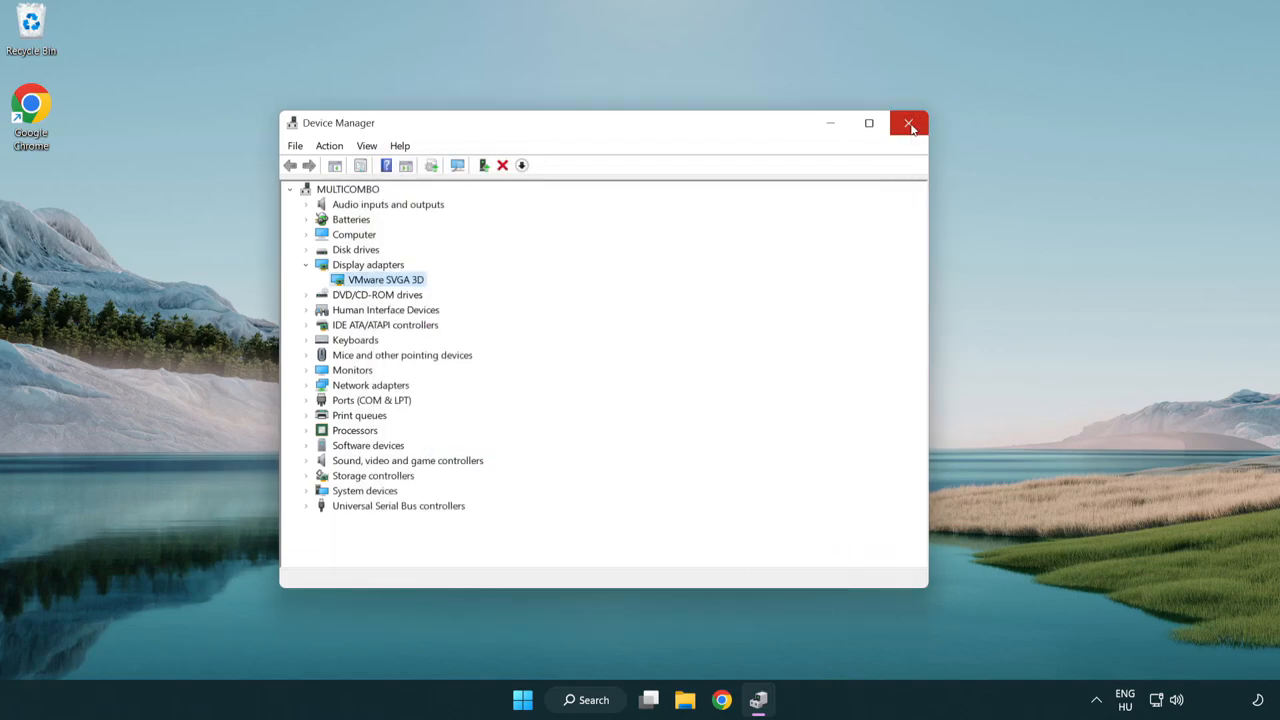
- Close Device Manager and search Windows for 'update' to find Windows Update settings
{"action": "left_click", "coordinate": [908, 124]}
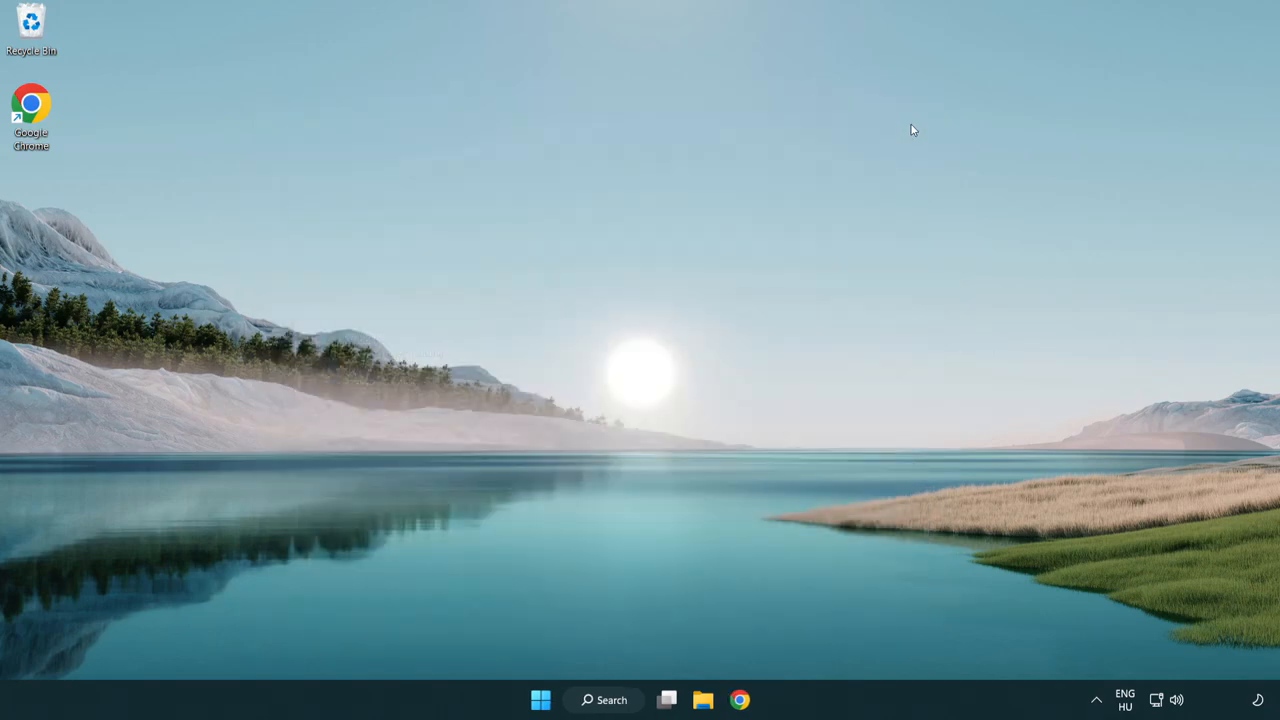
{"action": "mouse_move", "coordinate": [616, 696]}
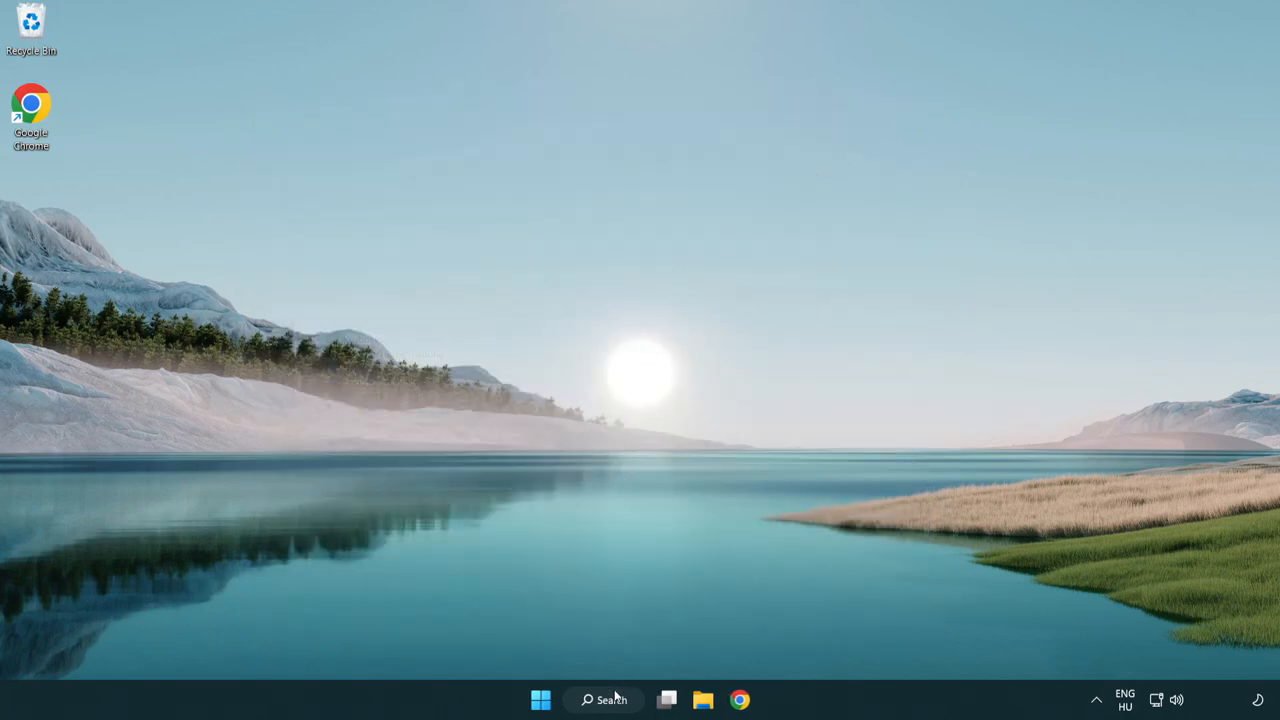
{"action": "left_click", "coordinate": [604, 700]}
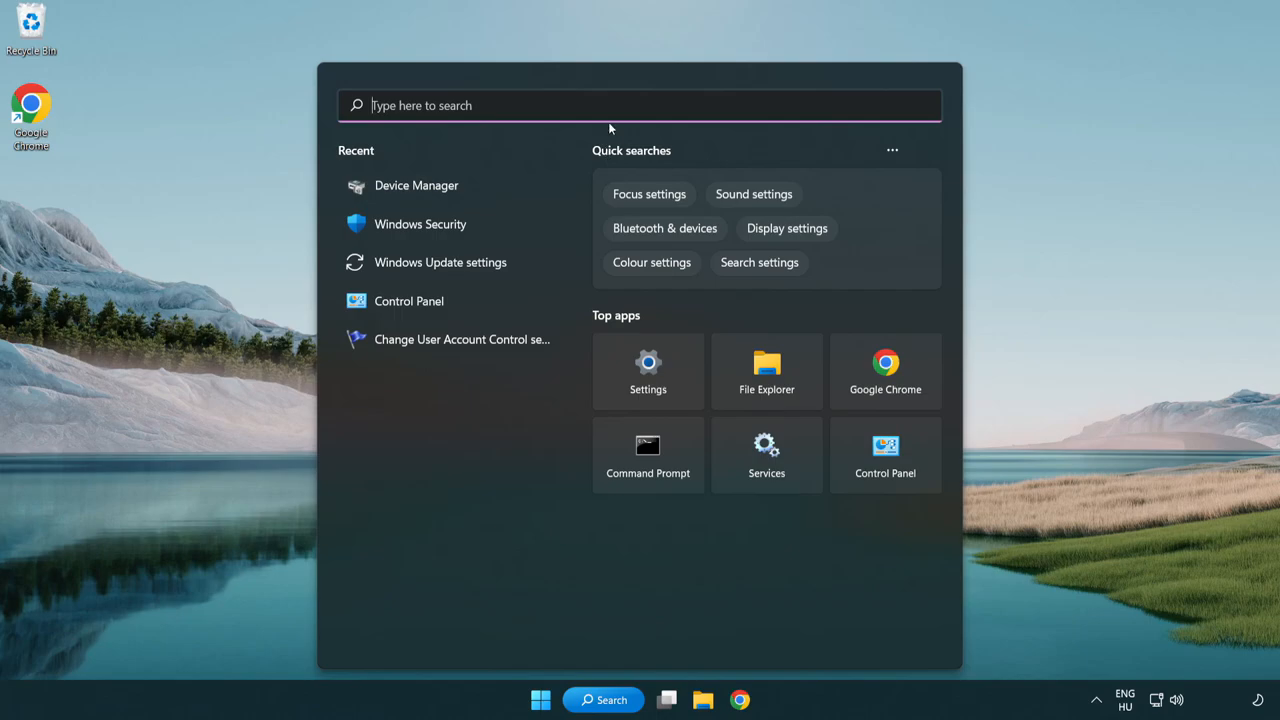
{"action": "type", "text": "u"}
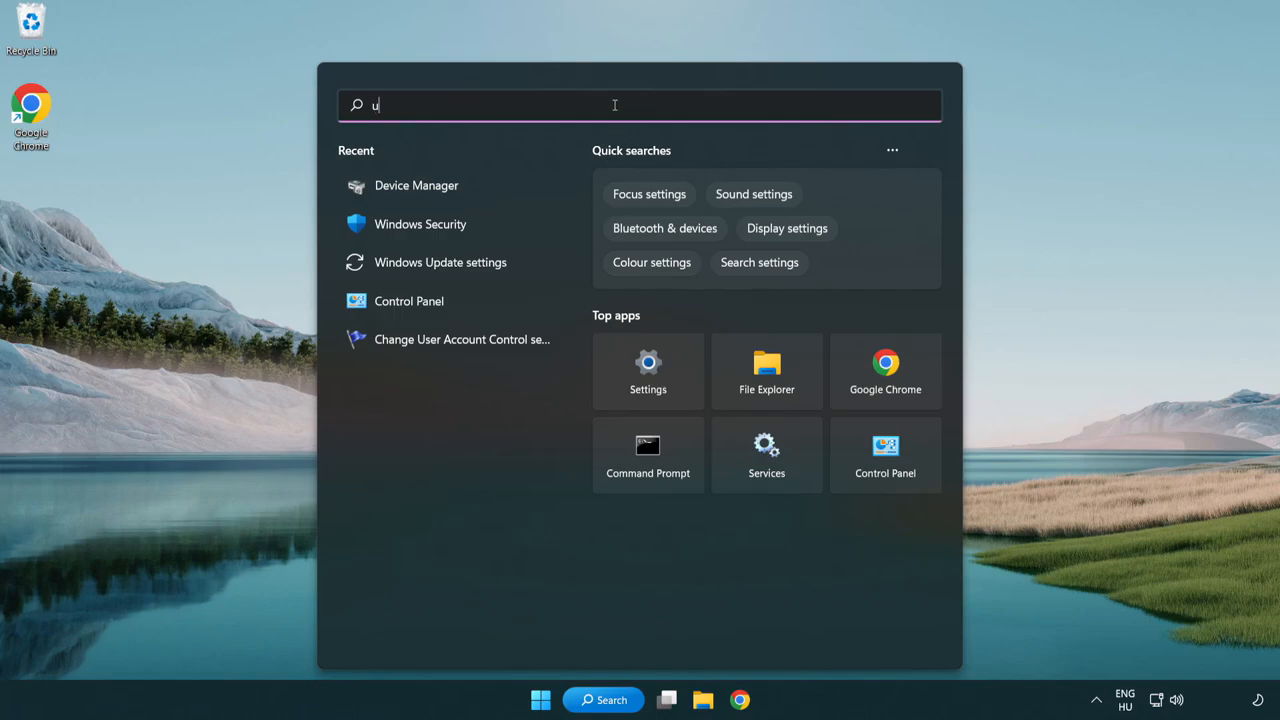
{"action": "type", "text": "pdate"}
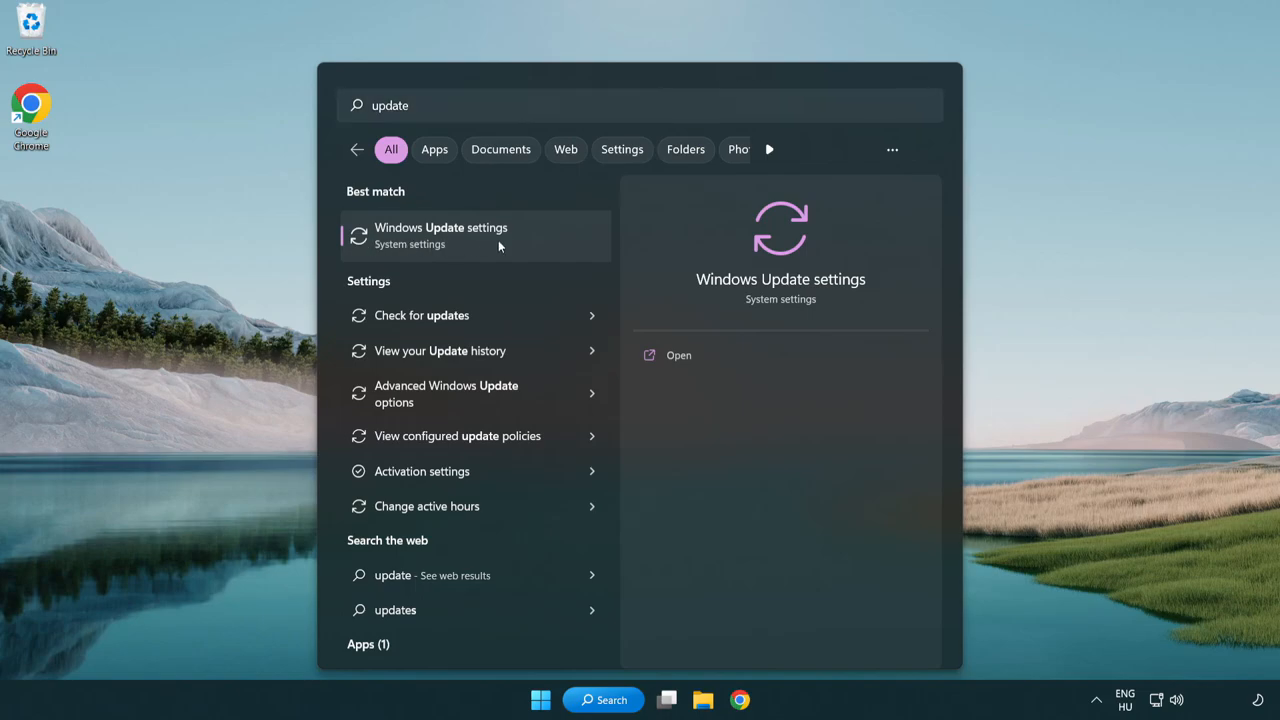
- Check for new updates in Windows Update settings
{"action": "left_click", "coordinate": [440, 236]}
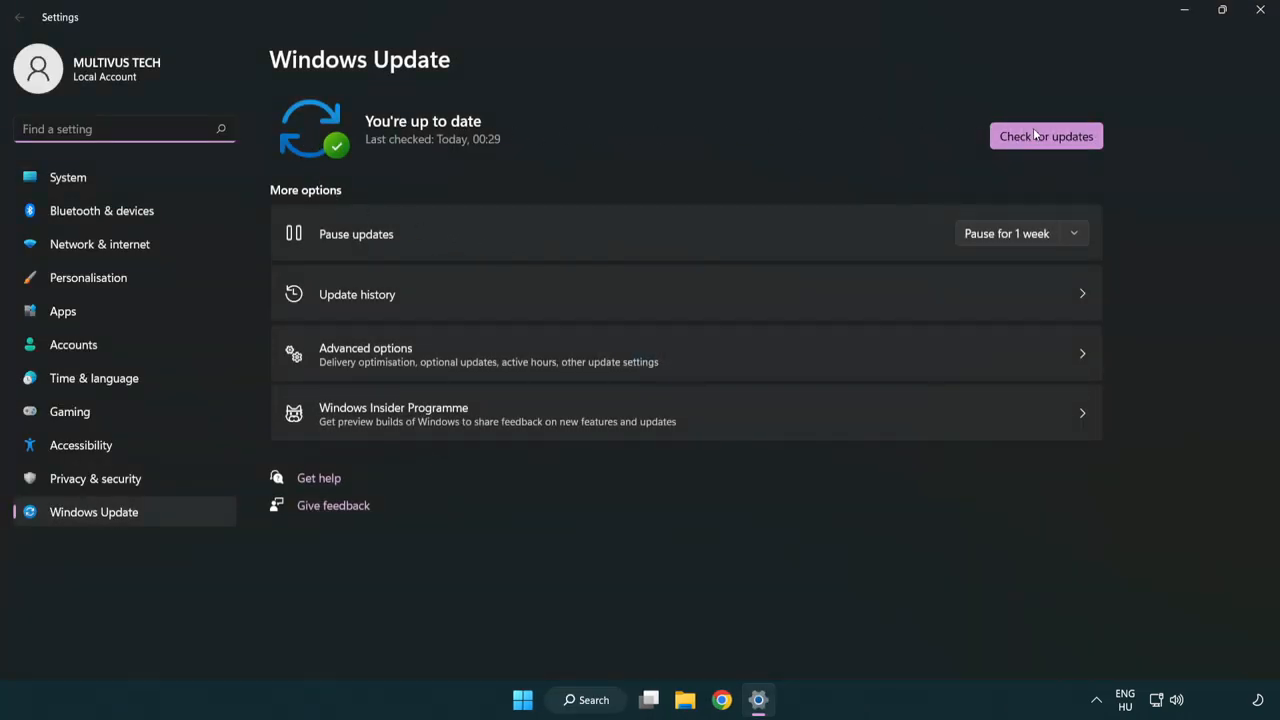
{"action": "left_click", "coordinate": [1046, 136]}
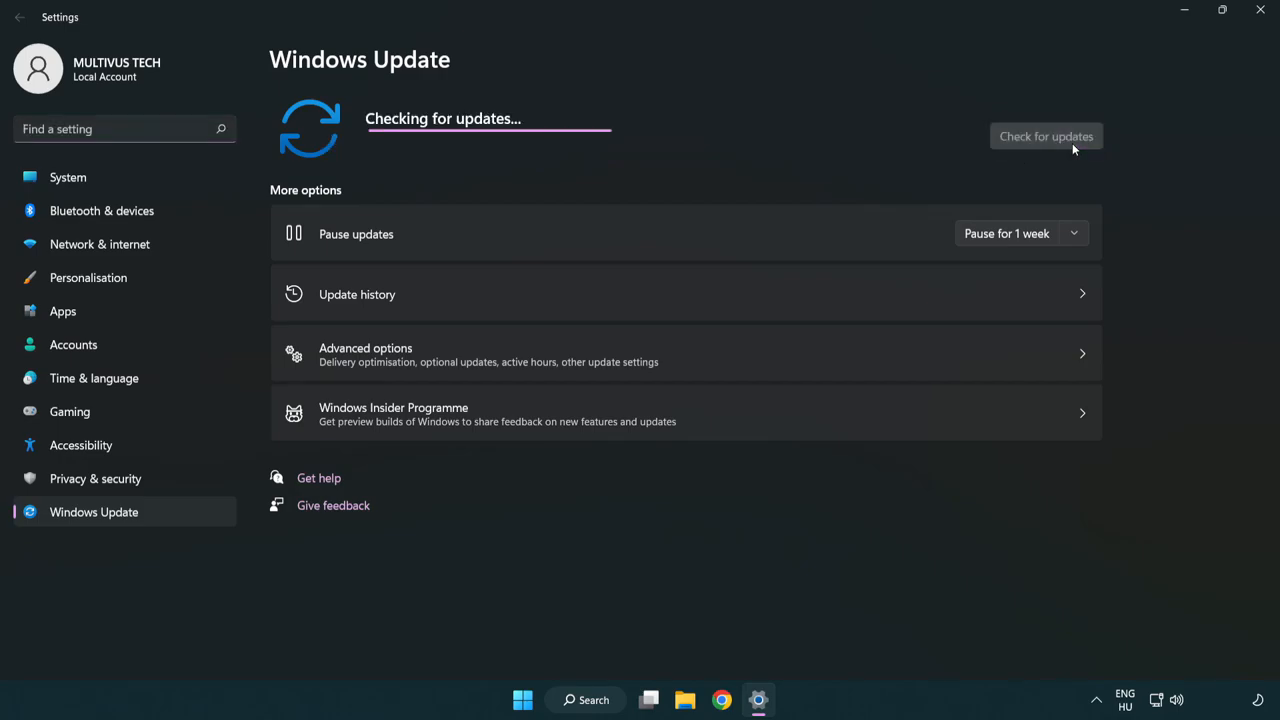
{"action": "mouse_move", "coordinate": [688, 170]}
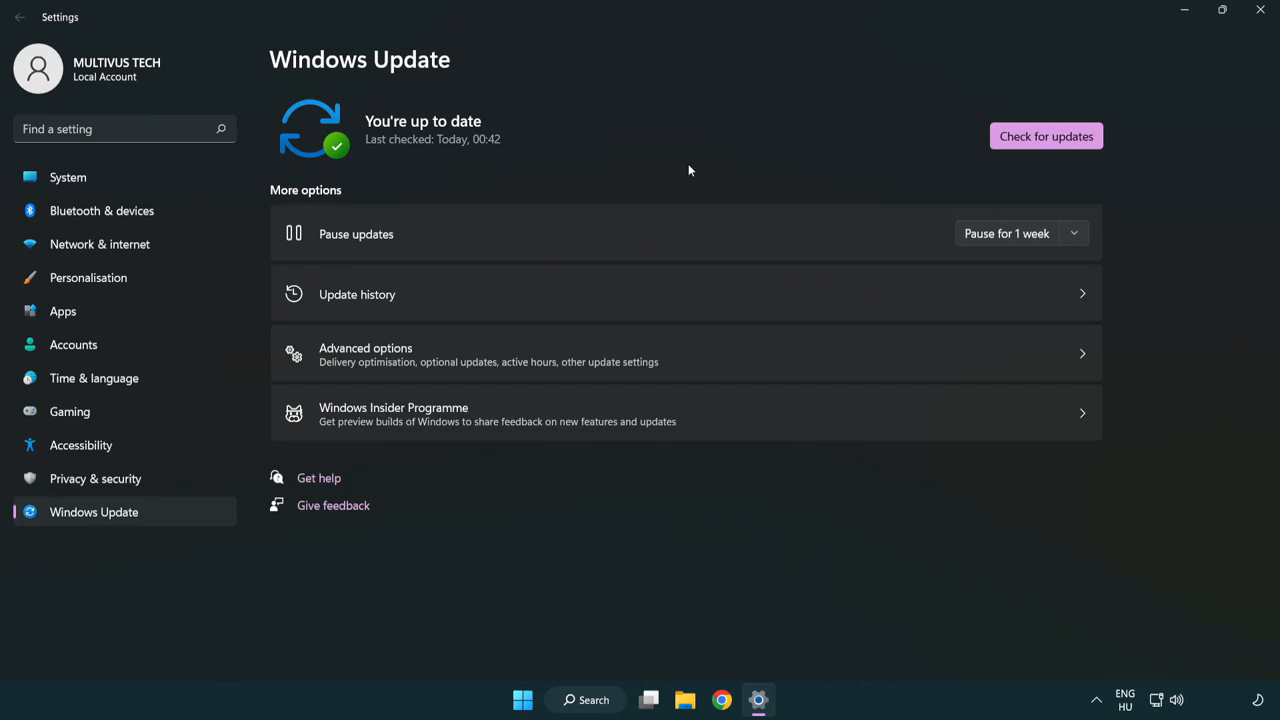
{"action": "mouse_move", "coordinate": [1100, 84]}
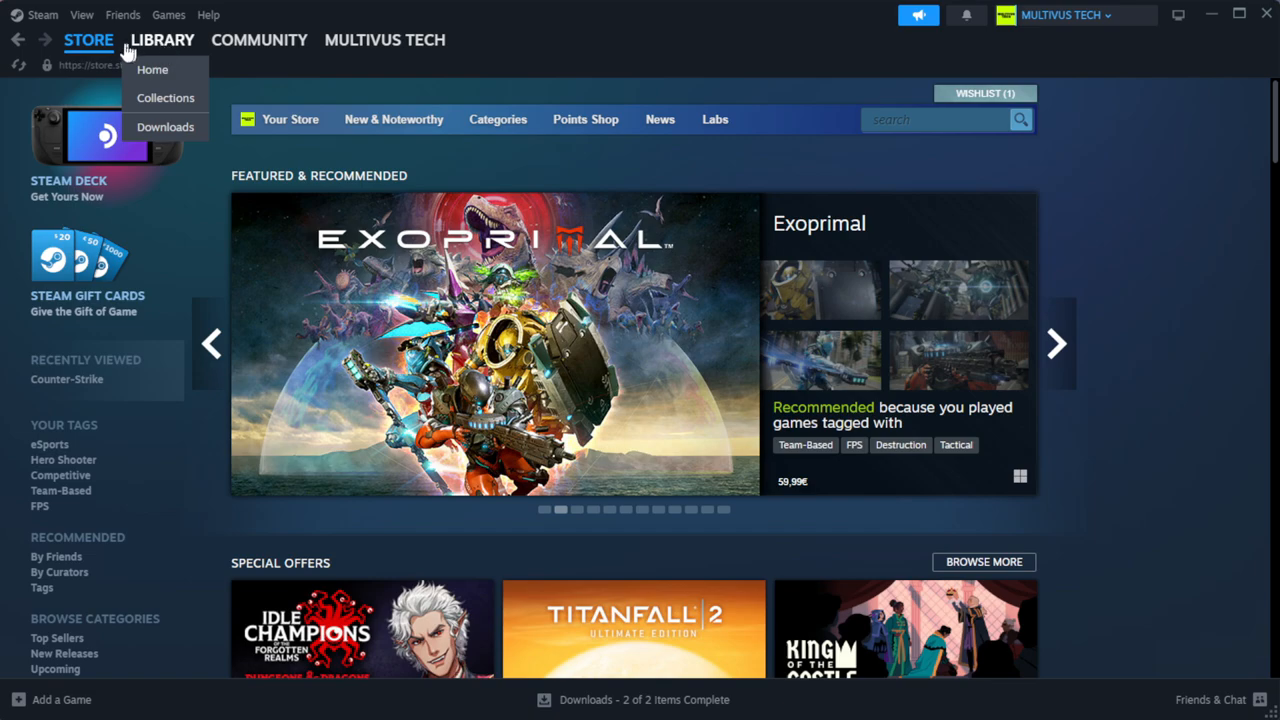
- Verify the problem game's installed files from its Steam Library properties
{"action": "left_click", "coordinate": [152, 68]}
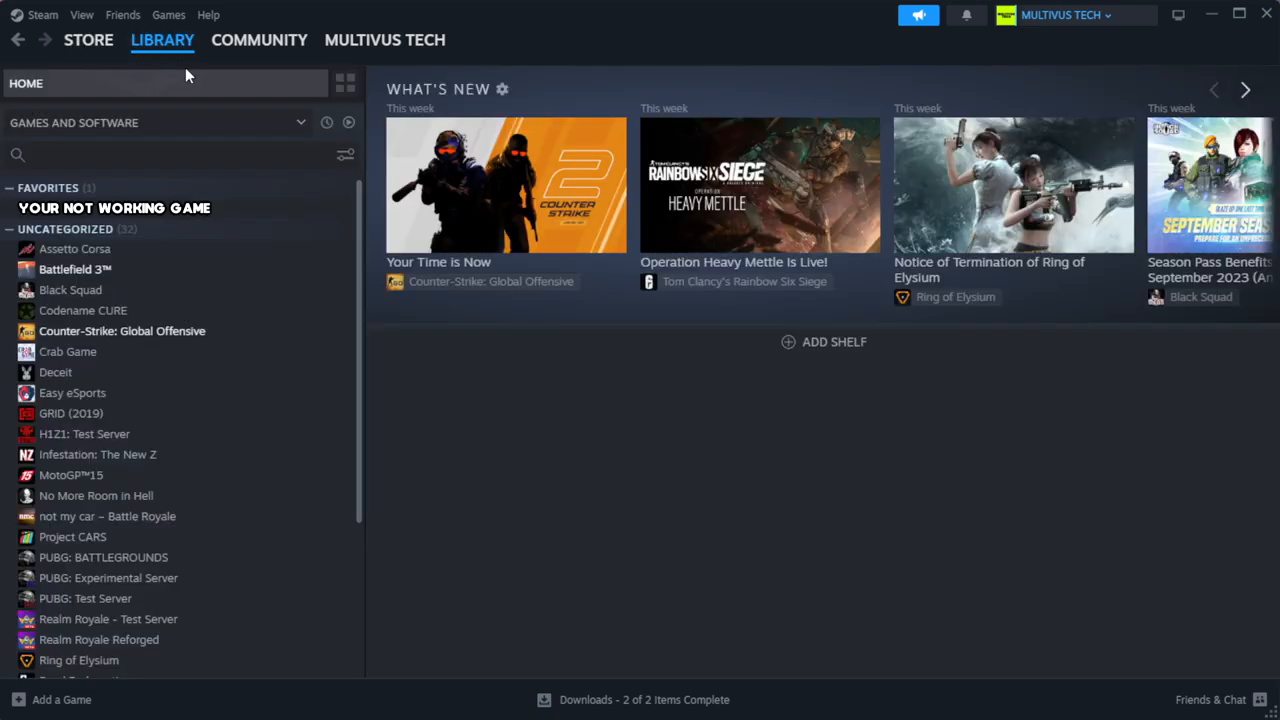
{"action": "mouse_move", "coordinate": [188, 80]}
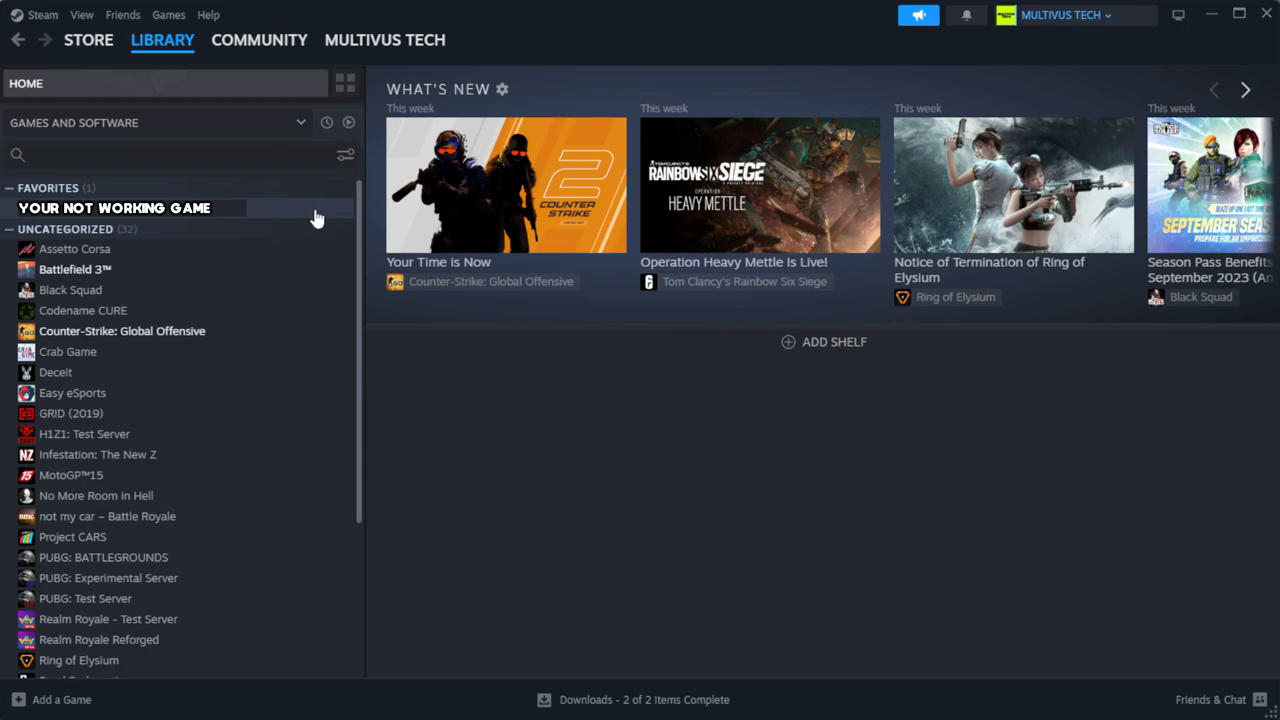
{"action": "right_click", "coordinate": [116, 208]}
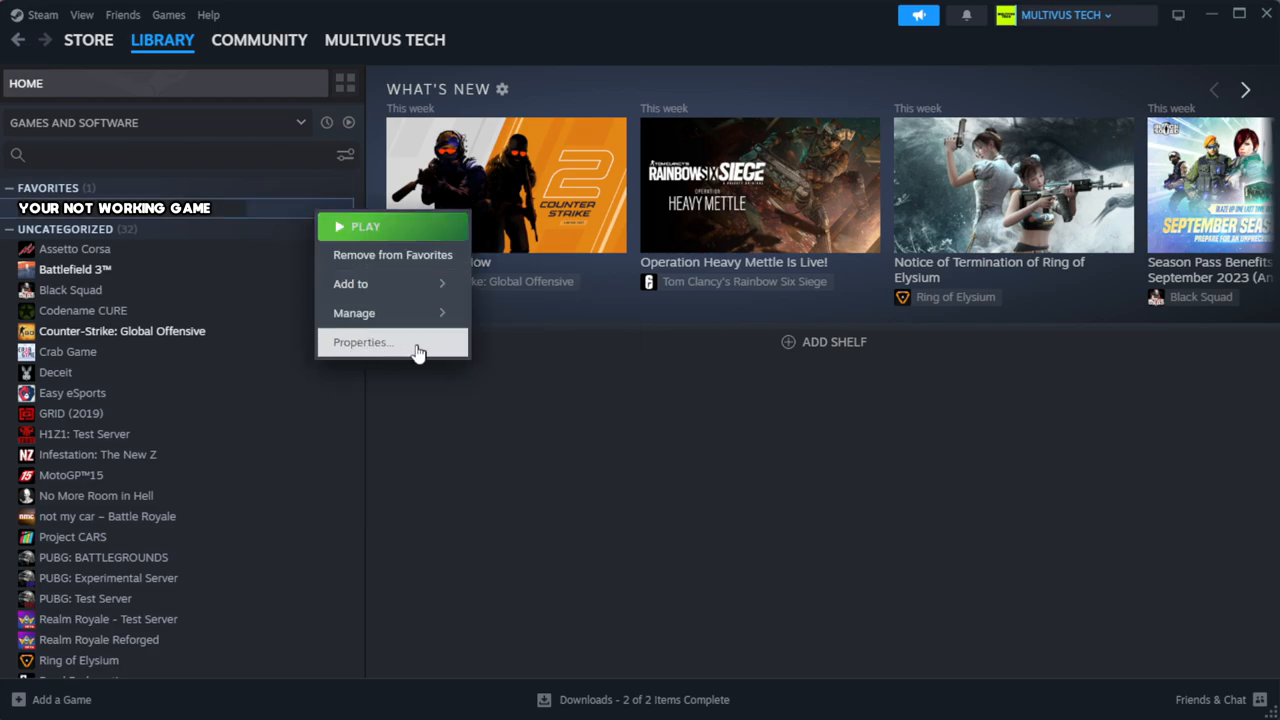
{"action": "left_click", "coordinate": [364, 342]}
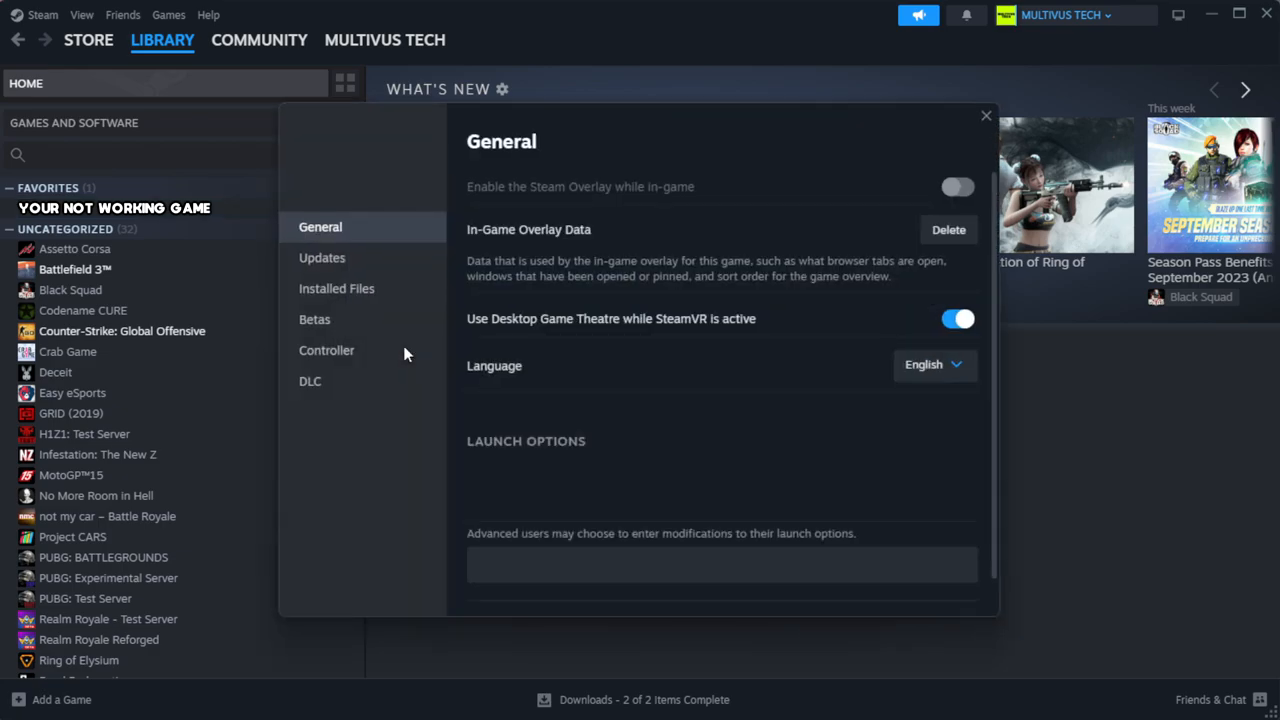
{"action": "mouse_move", "coordinate": [388, 316]}
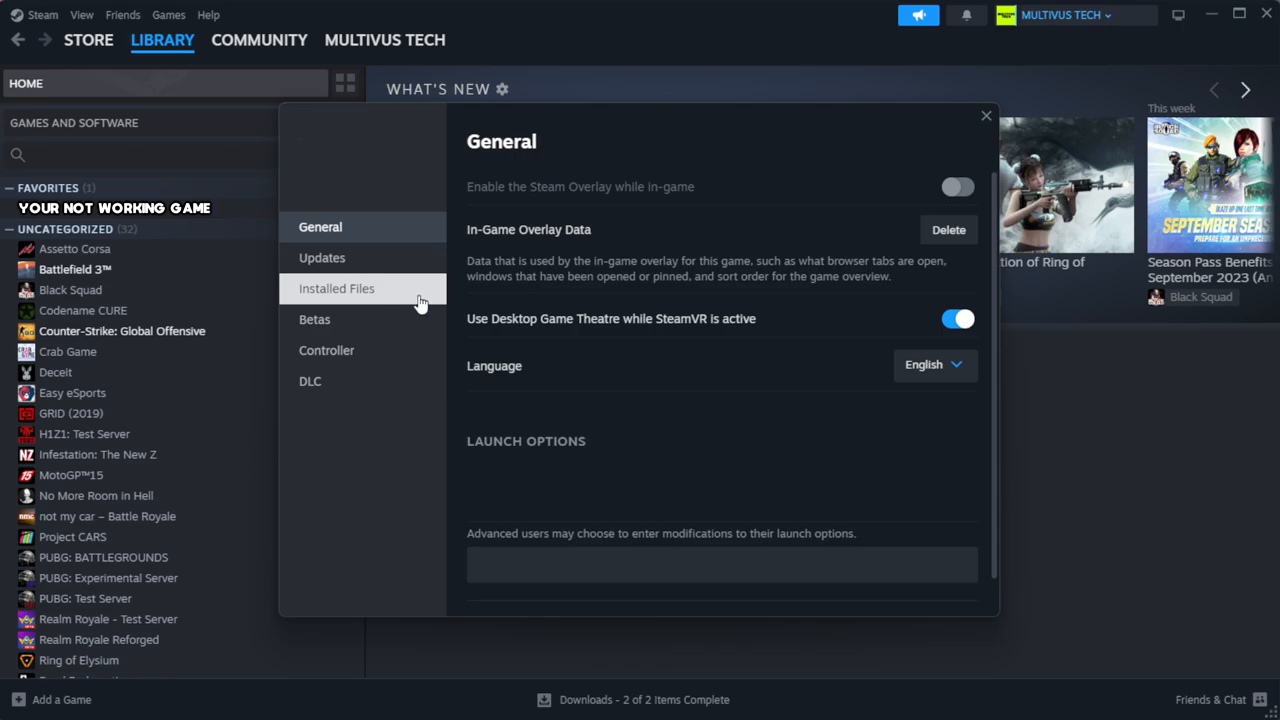
{"action": "left_click", "coordinate": [336, 288]}
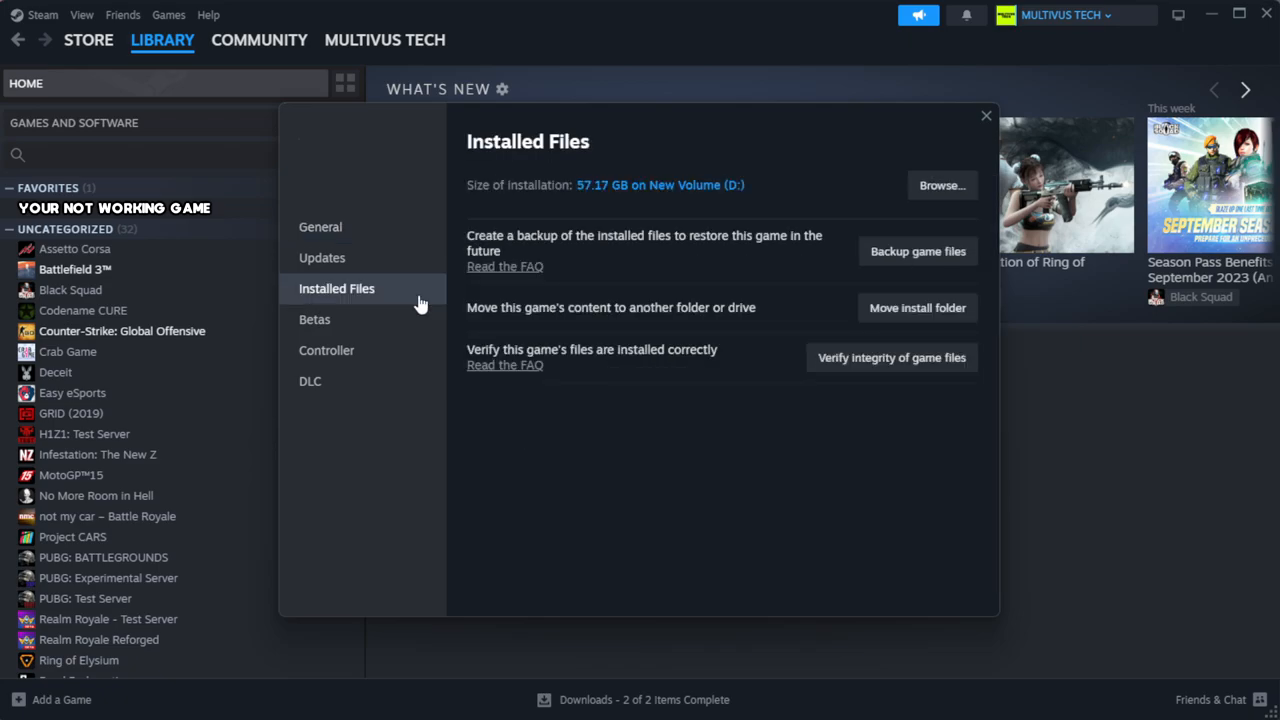
{"action": "mouse_move", "coordinate": [900, 416]}
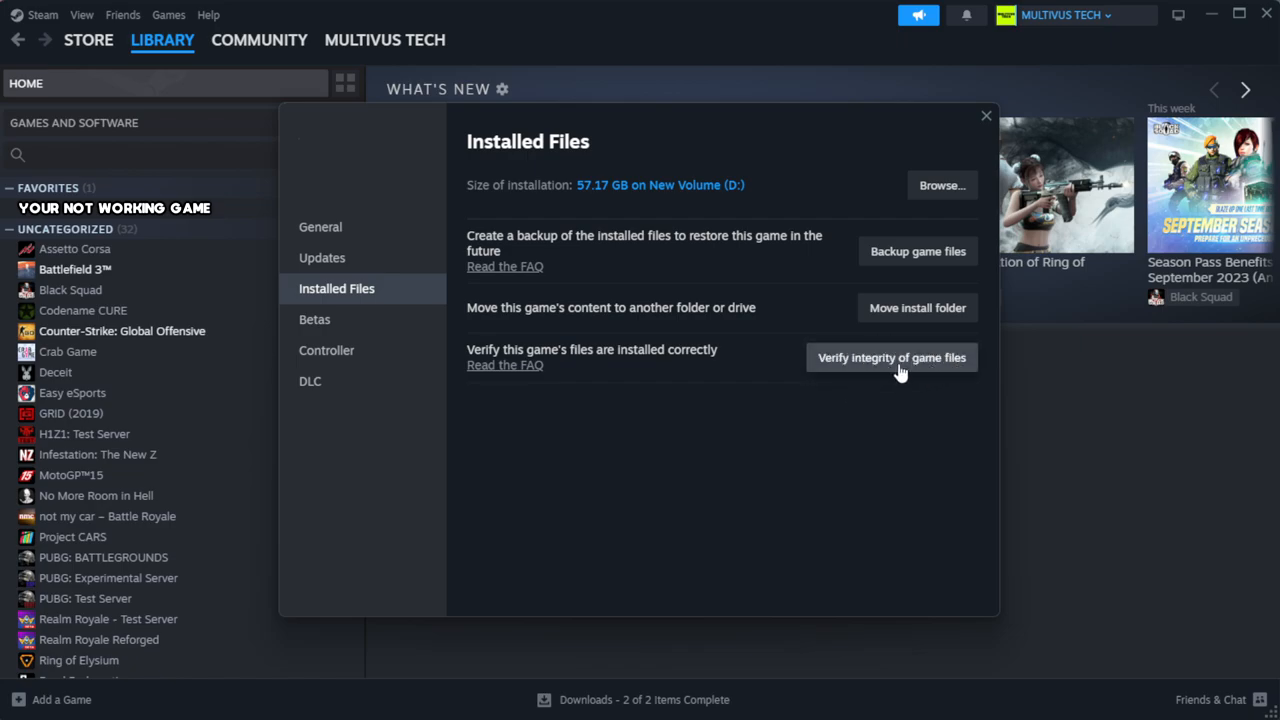
{"action": "left_click", "coordinate": [890, 356]}
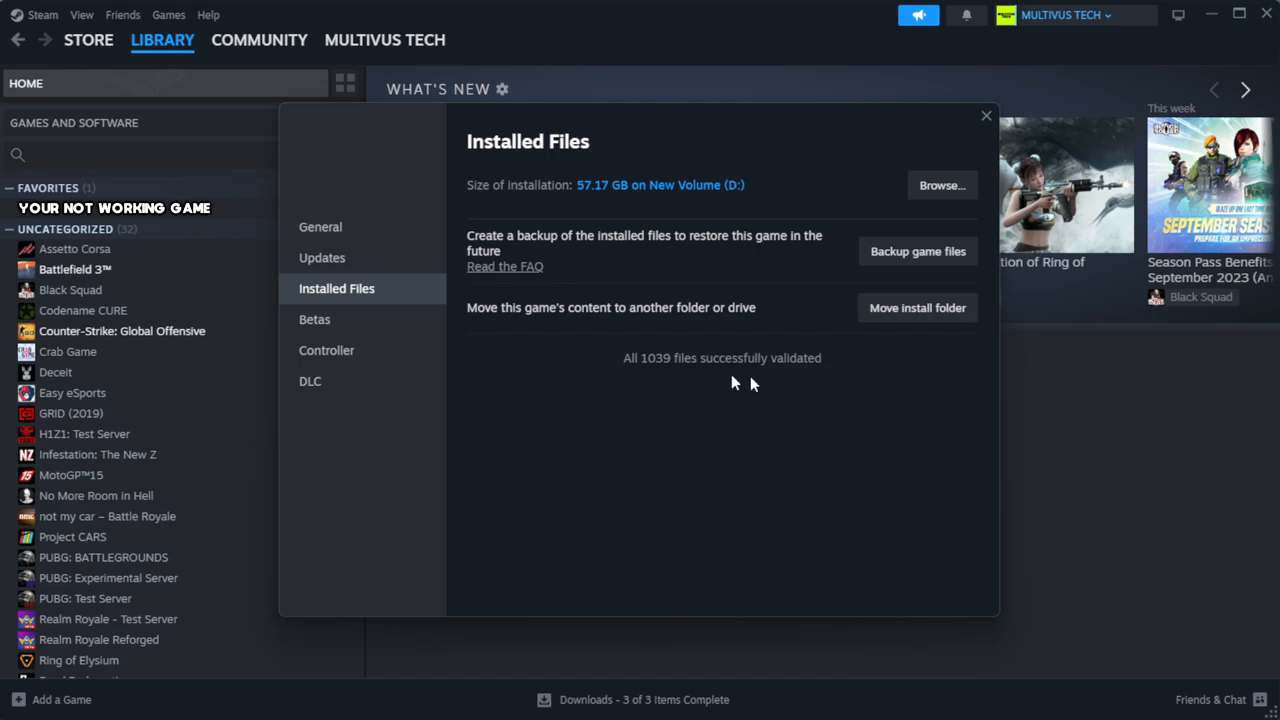
{"action": "mouse_move", "coordinate": [940, 184]}
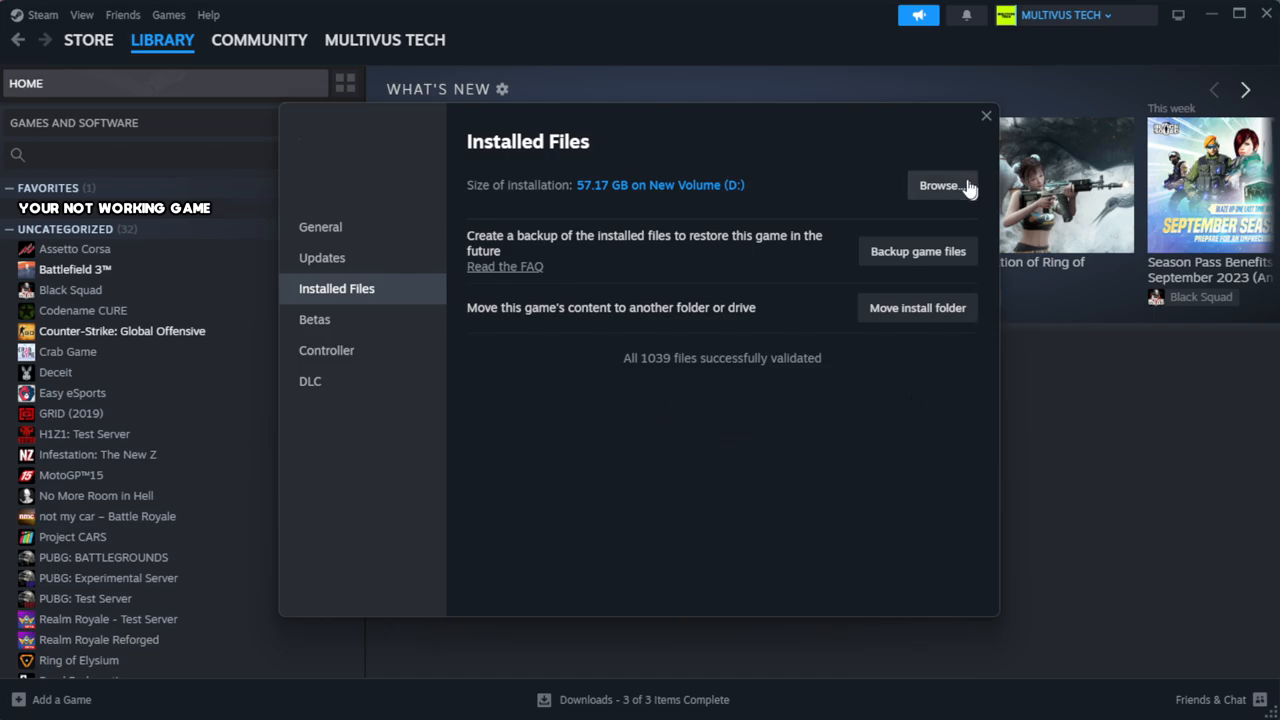
- Bring up Properties for the YOUR NOT WORKING GAME shortcut in the install folder
{"action": "left_click", "coordinate": [940, 184]}
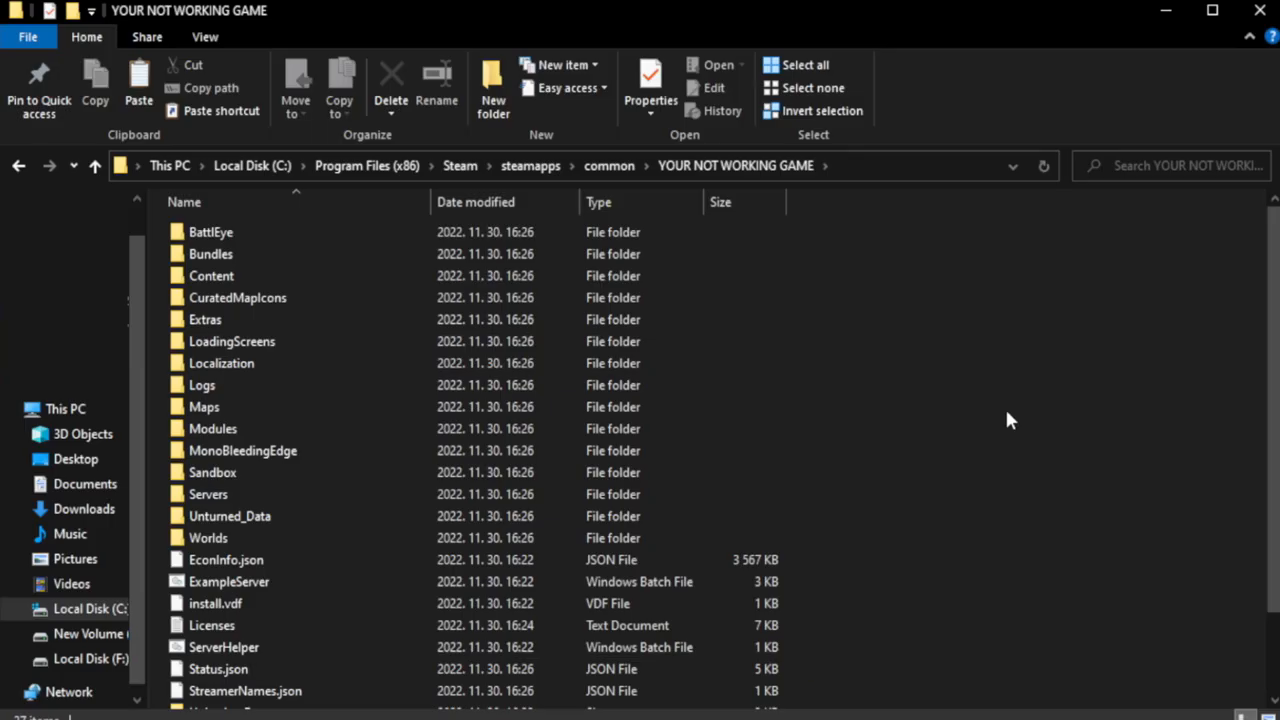
{"action": "scroll", "scroll_direction": "down", "scroll_amount": 3}
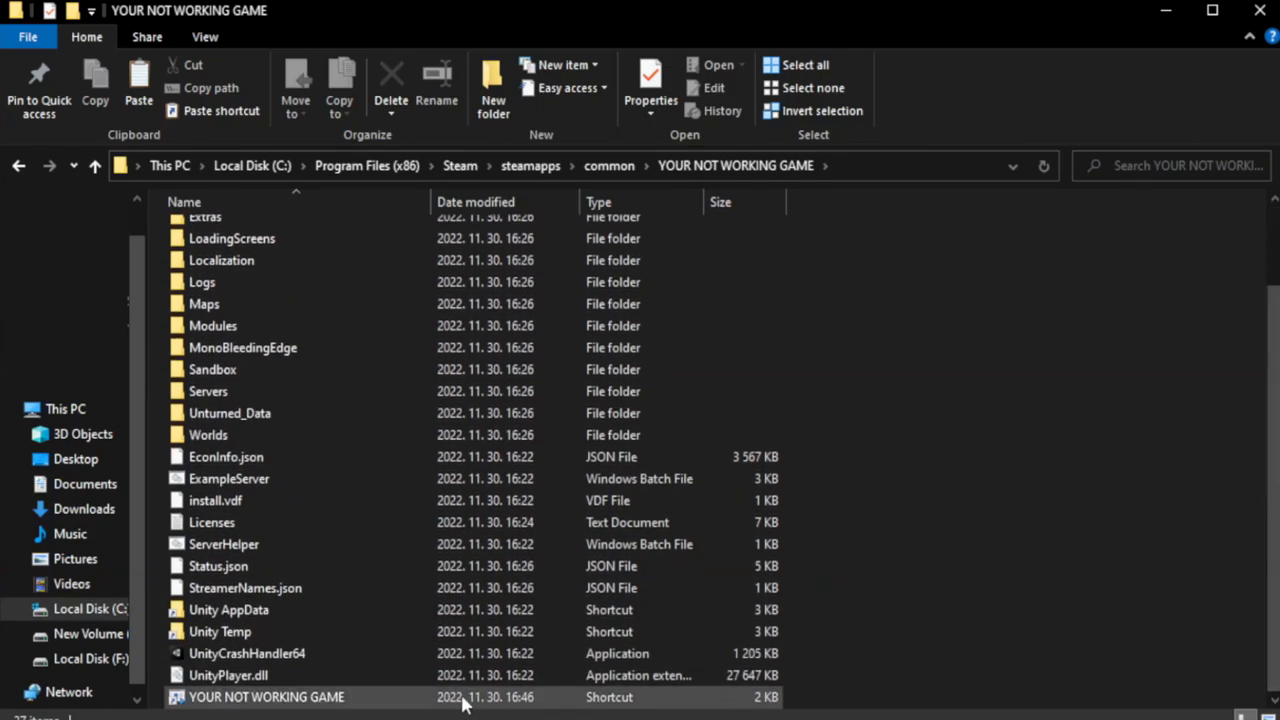
{"action": "left_click", "coordinate": [266, 696]}
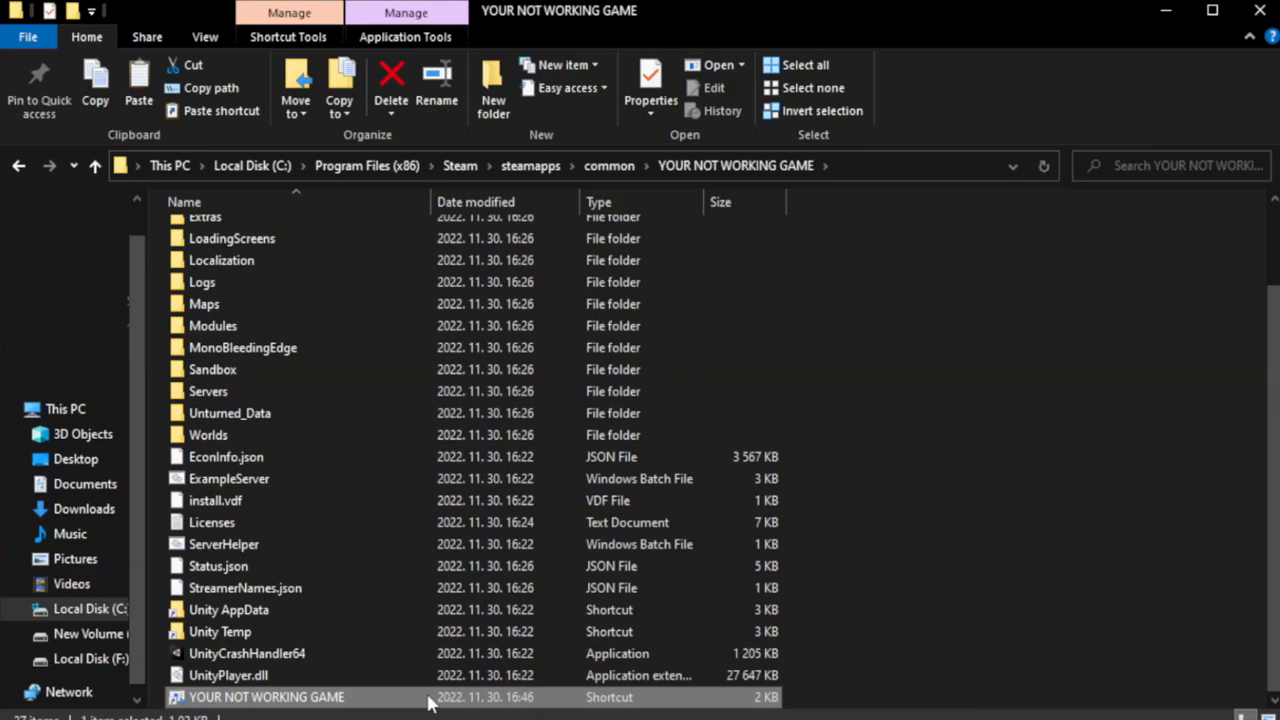
{"action": "right_click", "coordinate": [268, 696]}
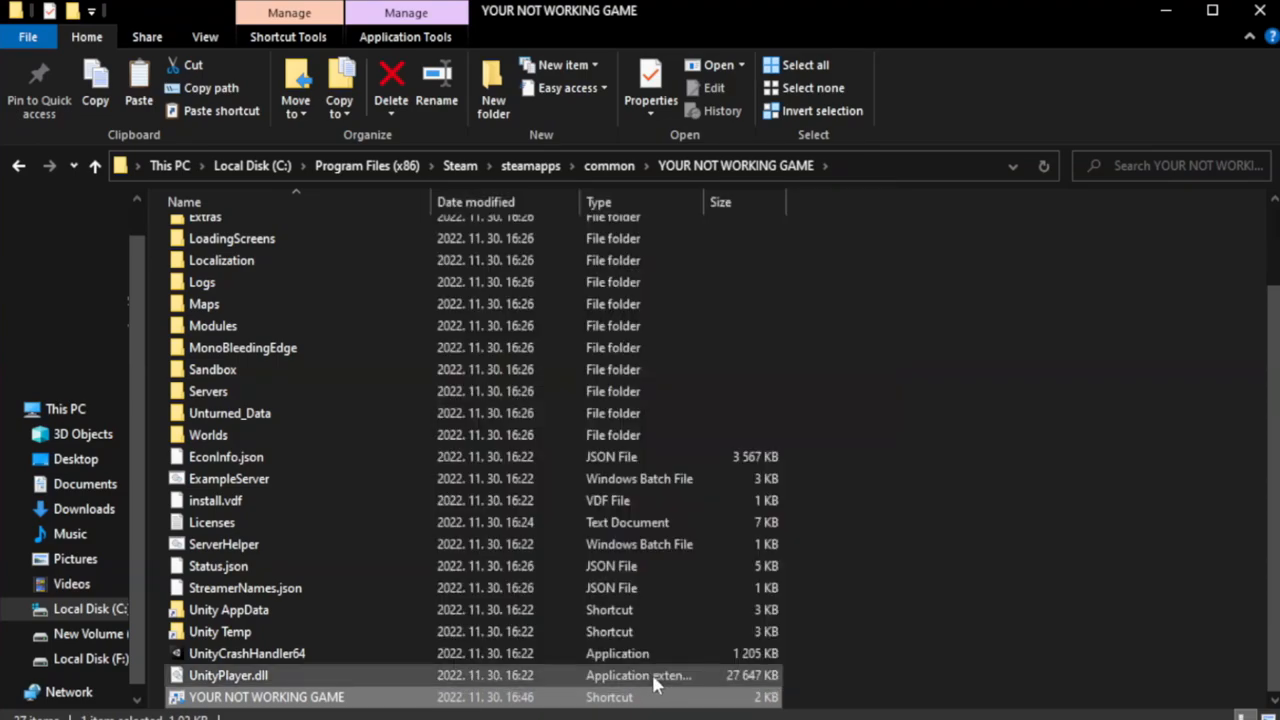
{"action": "left_click", "coordinate": [650, 88]}
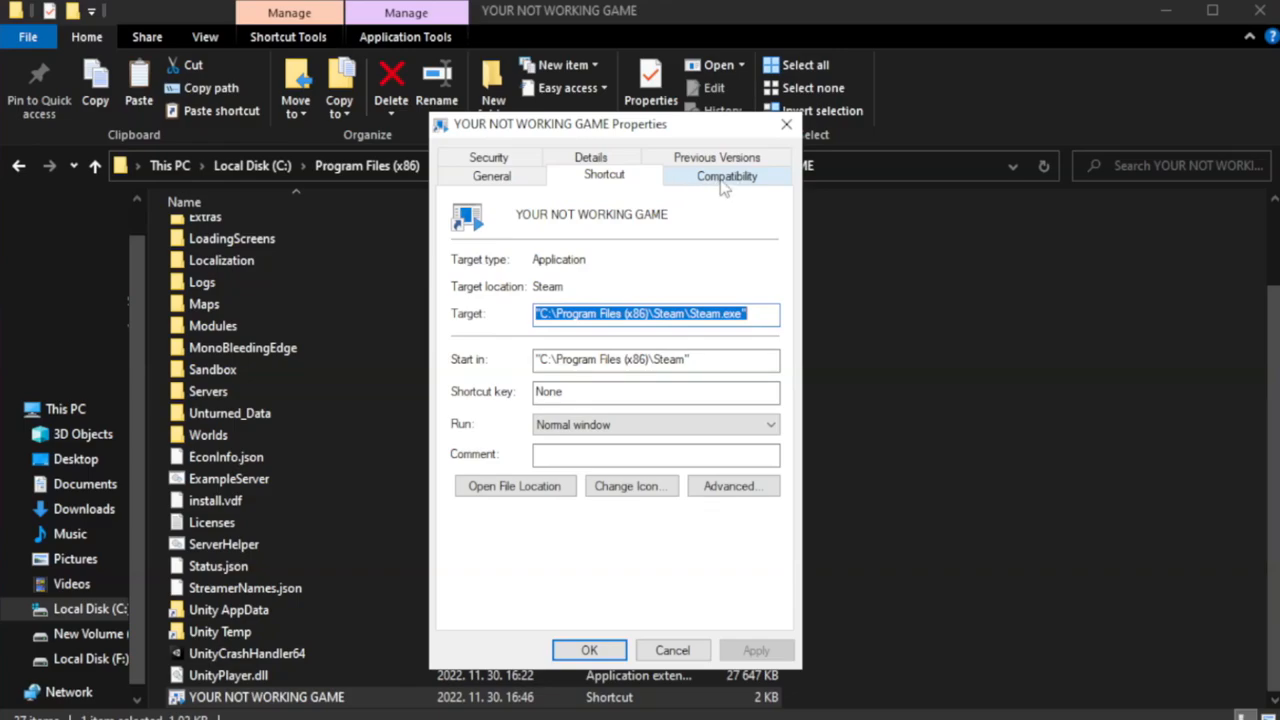
- Set Windows 8 compatibility mode, disable fullscreen optimizations, run as administrator, and apply
{"action": "left_click", "coordinate": [726, 176]}
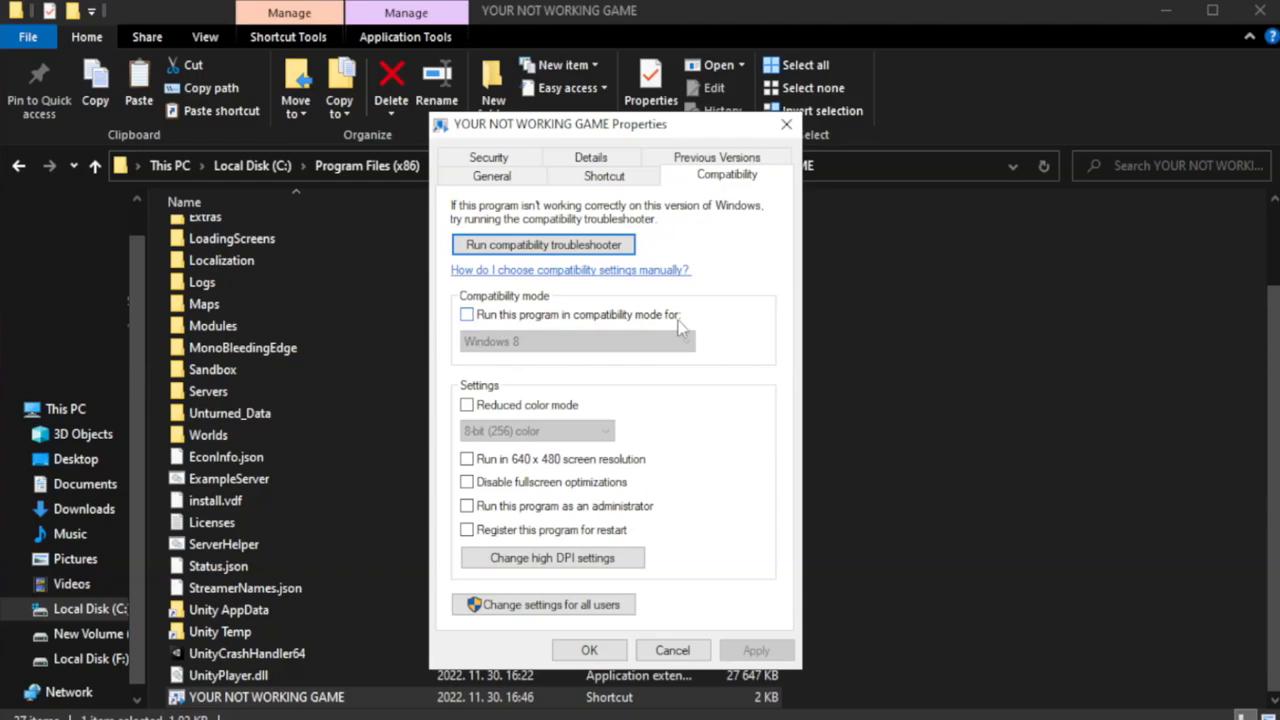
{"action": "left_click", "coordinate": [466, 314]}
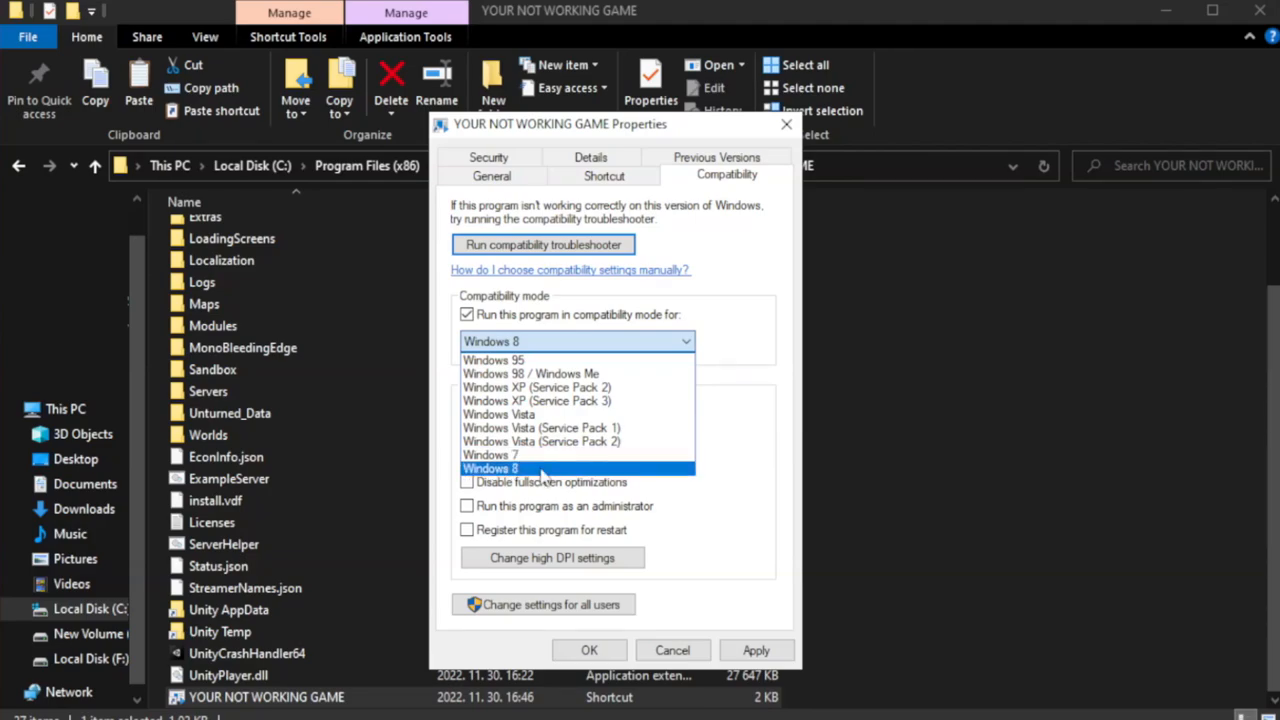
{"action": "left_click", "coordinate": [490, 468]}
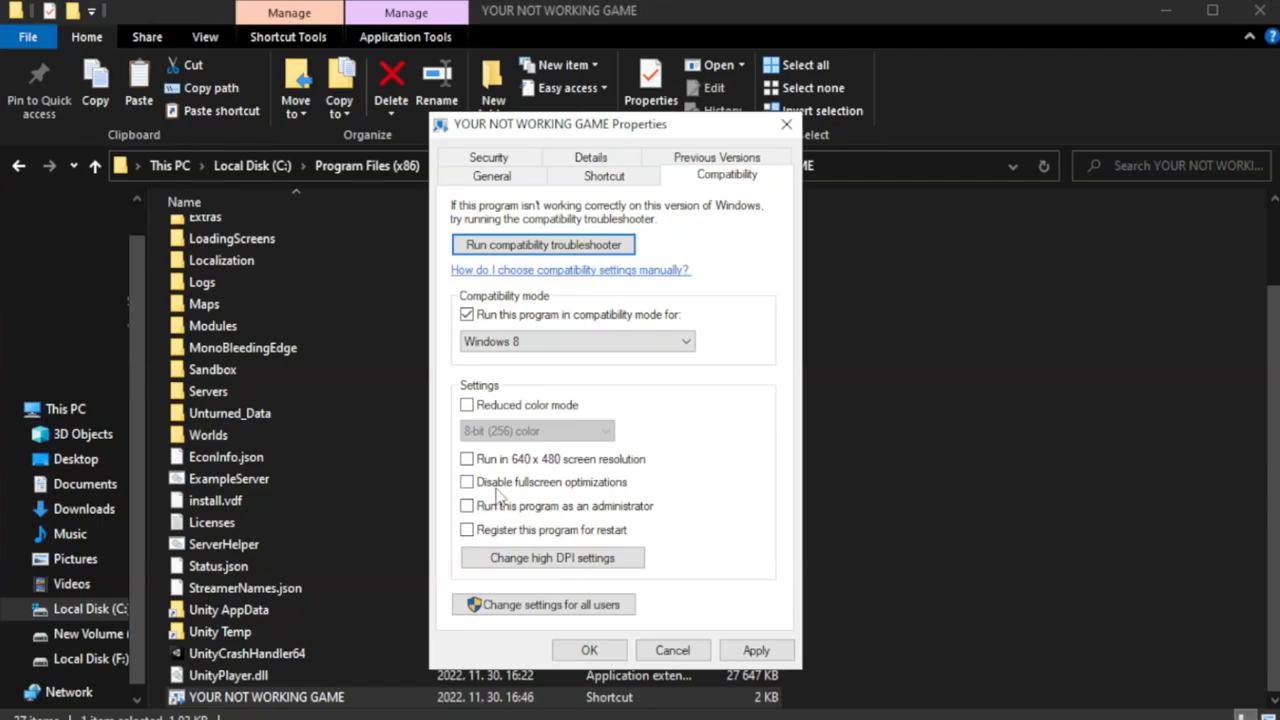
{"action": "left_click", "coordinate": [466, 480]}
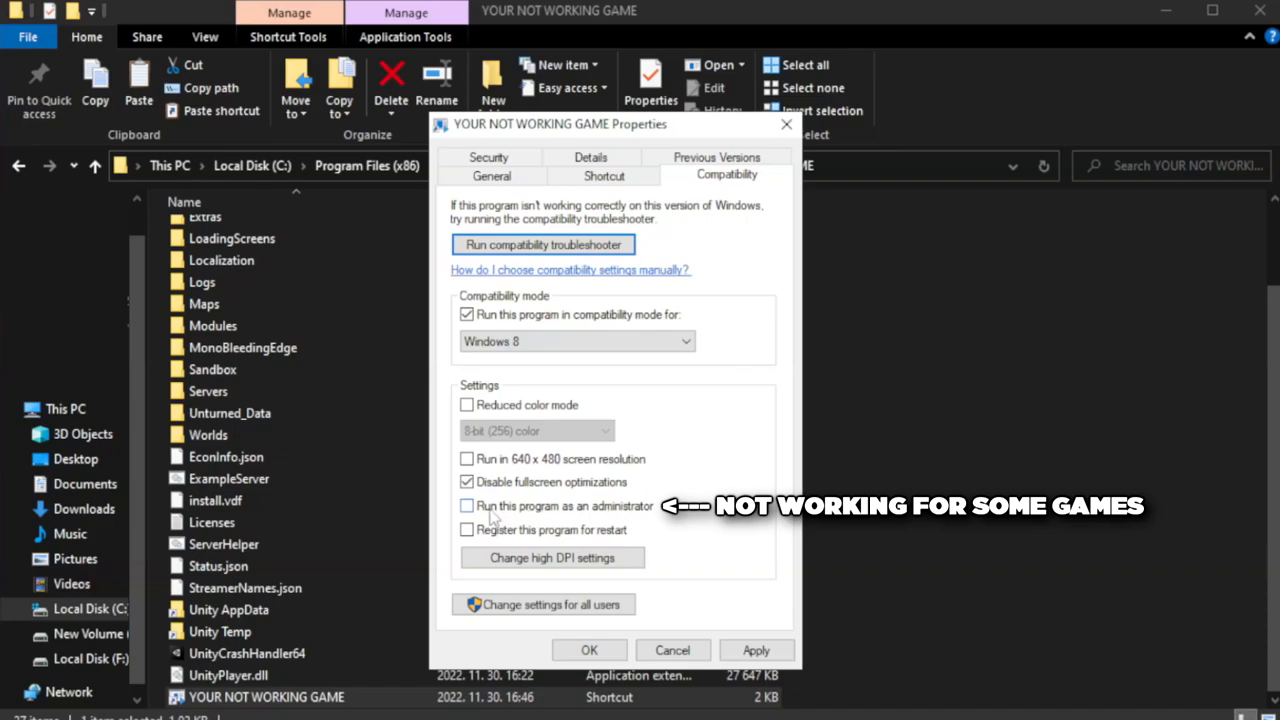
{"action": "left_click", "coordinate": [468, 504]}
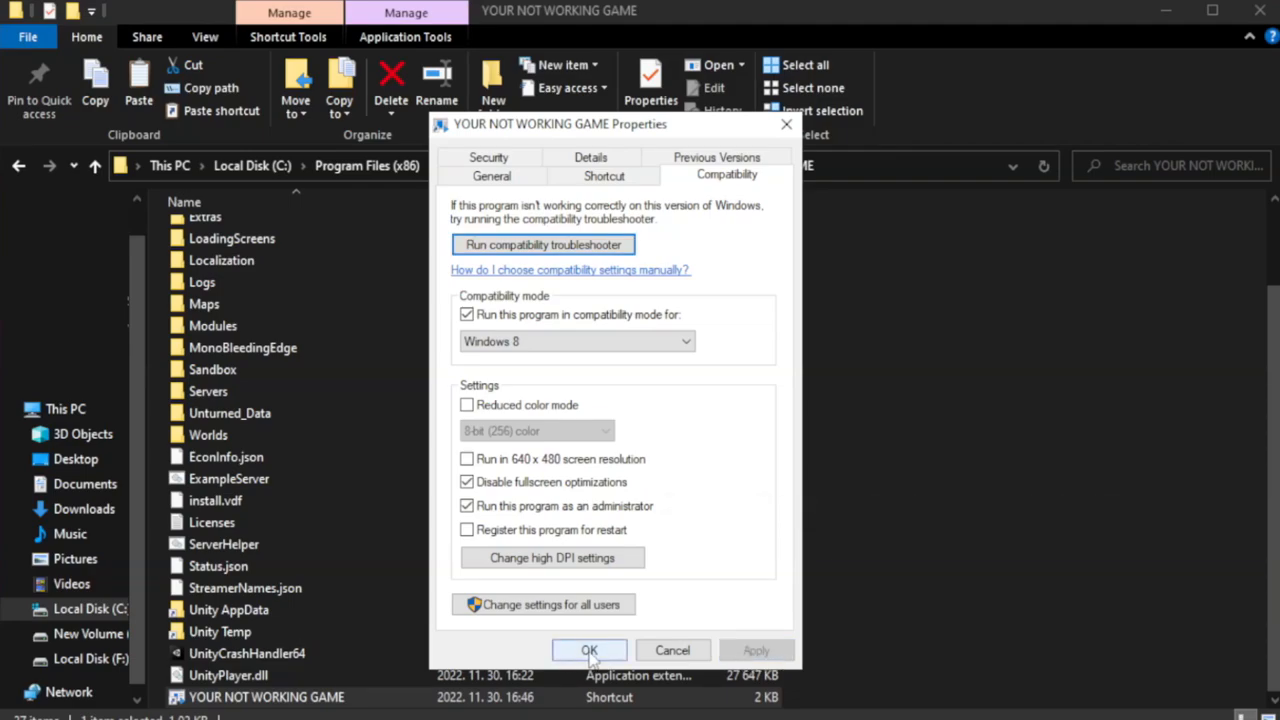
{"action": "left_click", "coordinate": [588, 650]}
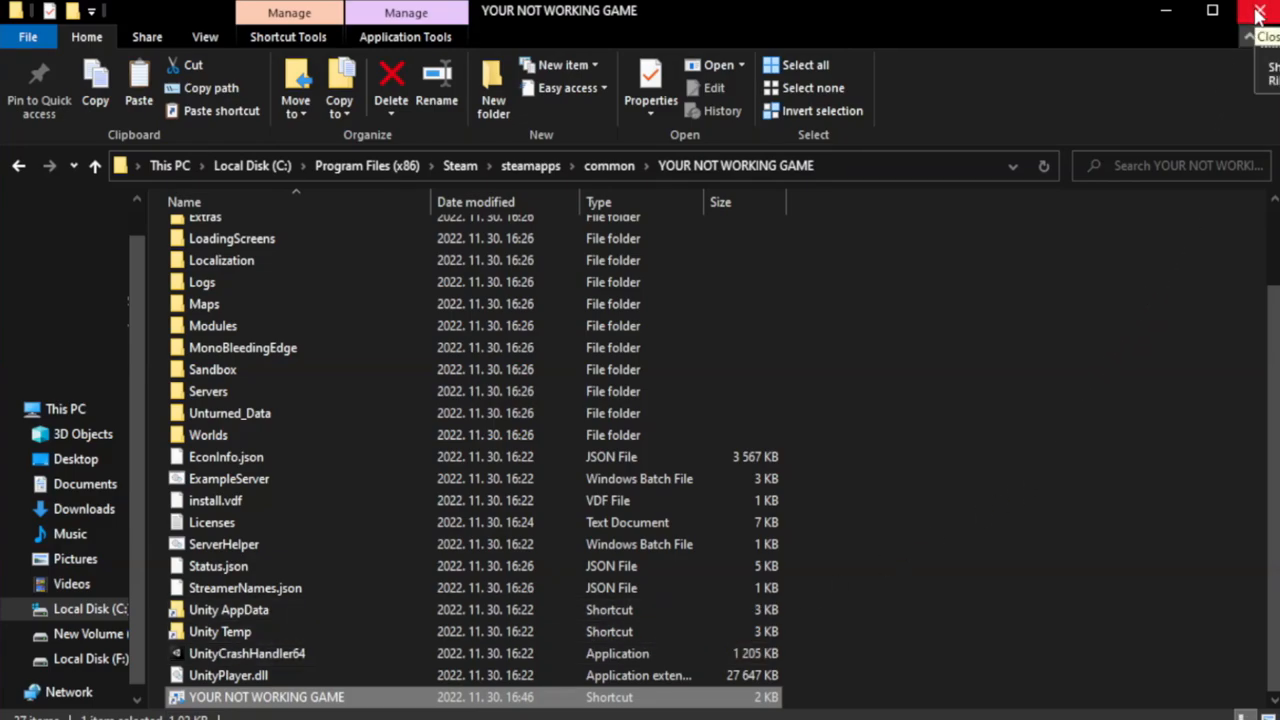
- Close the game folder and launch Task Manager from the Start right-click menu
{"action": "left_click", "coordinate": [1260, 14]}
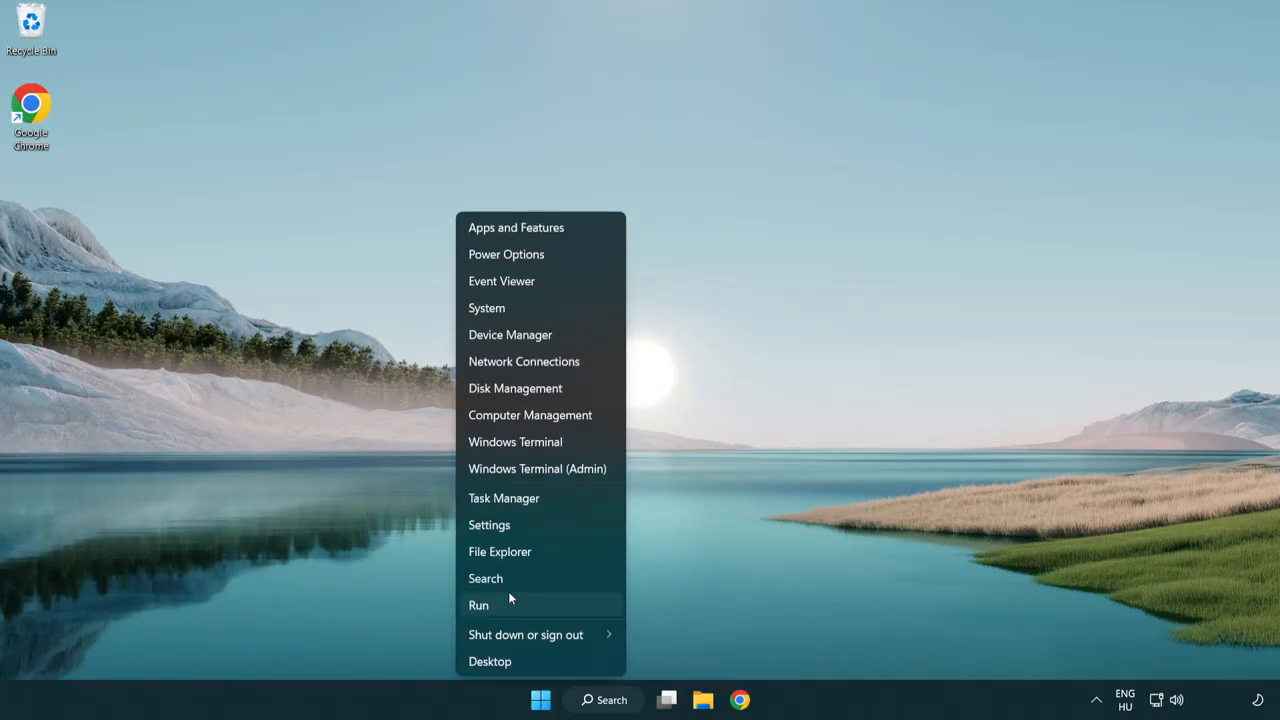
{"action": "mouse_move", "coordinate": [504, 498]}
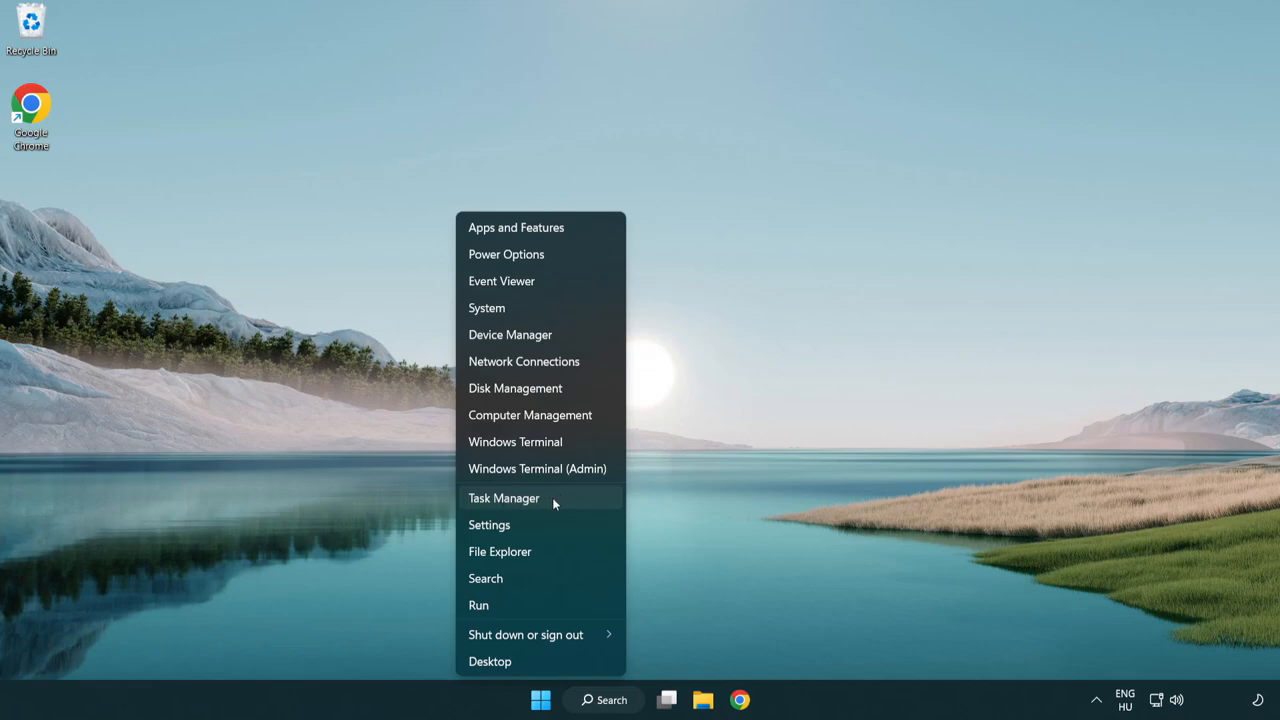
{"action": "left_click", "coordinate": [504, 498]}
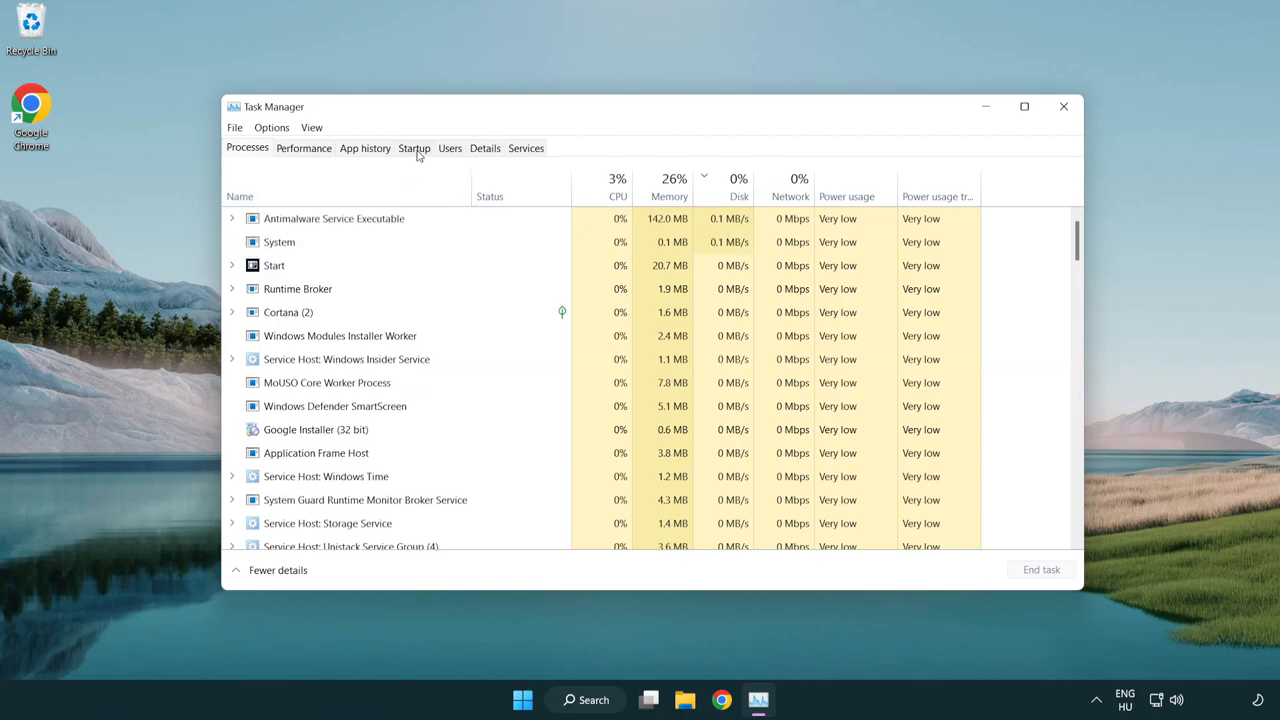
- Disable Terminal, Phone Link and Cortana in the Startup list, then close Task Manager
{"action": "left_click", "coordinate": [414, 148]}
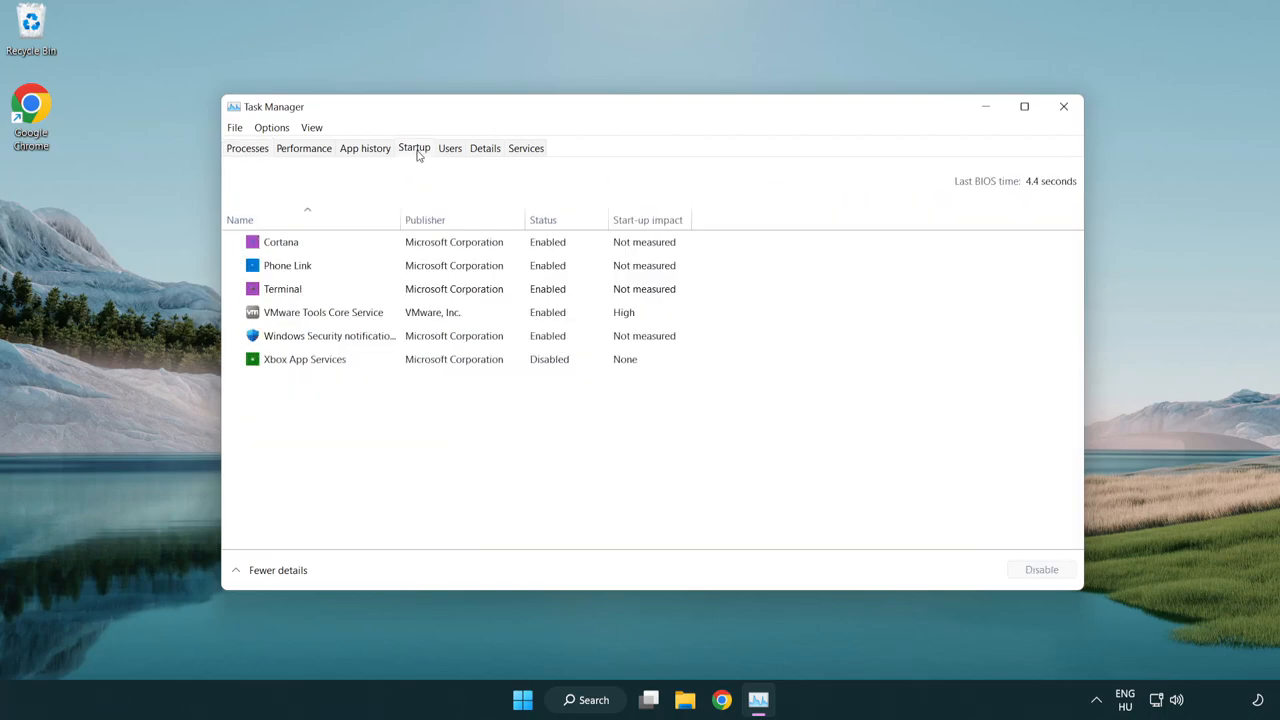
{"action": "left_click", "coordinate": [282, 288]}
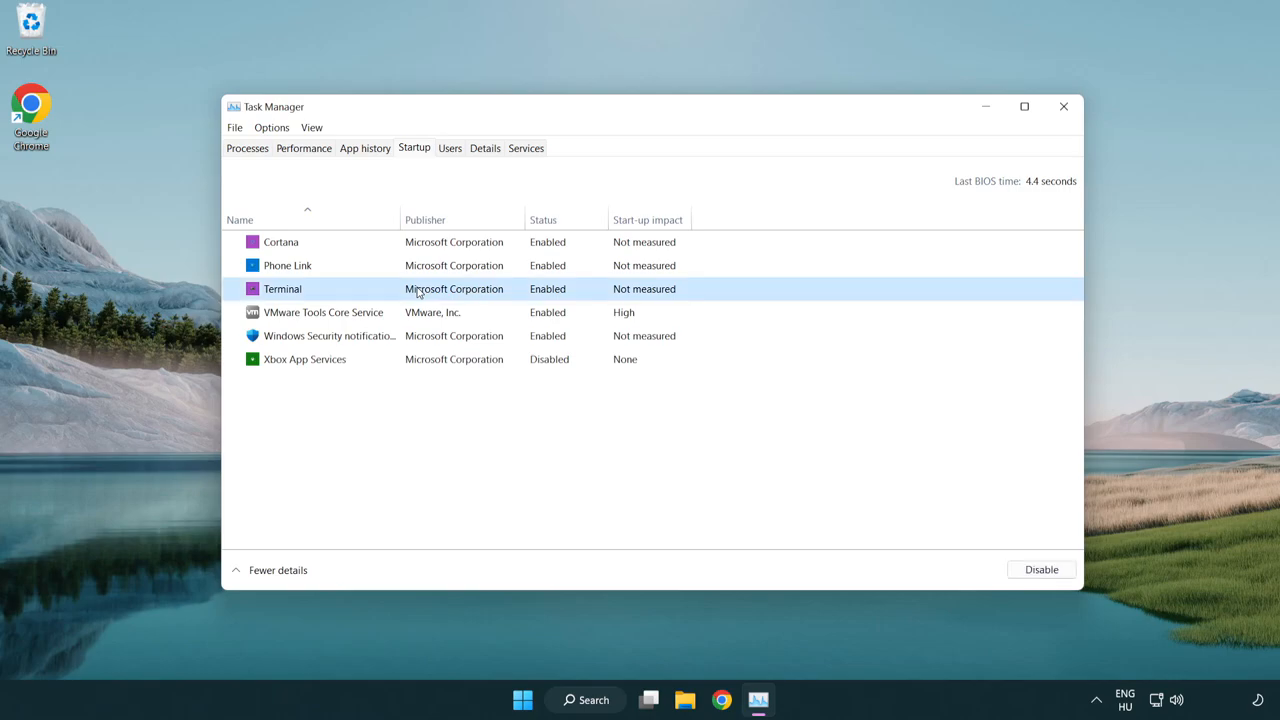
{"action": "left_click", "coordinate": [1040, 568]}
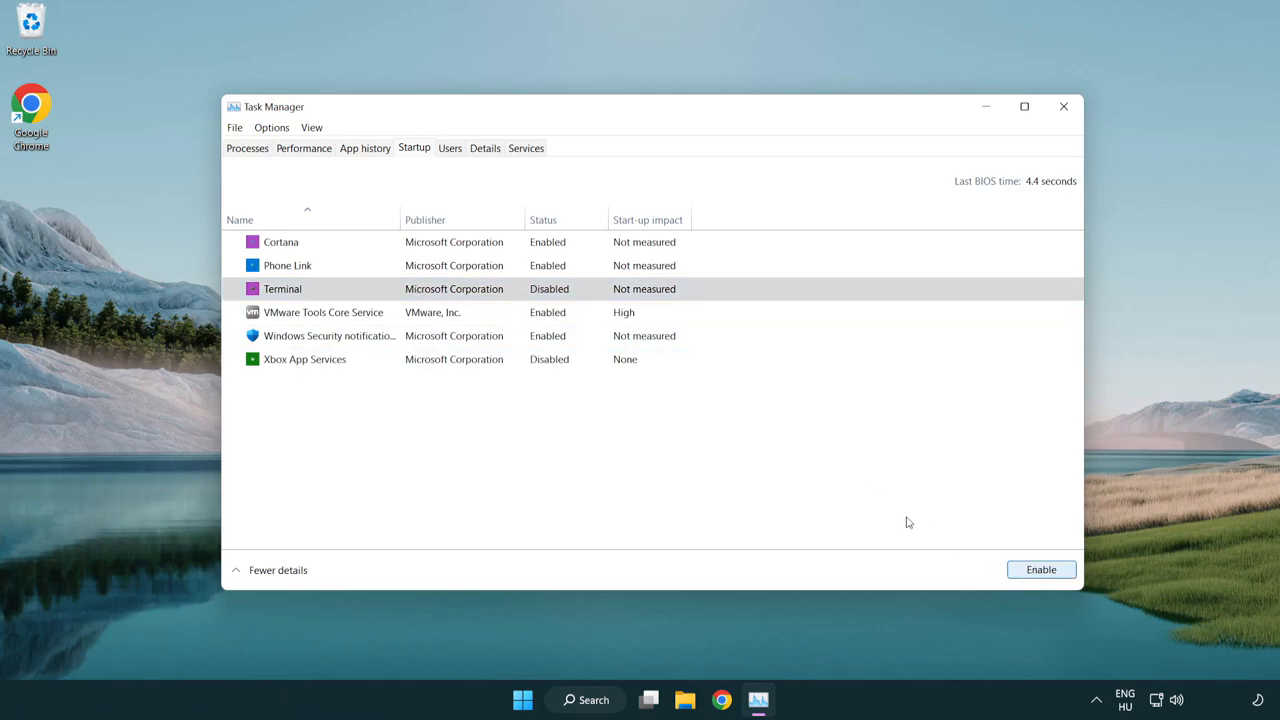
{"action": "left_click", "coordinate": [288, 264]}
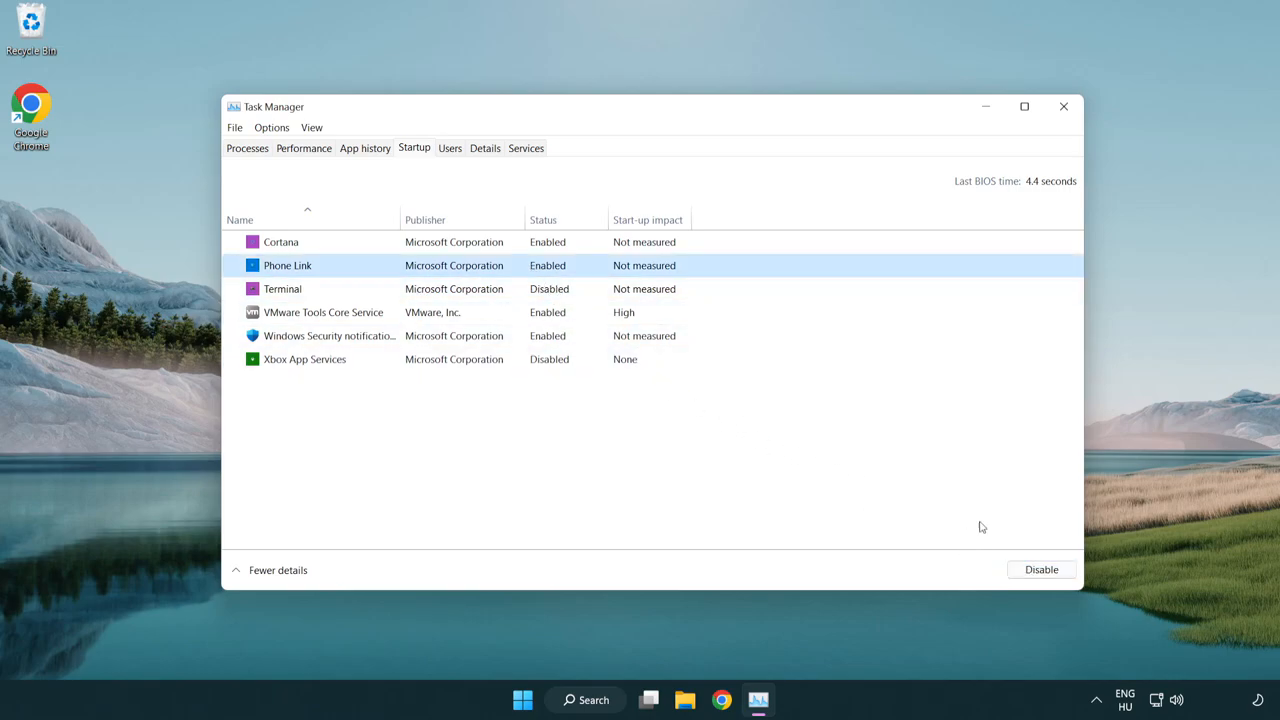
{"action": "left_click", "coordinate": [1040, 568]}
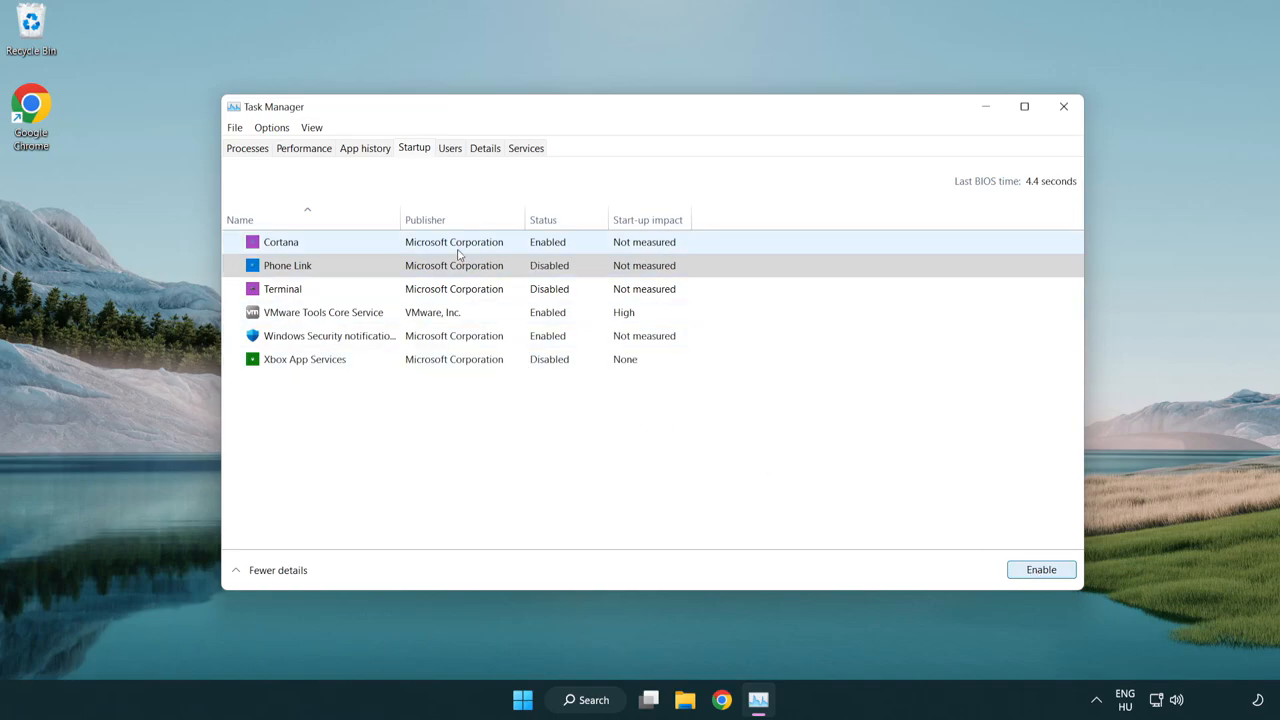
{"action": "left_click", "coordinate": [280, 240]}
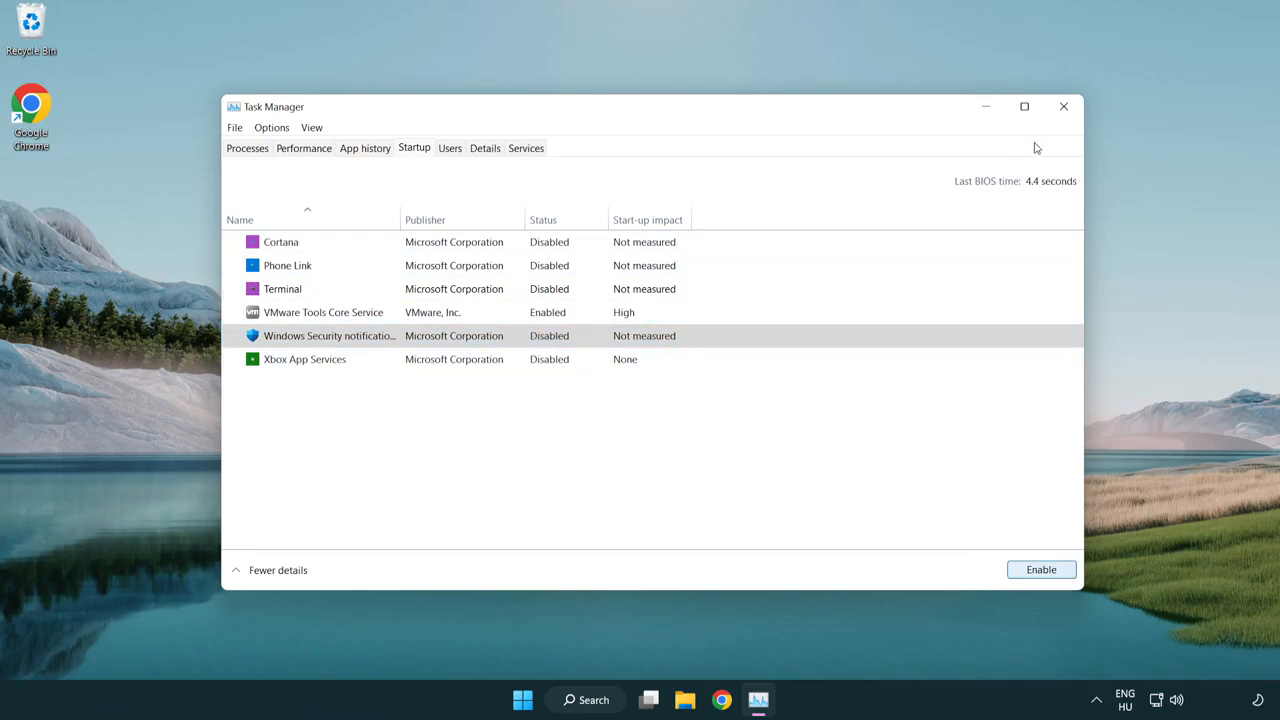
{"action": "mouse_move", "coordinate": [1064, 108]}
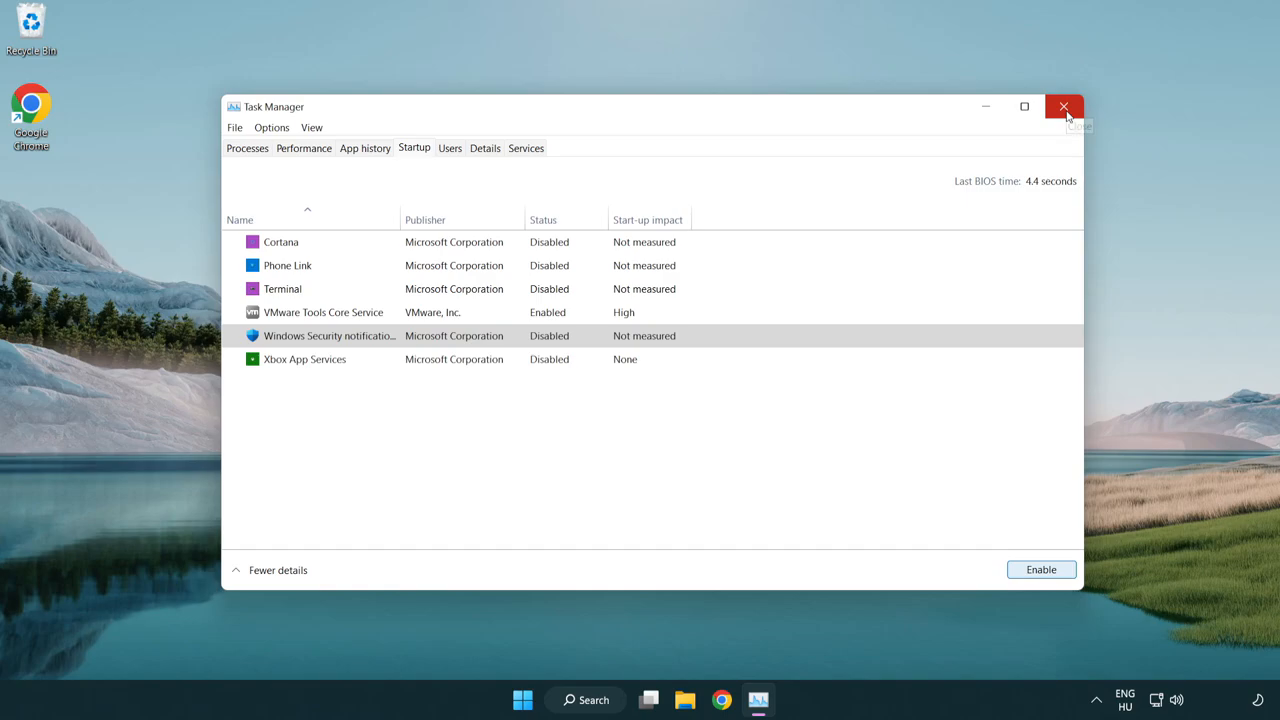
{"action": "left_click", "coordinate": [1064, 108]}
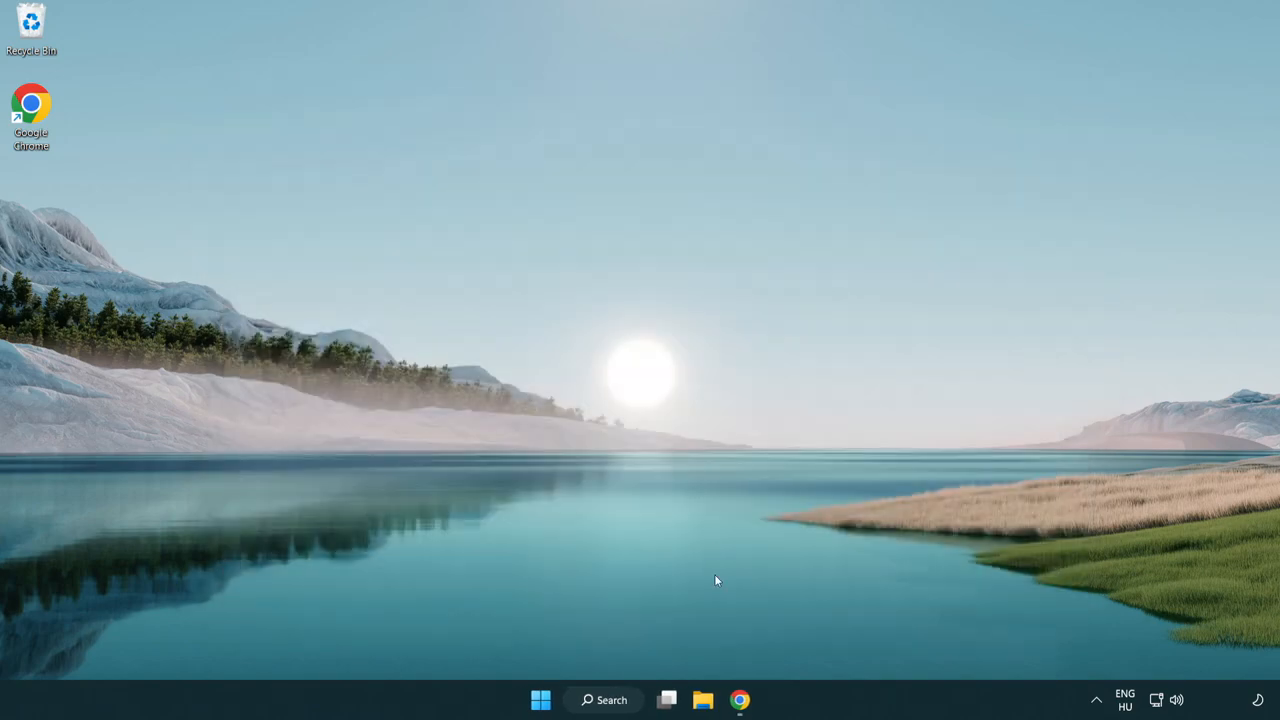
- Download the DirectX End-User Runtime Web Installer from the Microsoft page
{"action": "left_click", "coordinate": [740, 700]}
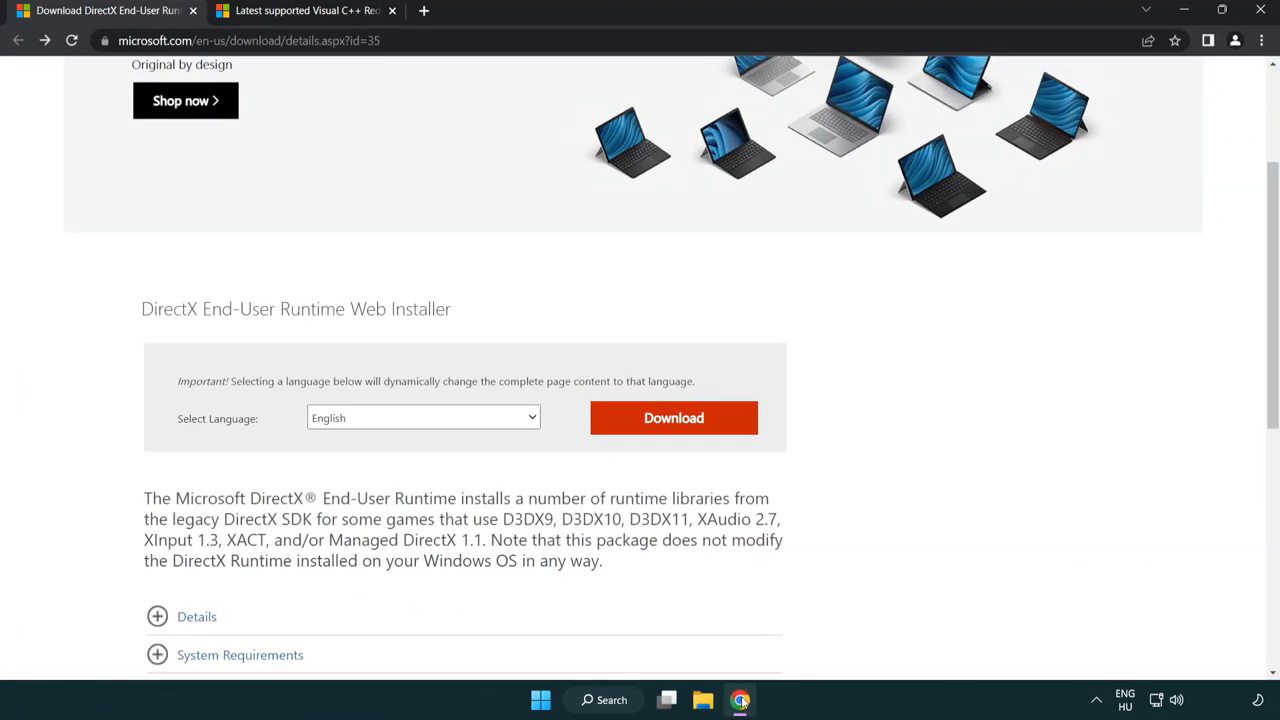
{"action": "scroll", "scroll_direction": "up", "scroll_amount": 3}
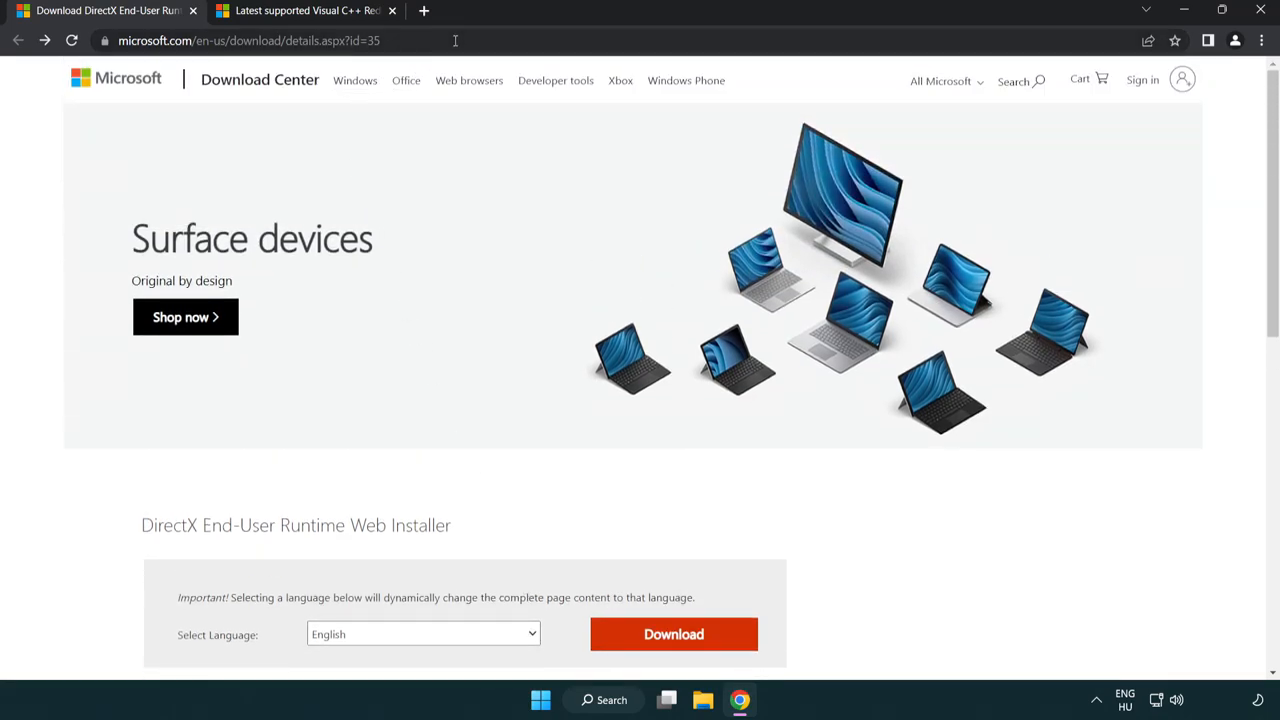
{"action": "mouse_move", "coordinate": [1224, 292]}
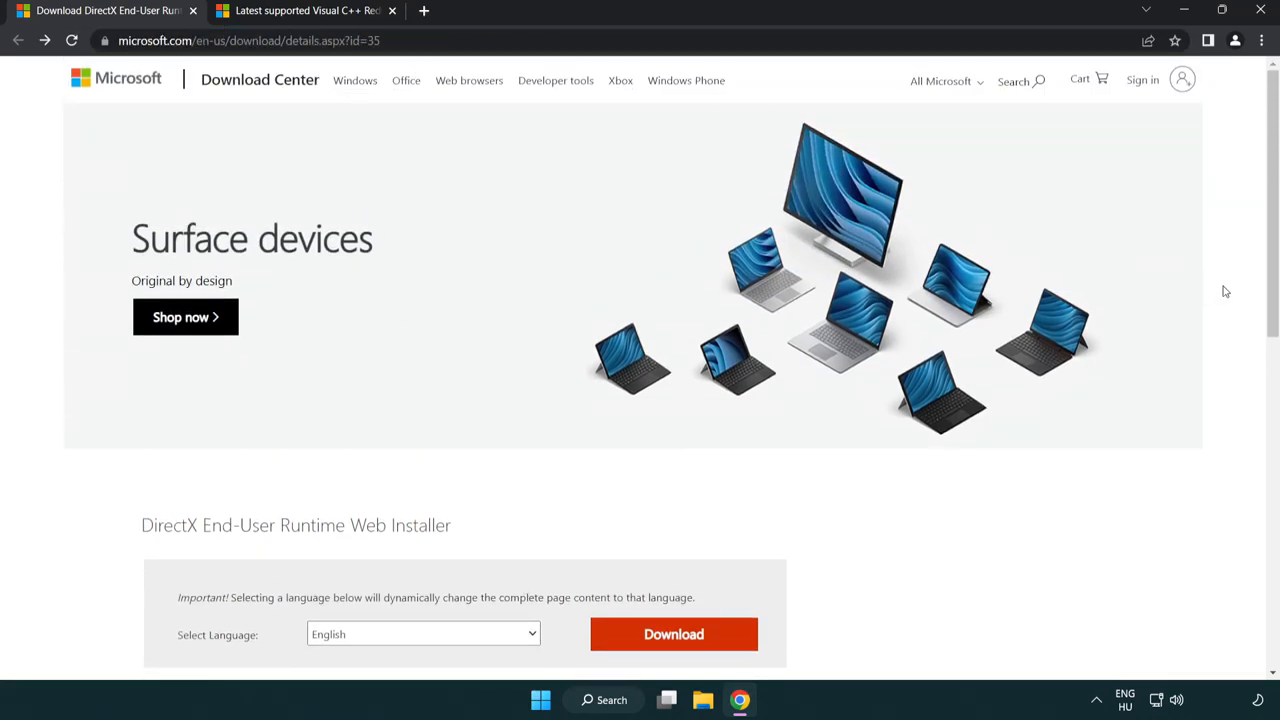
{"action": "scroll", "scroll_direction": "down", "scroll_amount": 3}
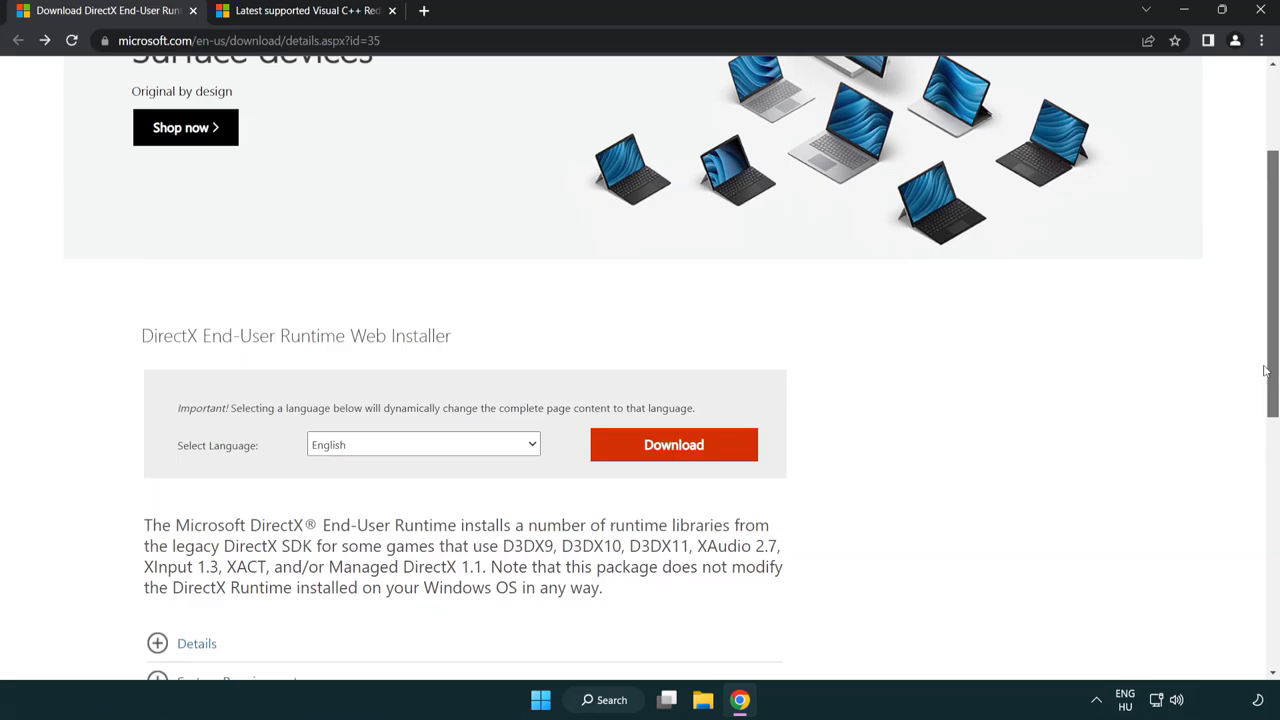
{"action": "mouse_move", "coordinate": [422, 444]}
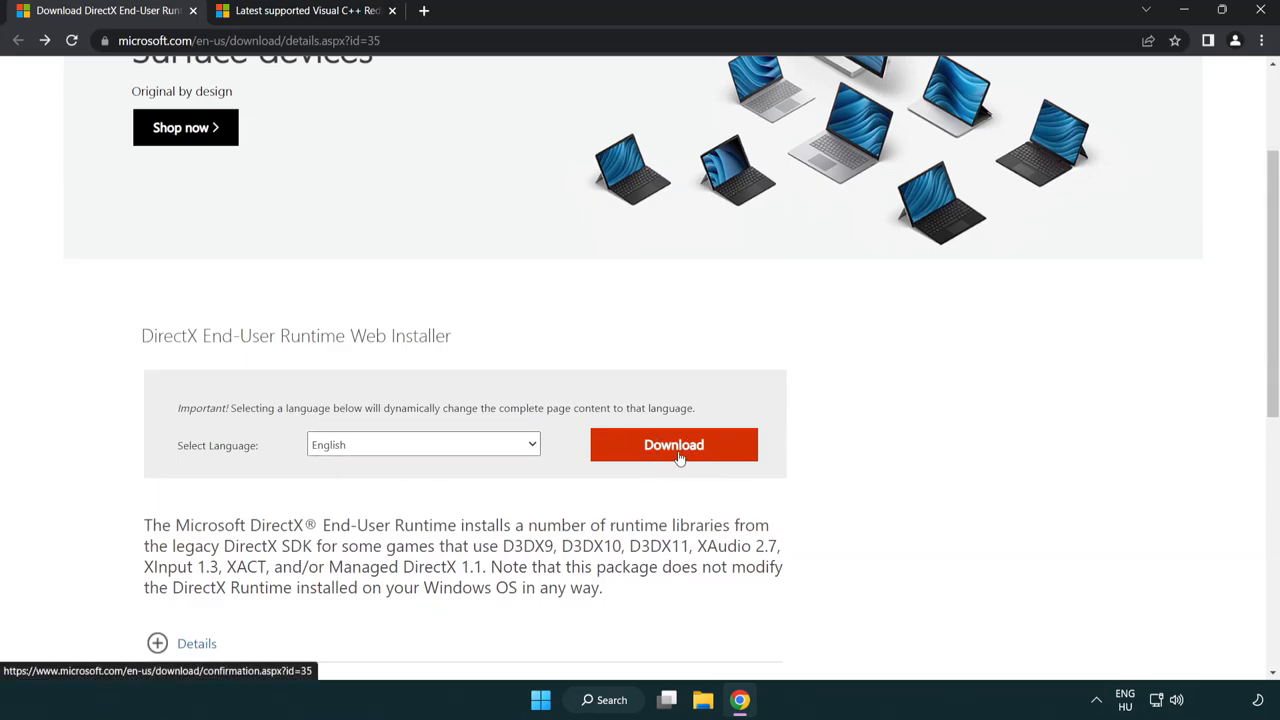
{"action": "left_click", "coordinate": [672, 444]}
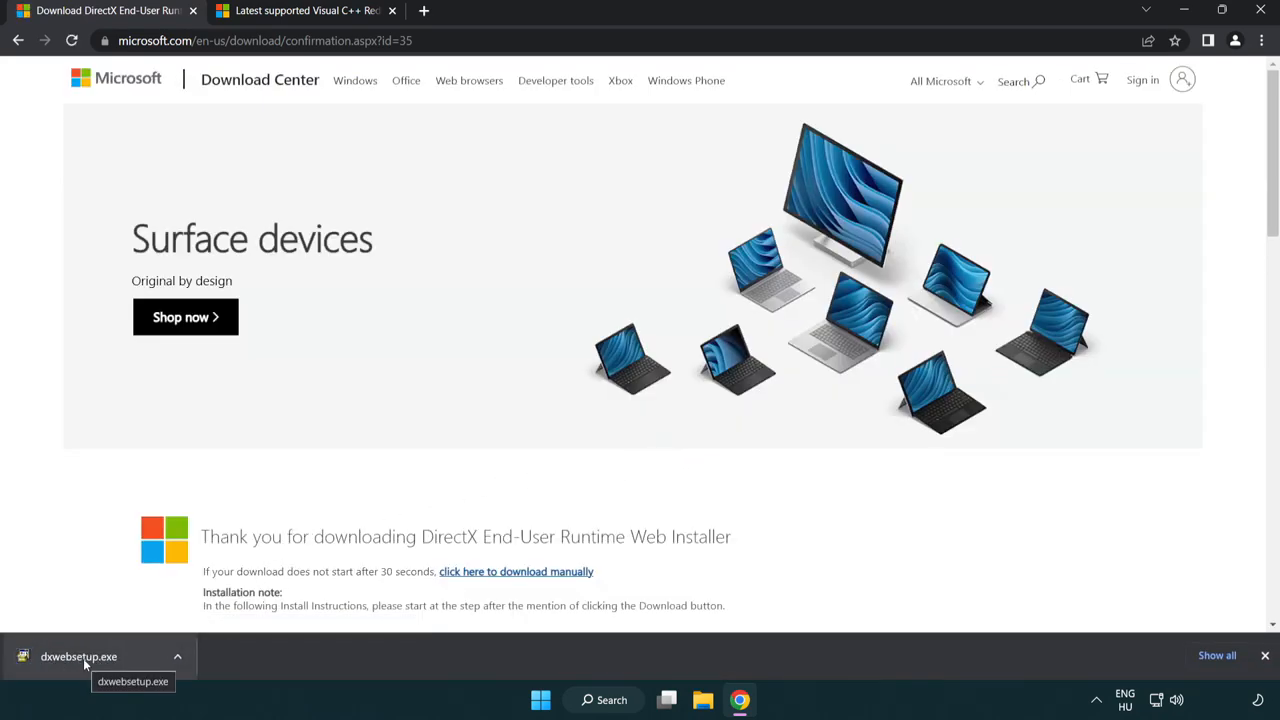
- Run the downloaded dxwebsetup.exe to start the DirectX setup wizard
{"action": "left_click", "coordinate": [80, 656]}
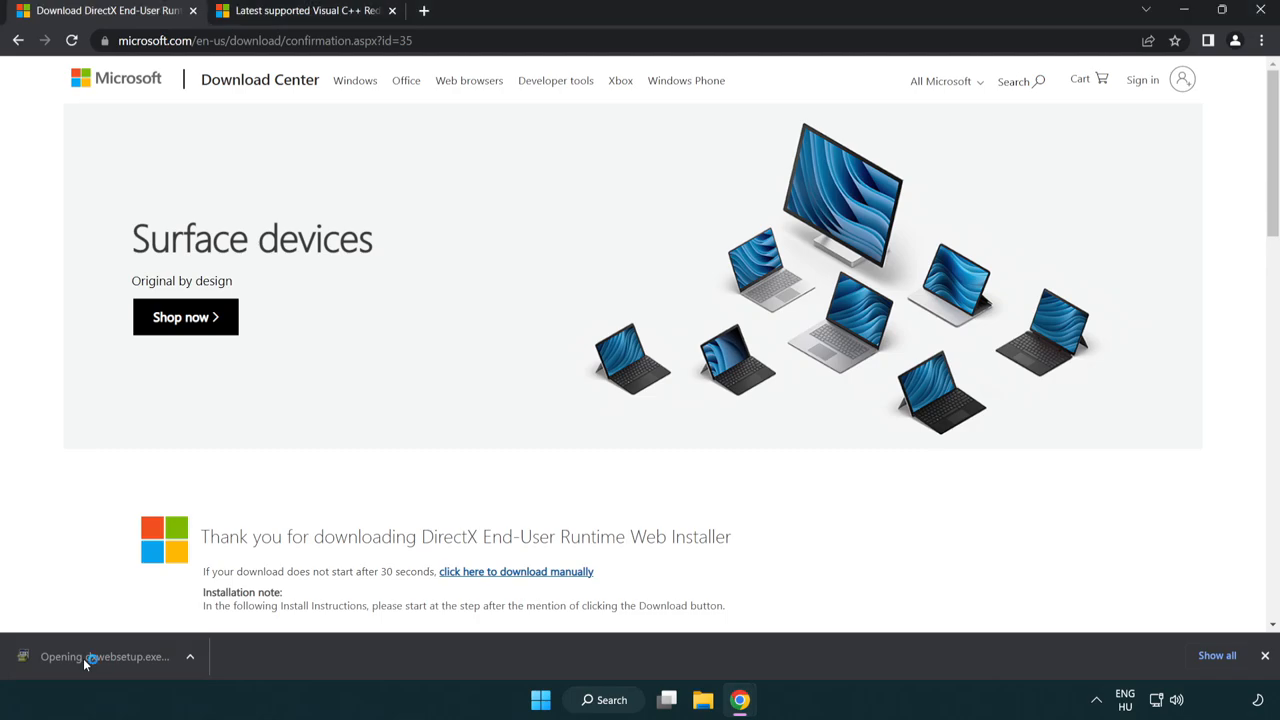
{"action": "left_click", "coordinate": [104, 656]}
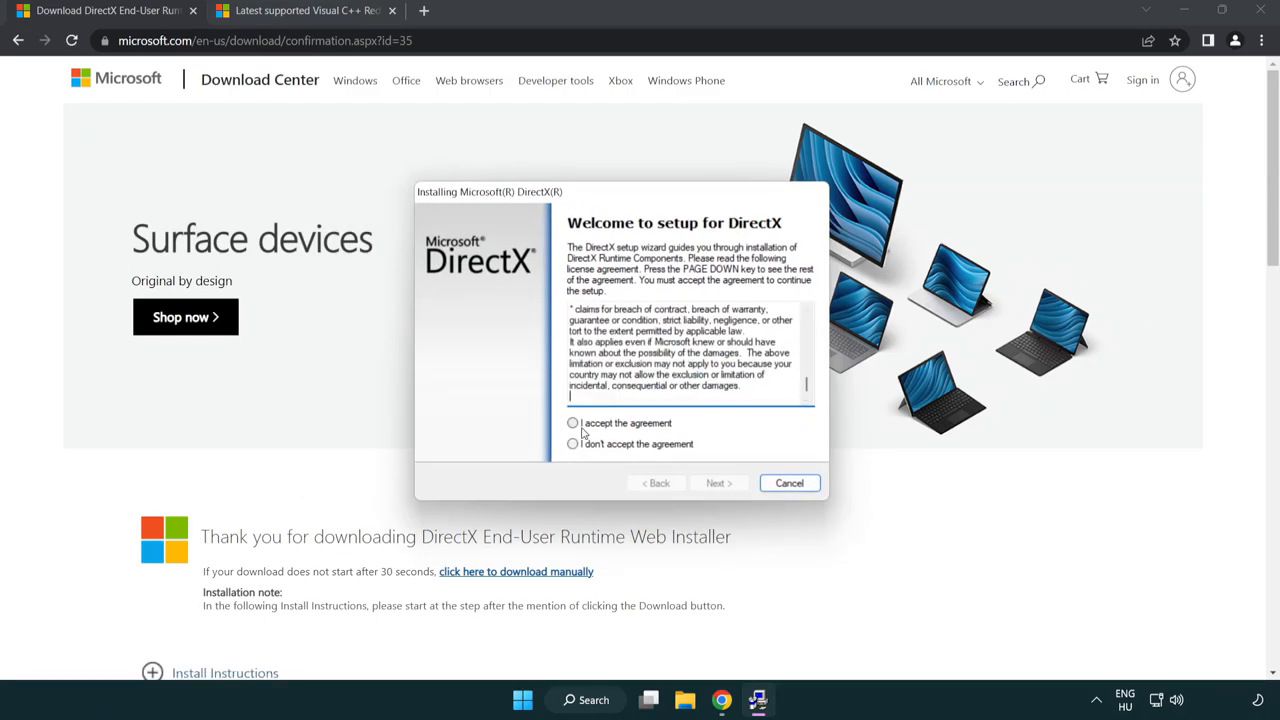
- Accept the DirectX license and continue setup with 'Install the Bing Bar' left unchecked
{"action": "left_click", "coordinate": [572, 422]}
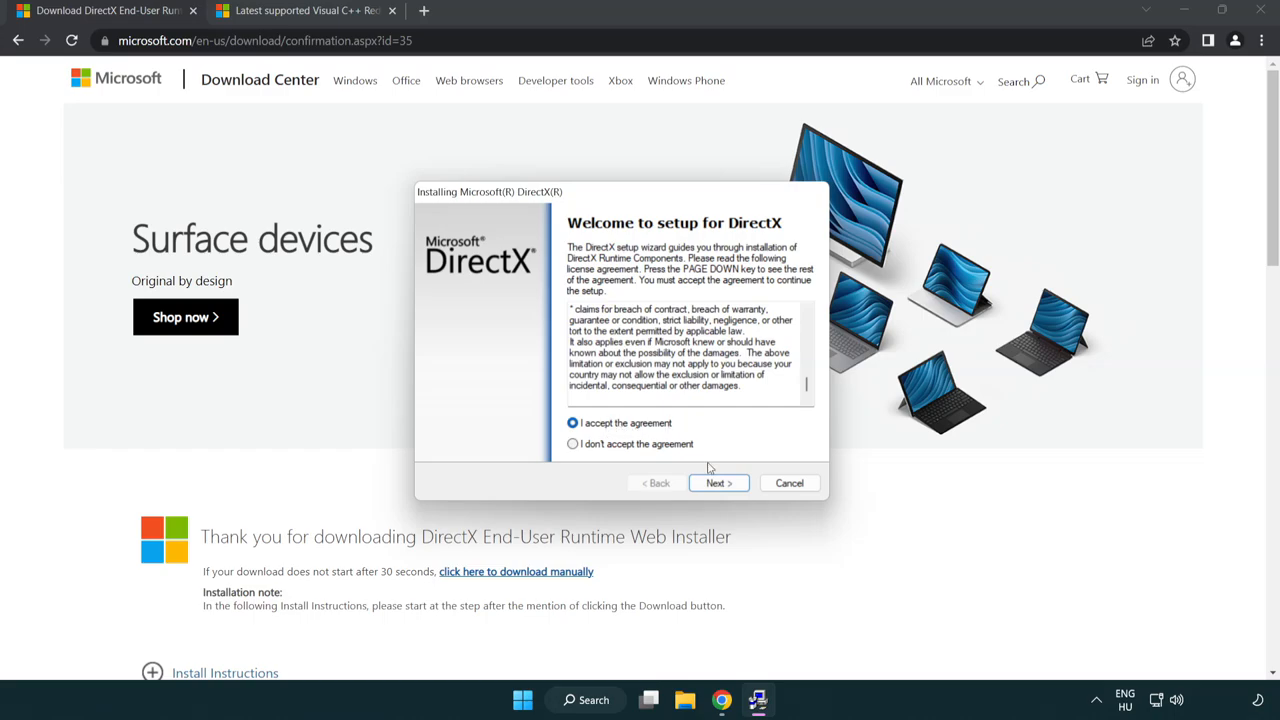
{"action": "left_click", "coordinate": [718, 482]}
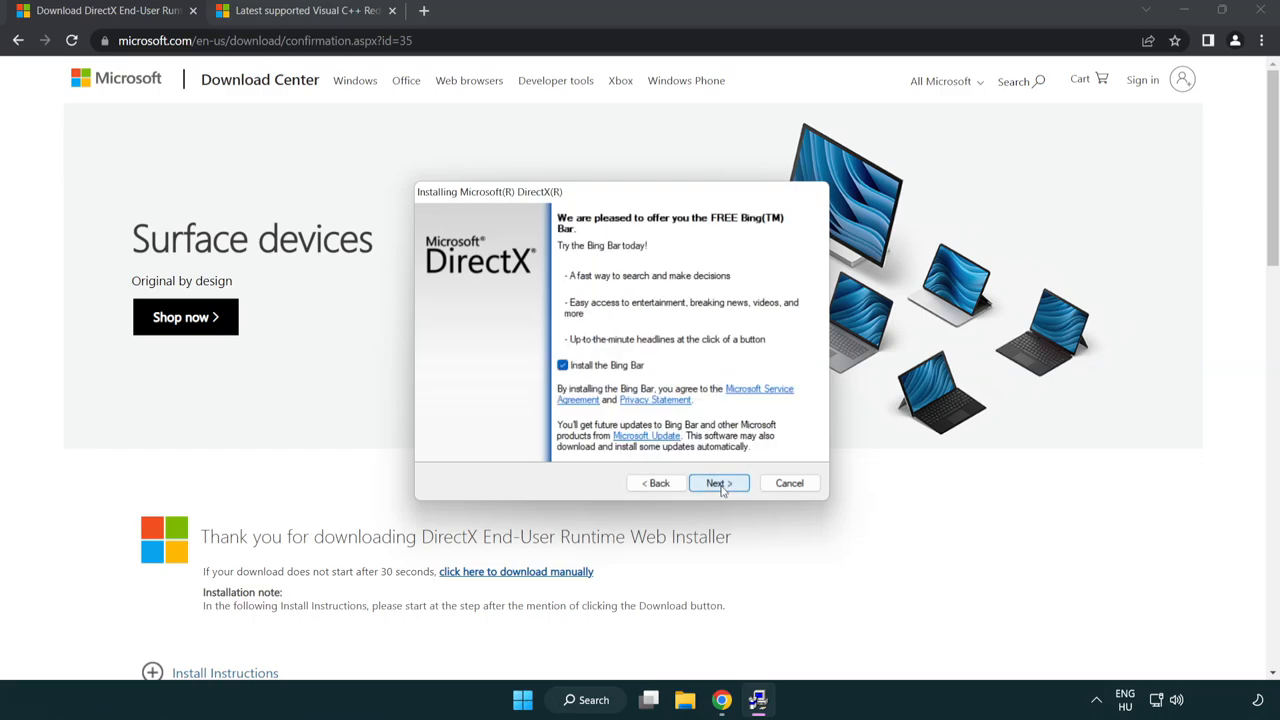
{"action": "left_click", "coordinate": [562, 364]}
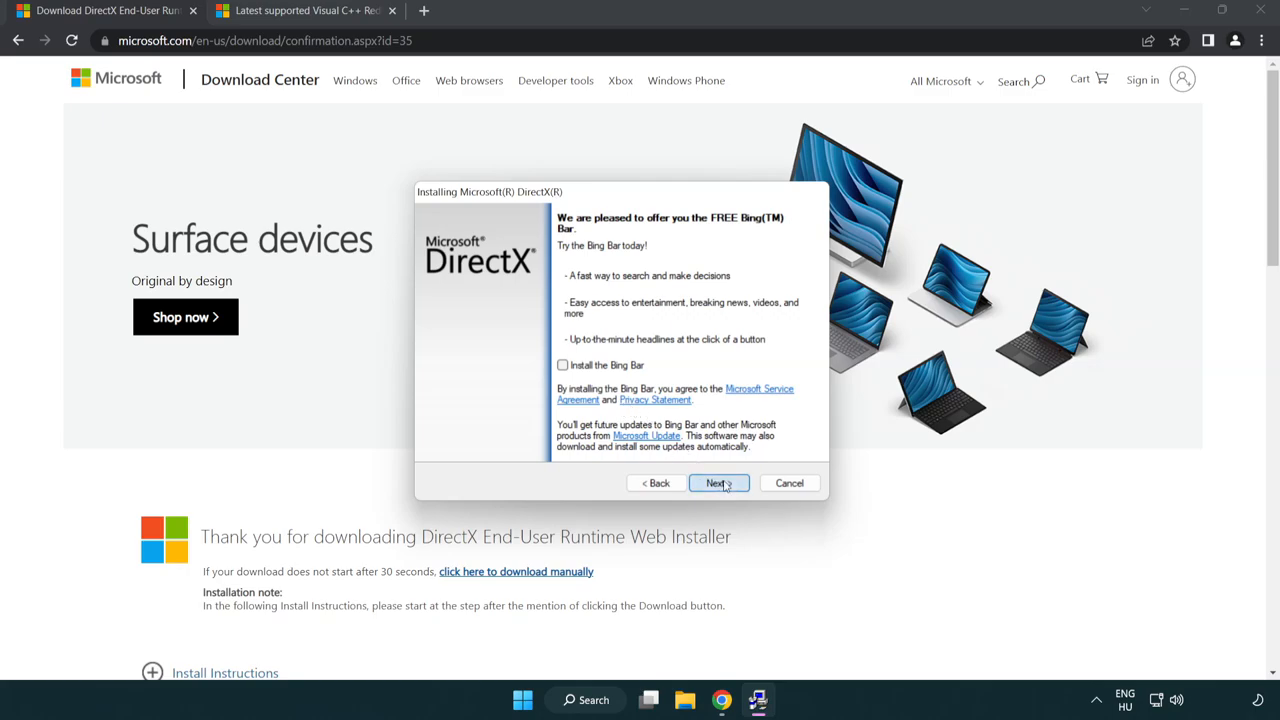
{"action": "left_click", "coordinate": [716, 482]}
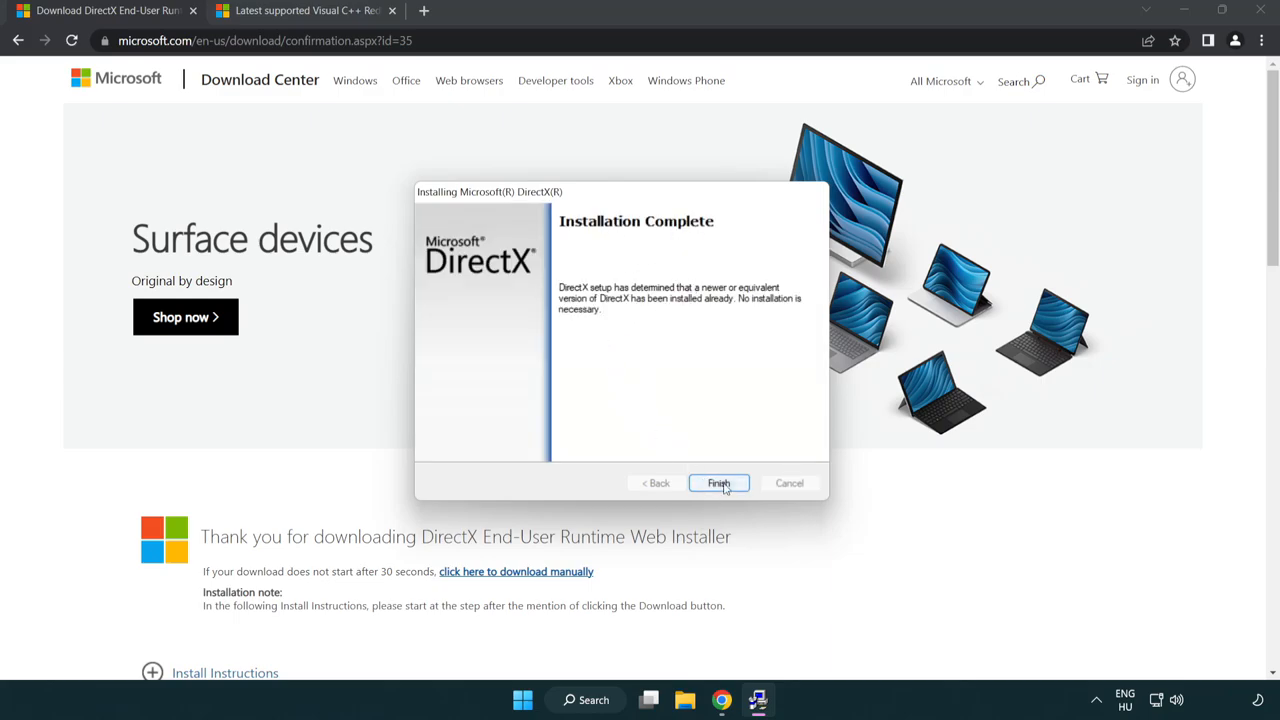
- Finish the DirectX installer (newer version already installed) and return to the Visual C++ downloads page
{"action": "left_click", "coordinate": [718, 482]}
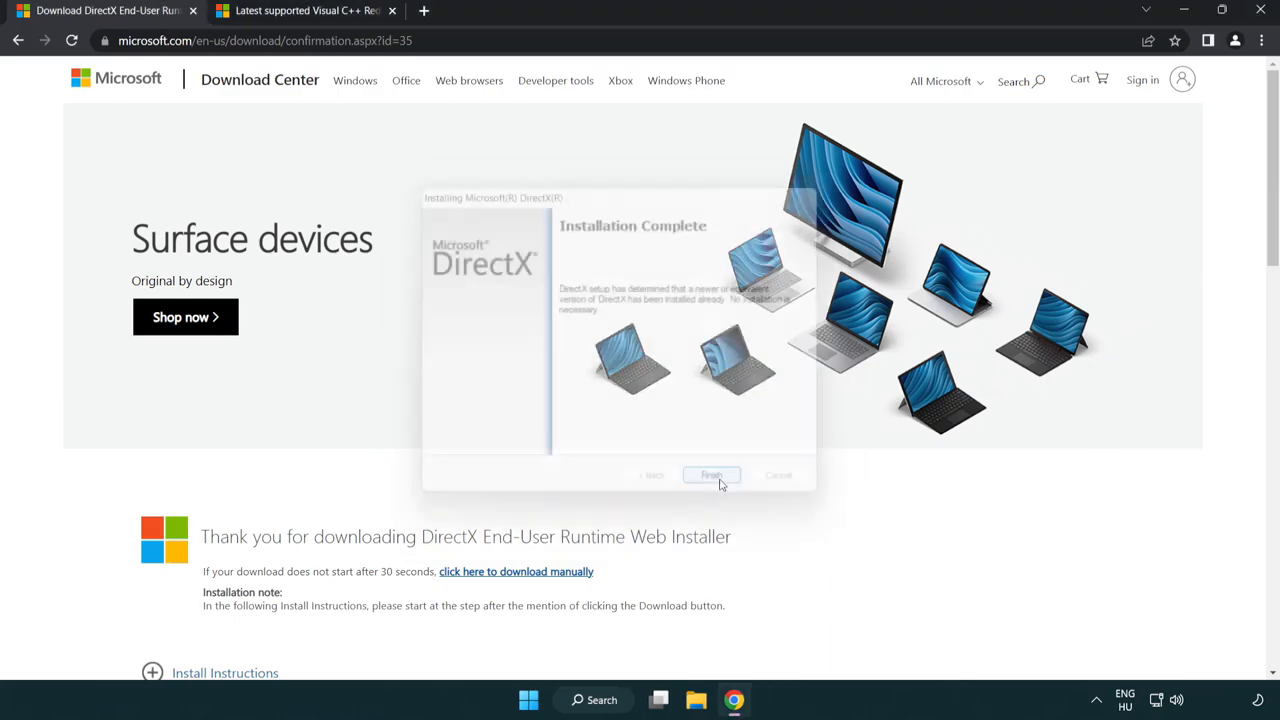
{"action": "left_click", "coordinate": [712, 474]}
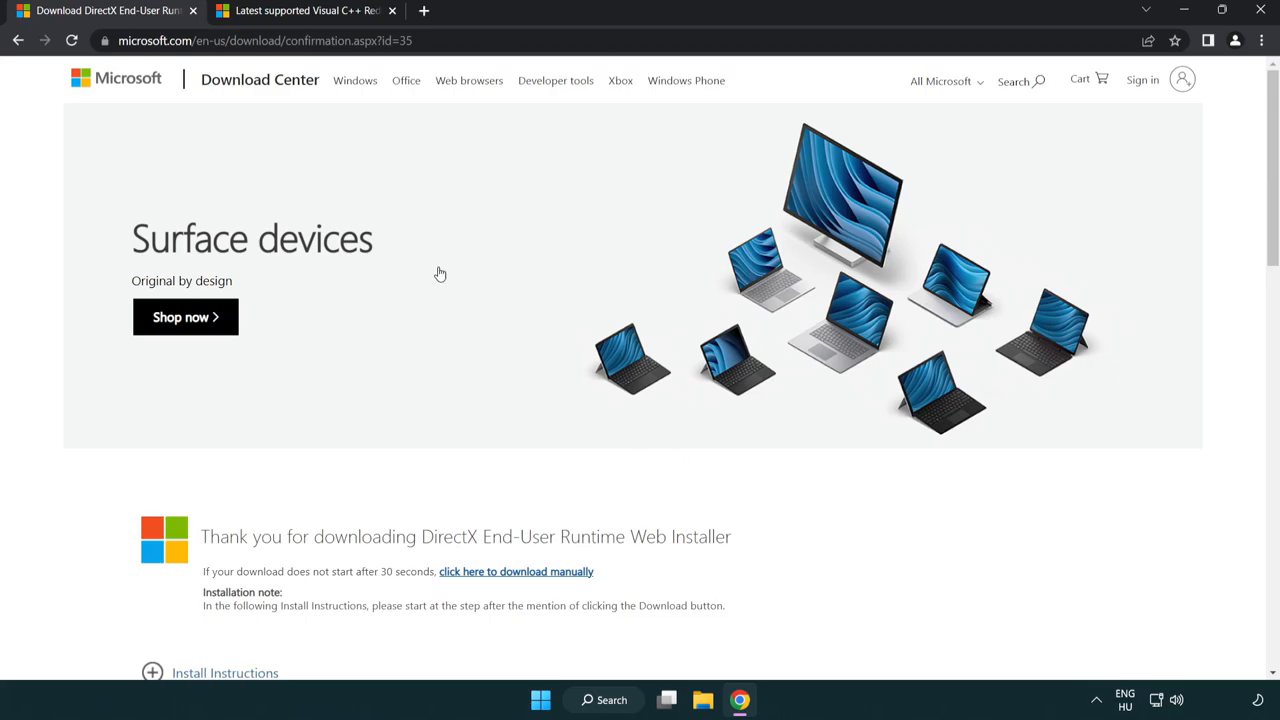
{"action": "left_click", "coordinate": [192, 10]}
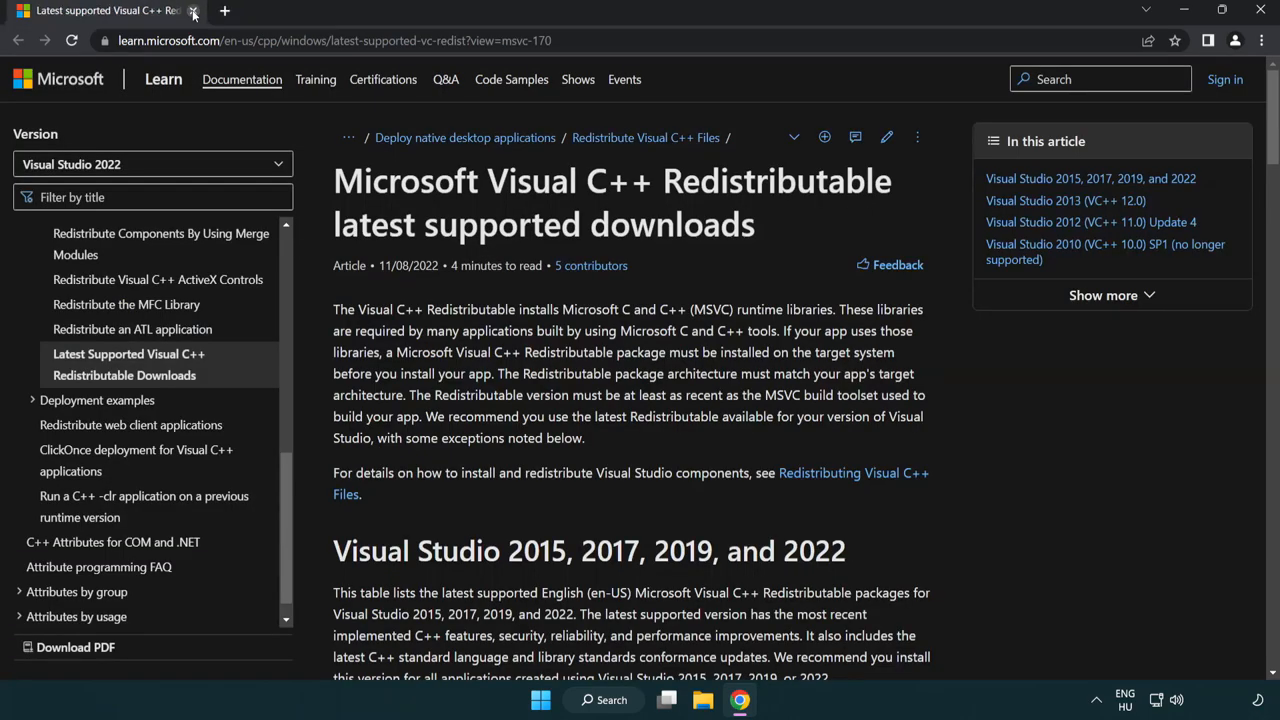
- Download the x86, x64 and ARM64 Visual C++ 2015–2022 redistributables and launch VC_redist.arm64.exe
{"action": "left_click", "coordinate": [330, 40]}
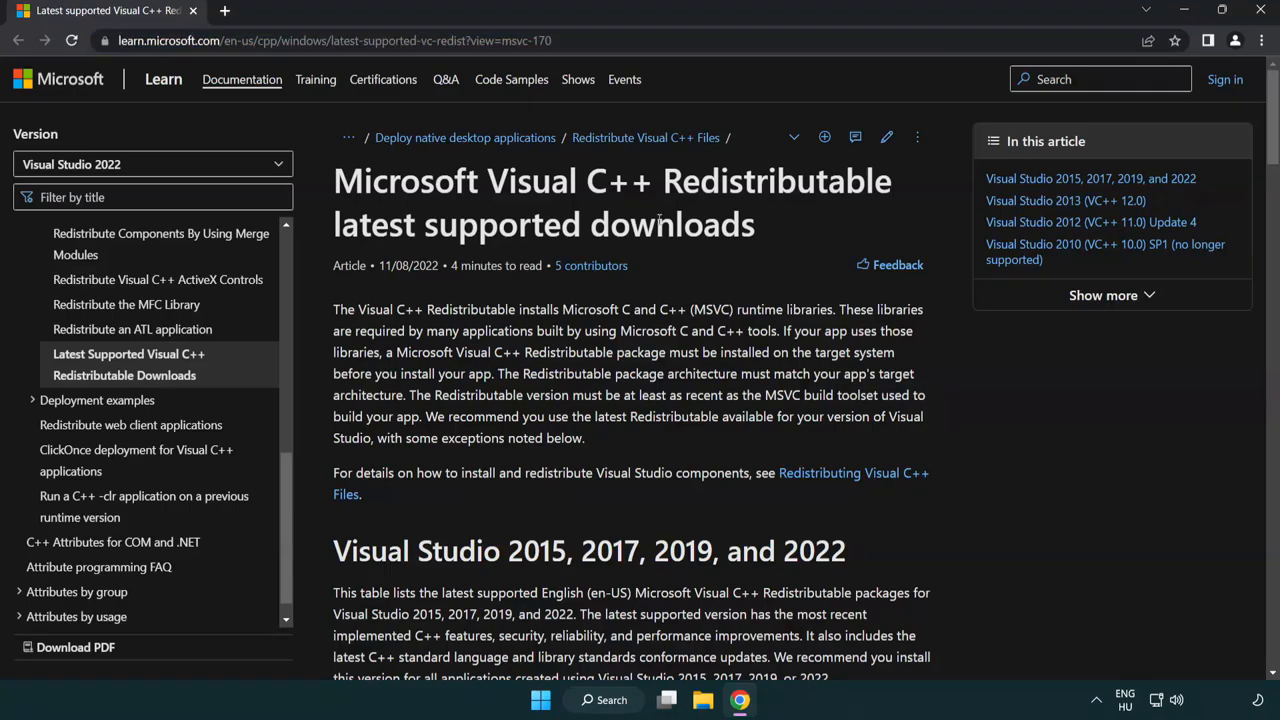
{"action": "scroll", "scroll_direction": "down", "scroll_amount": 3}
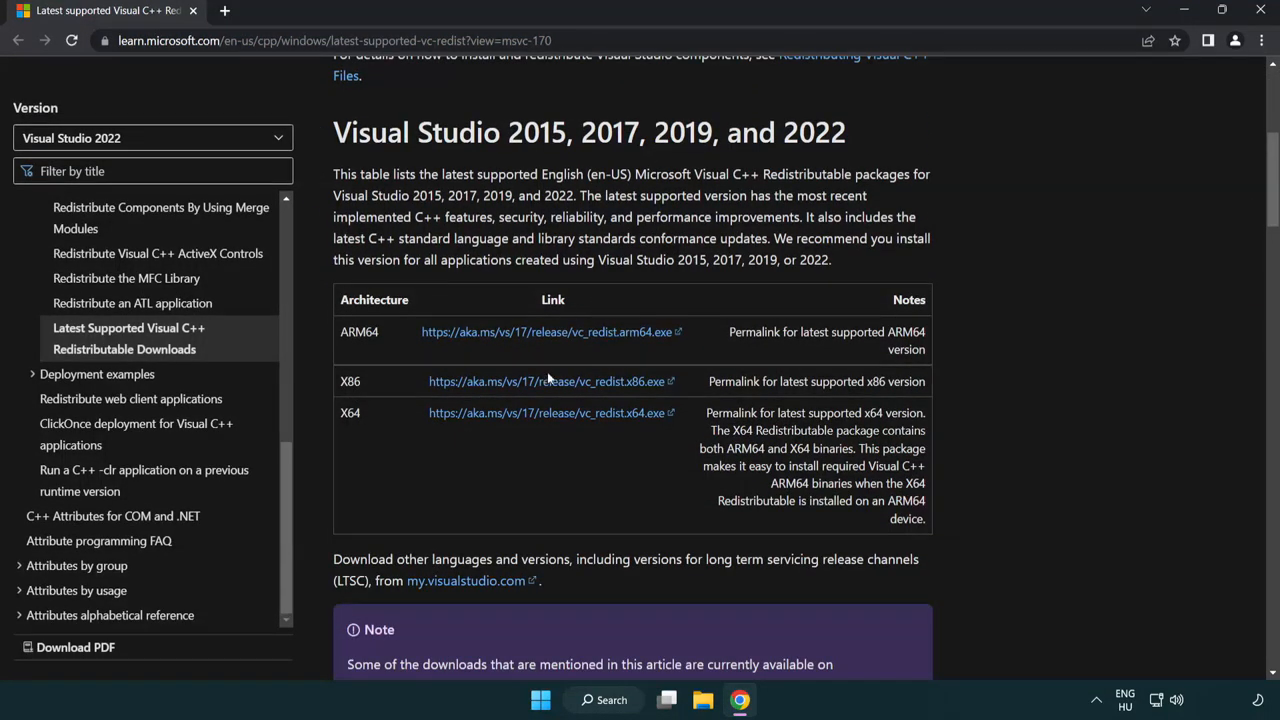
{"action": "left_click", "coordinate": [550, 380]}
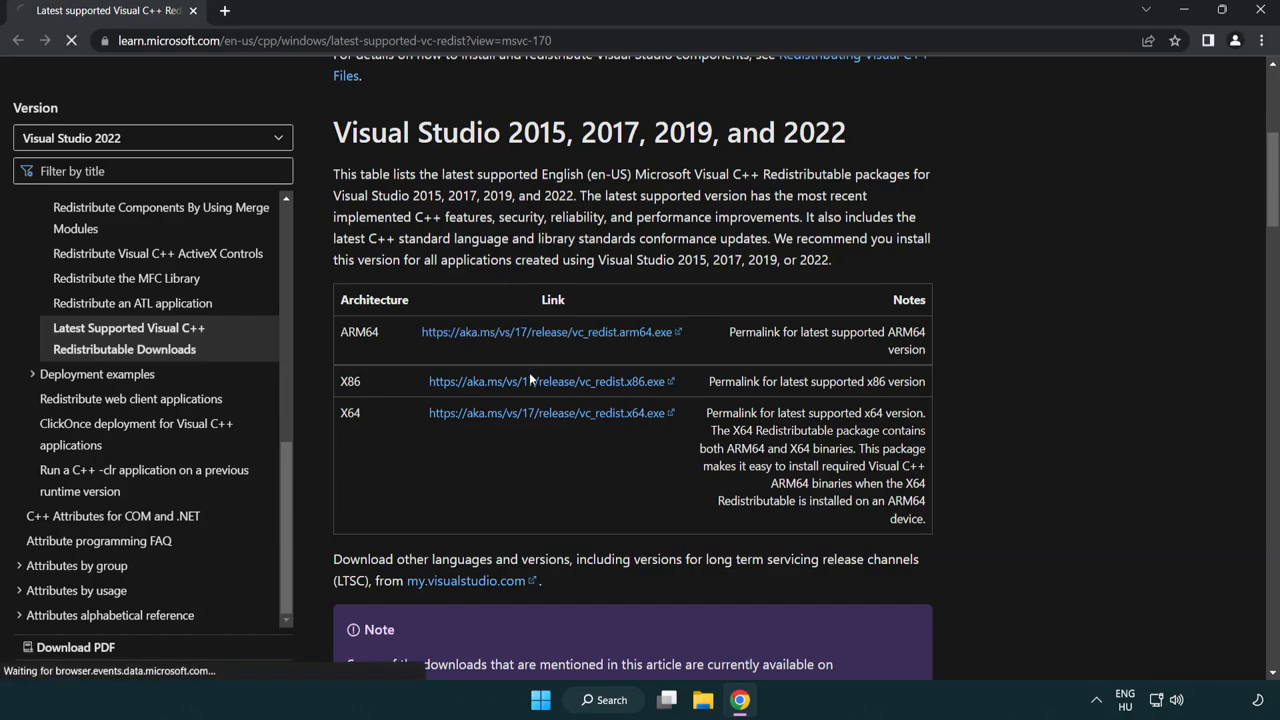
{"action": "left_click", "coordinate": [544, 412]}
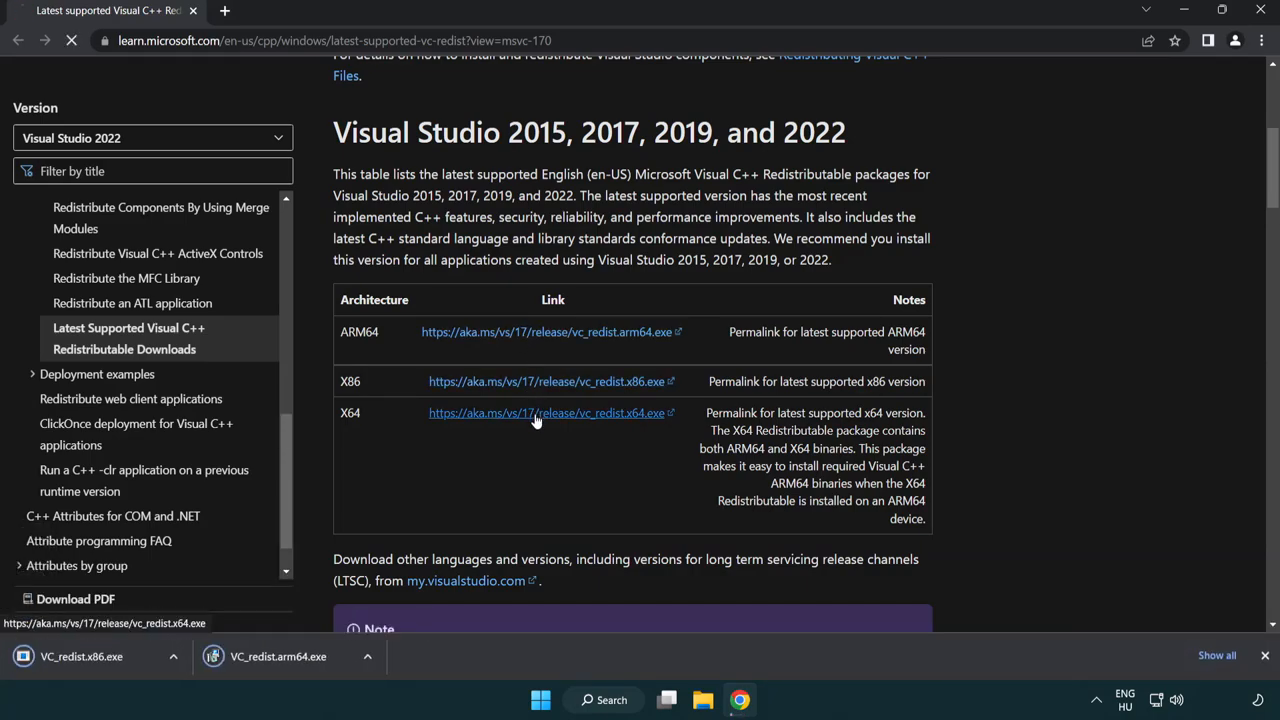
{"action": "left_click", "coordinate": [544, 412]}
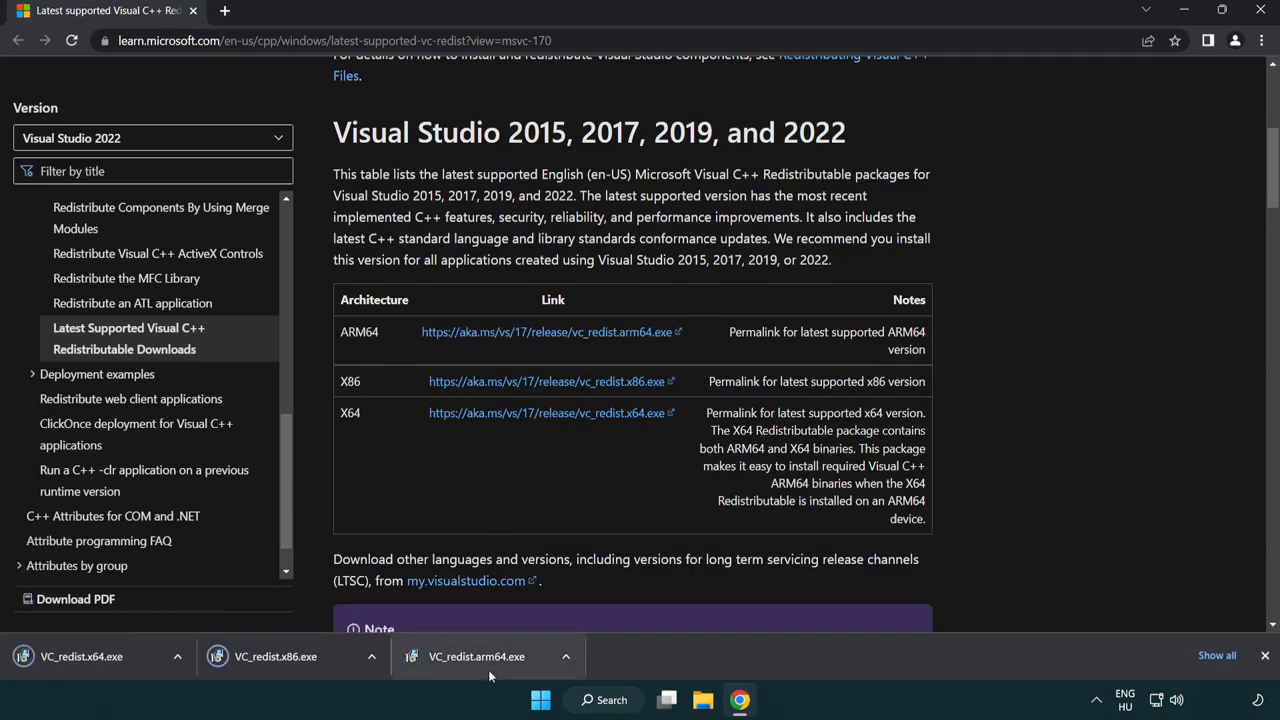
{"action": "left_click", "coordinate": [476, 656]}
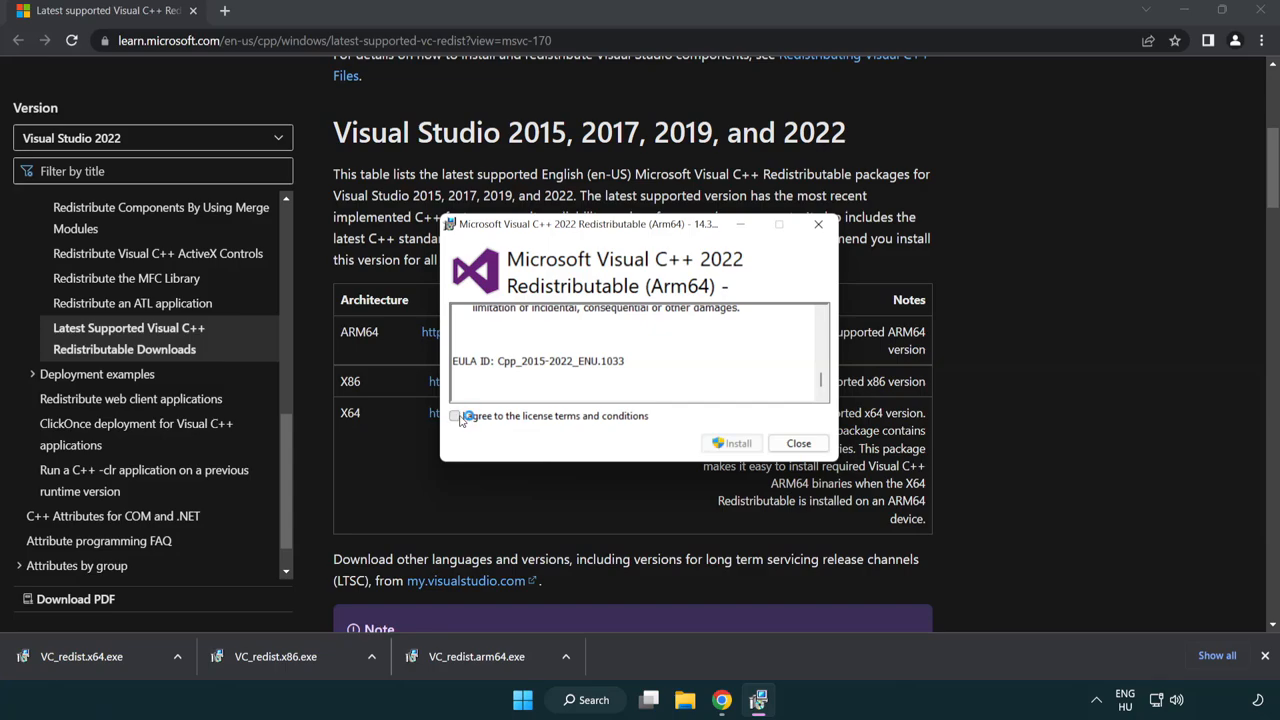
- Attempt the ARM64 redistributable install, which fails as unsupported on this processor, and close it
{"action": "left_click", "coordinate": [456, 414]}
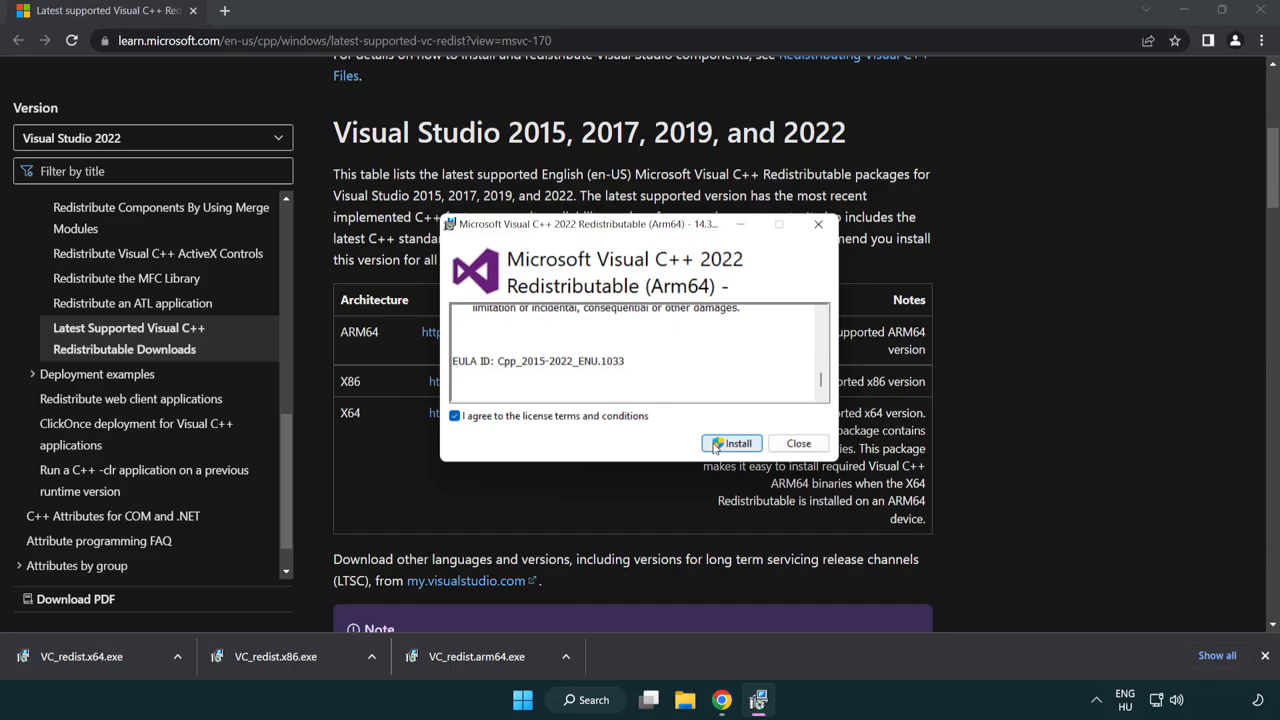
{"action": "left_click", "coordinate": [736, 444]}
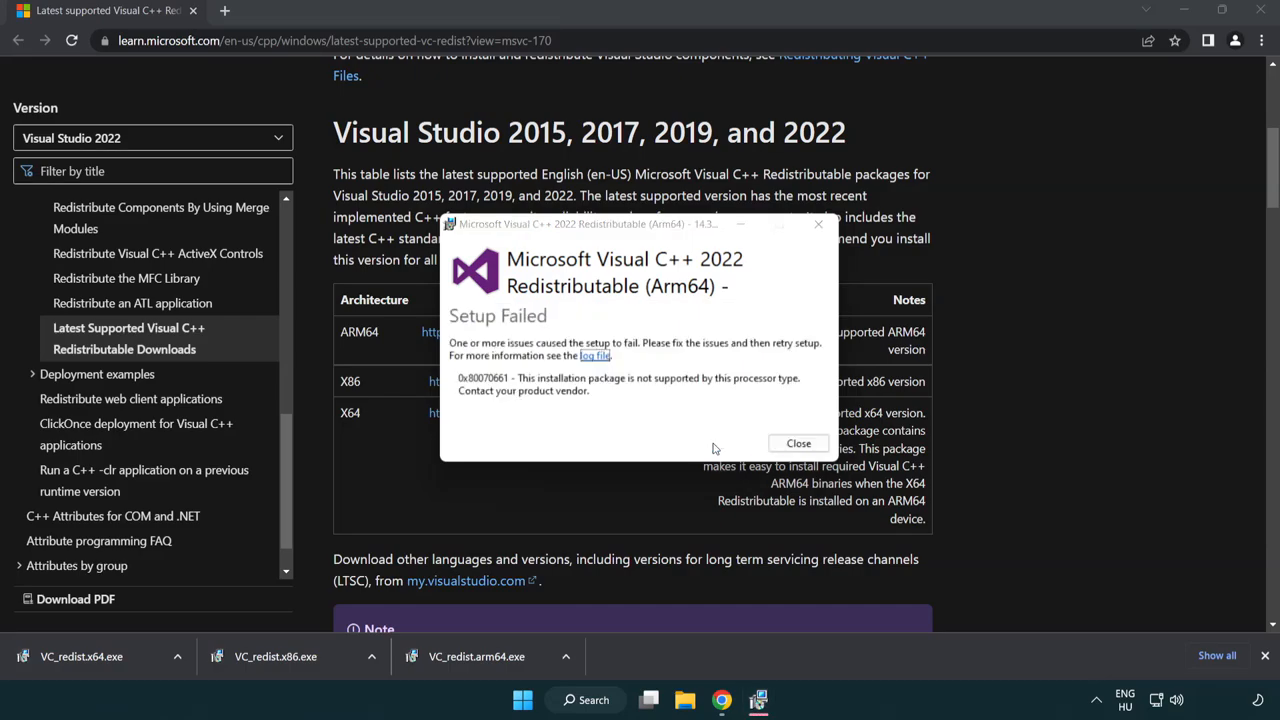
{"action": "left_click", "coordinate": [798, 444]}
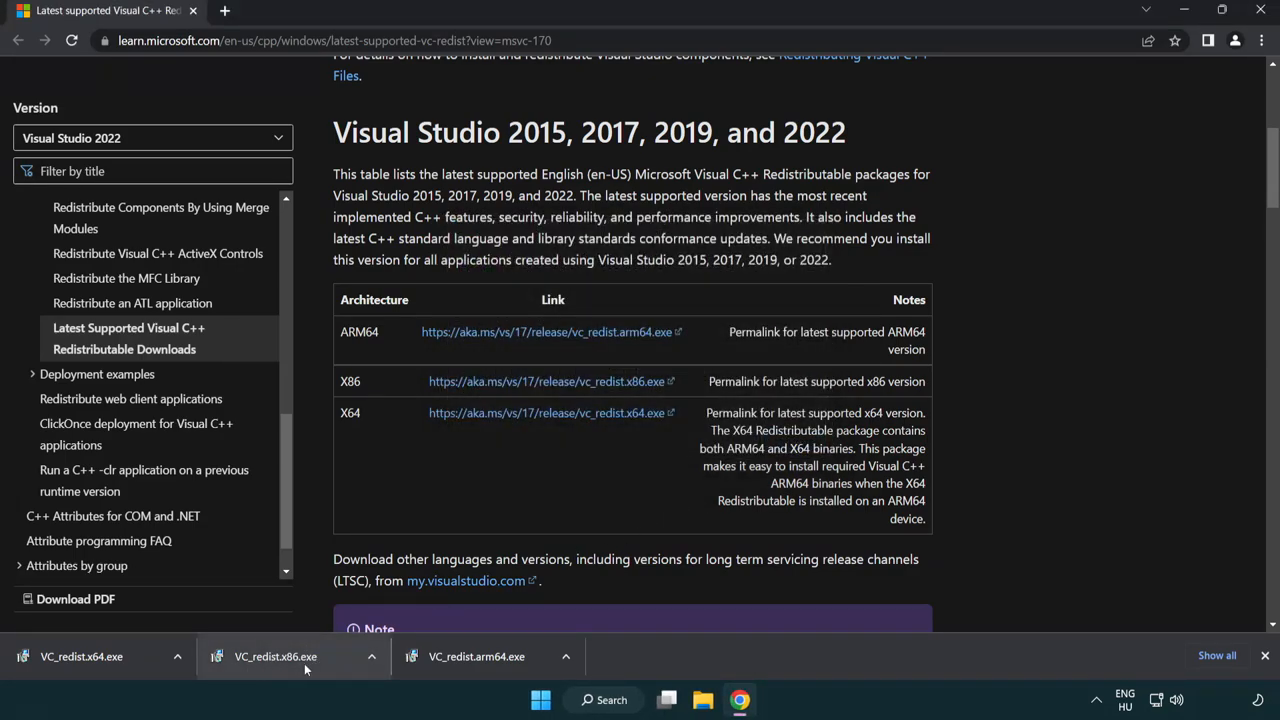
- Install VC_redist.x86.exe and VC_redist.x64.exe successfully and close both setups without restarting
{"action": "left_click", "coordinate": [300, 656]}
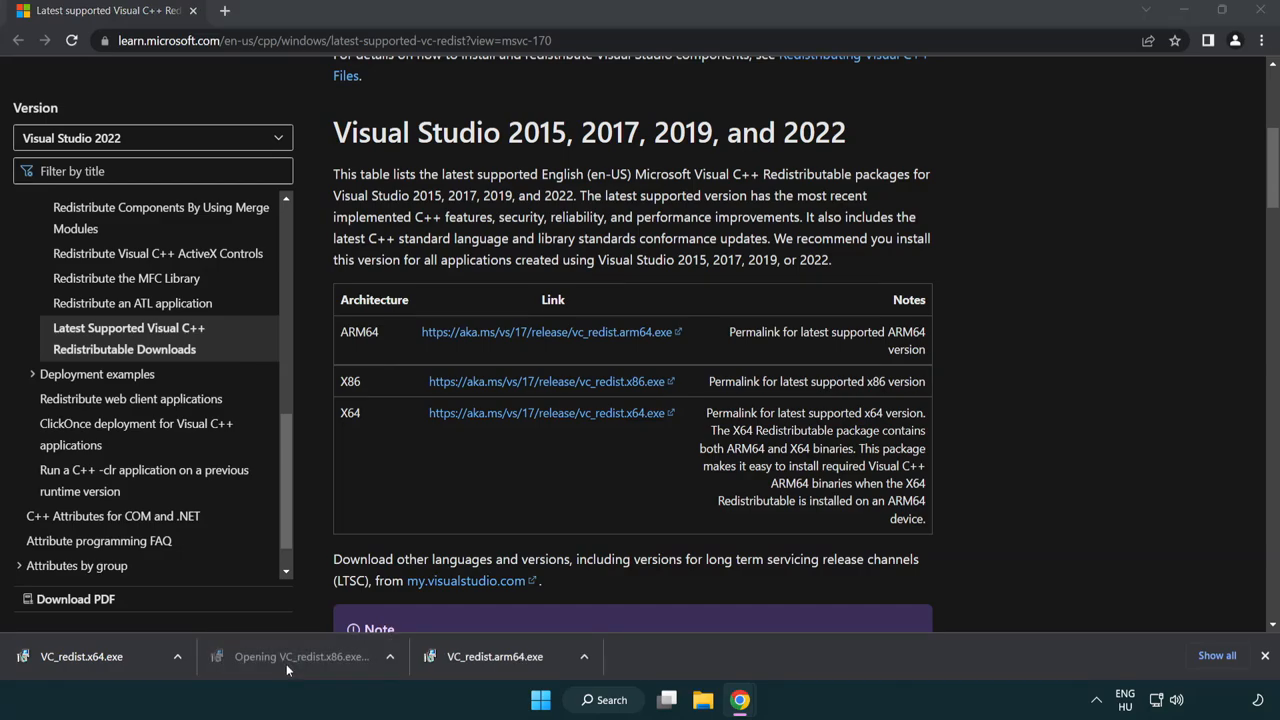
{"action": "left_click", "coordinate": [300, 656]}
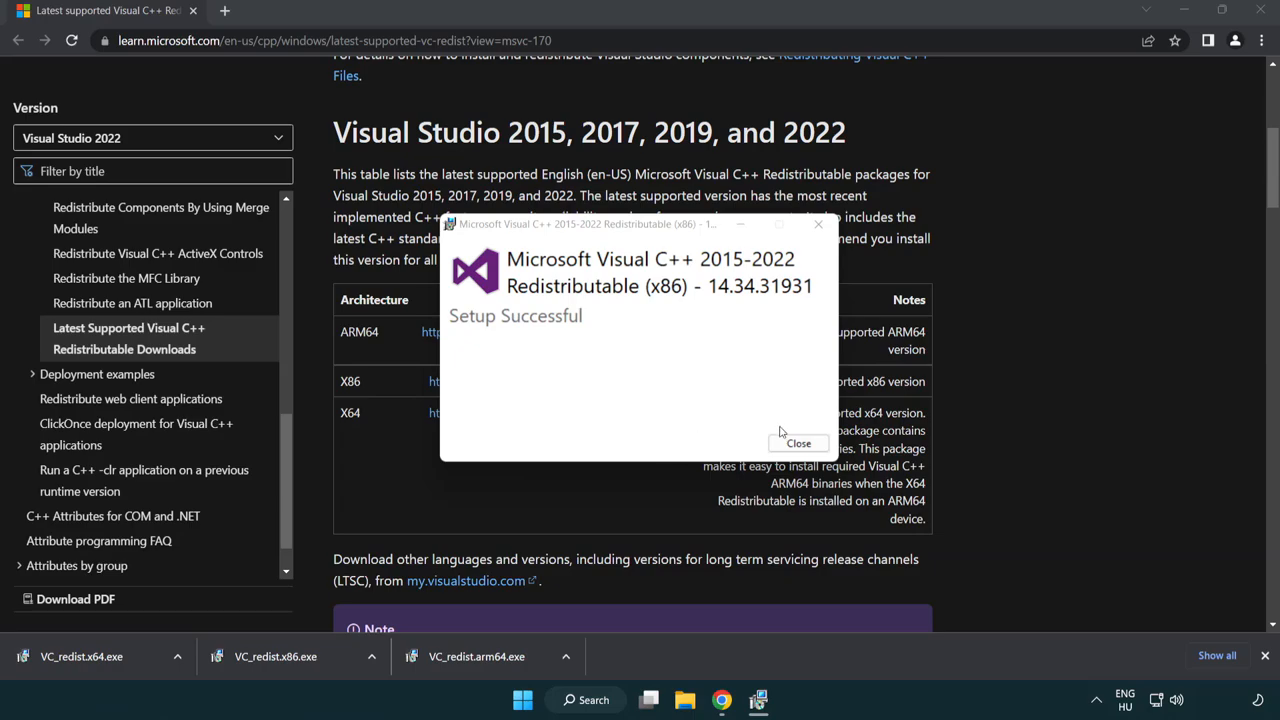
{"action": "left_click", "coordinate": [798, 444]}
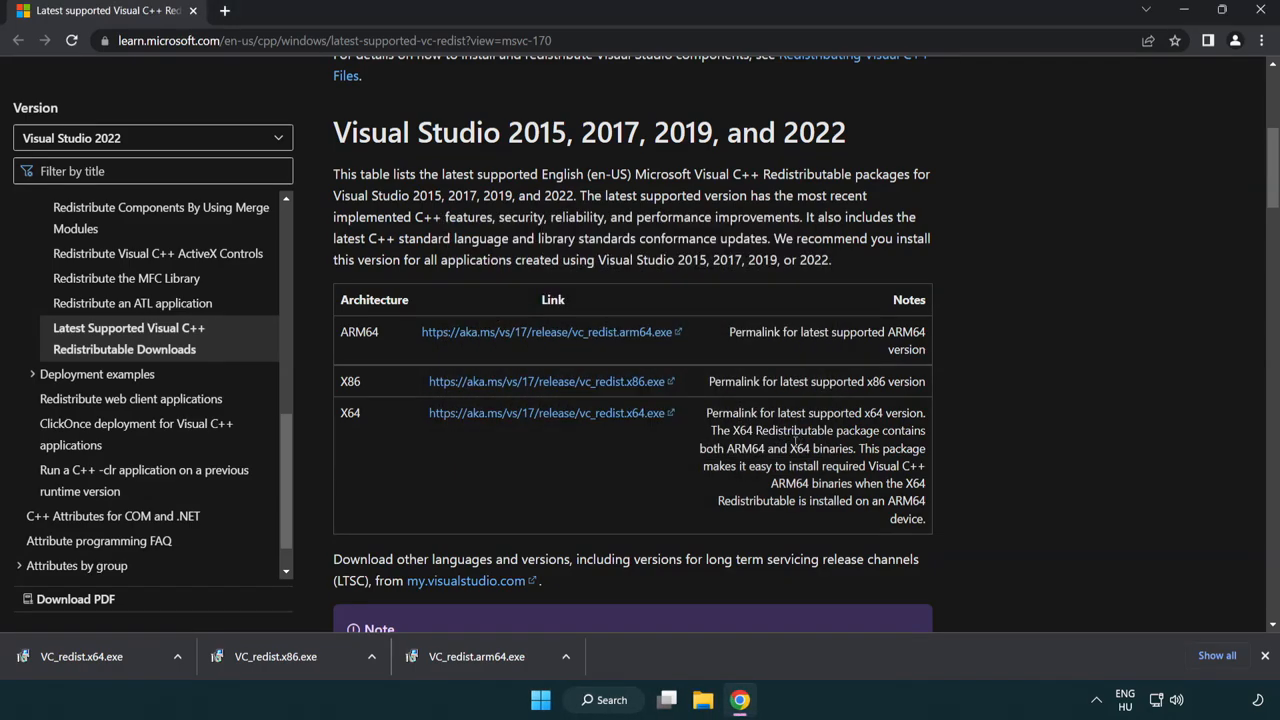
{"action": "left_click", "coordinate": [82, 656]}
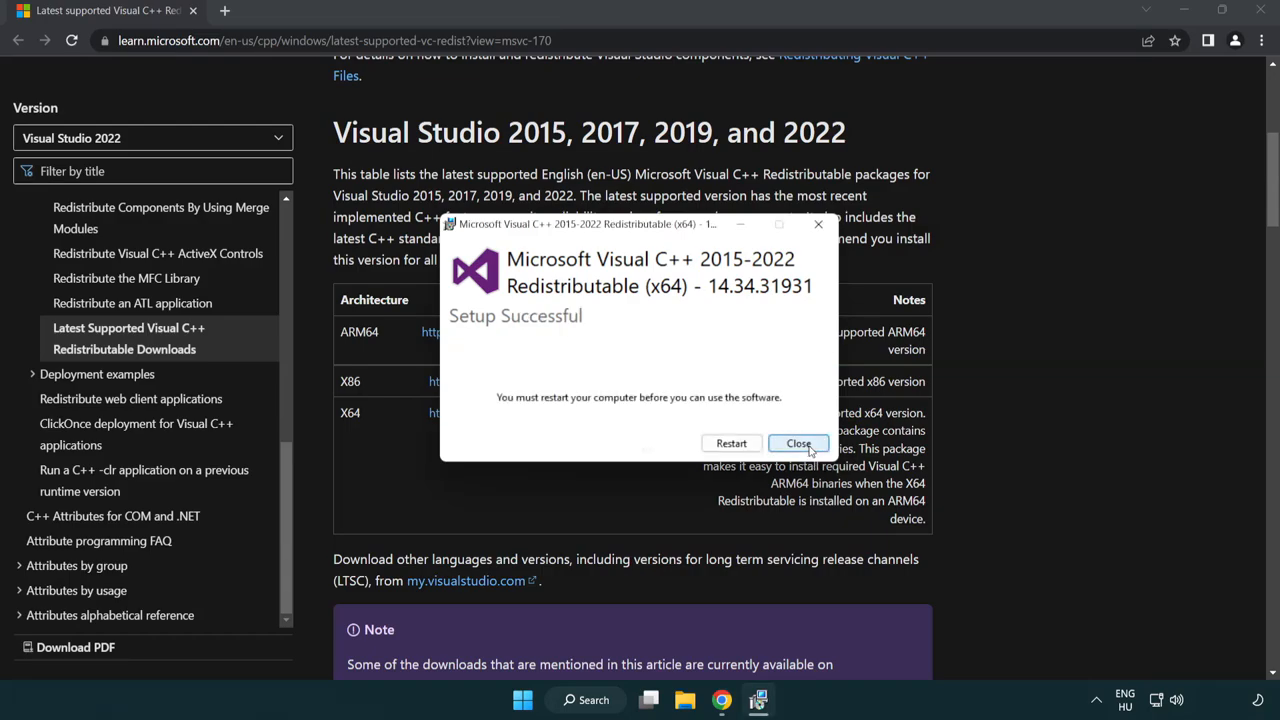
{"action": "left_click", "coordinate": [798, 444]}
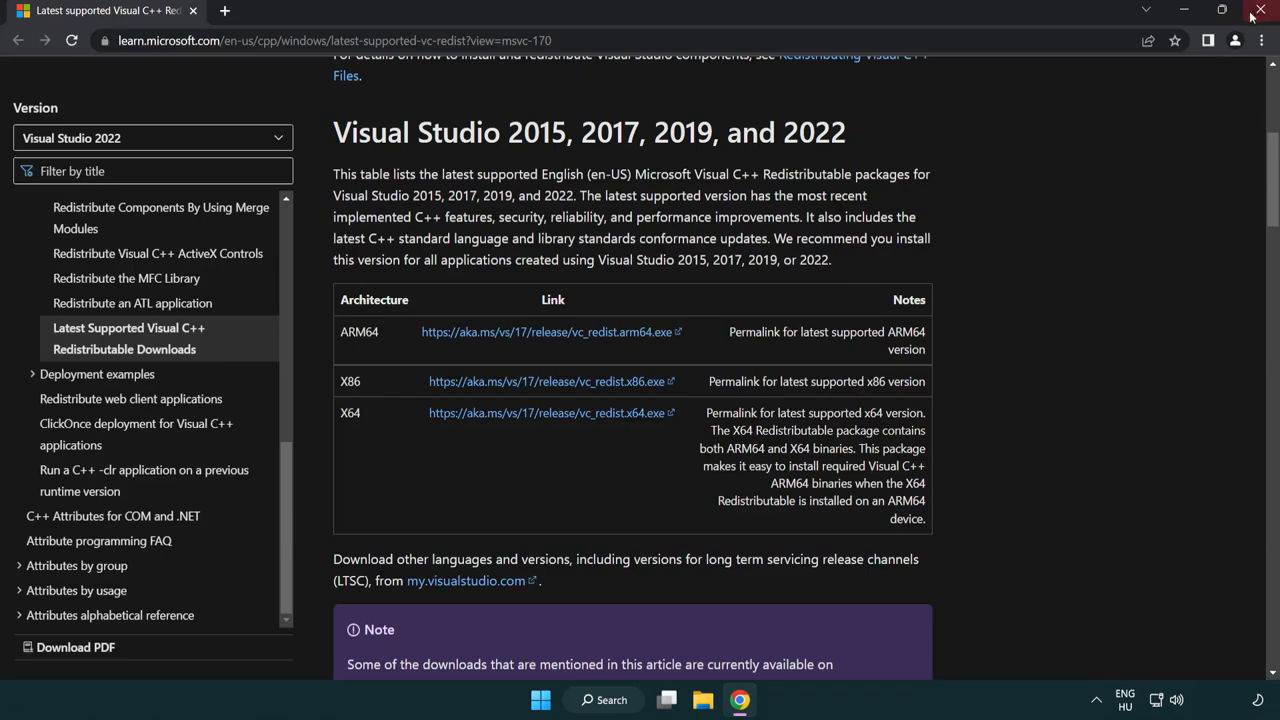
- Close Chrome, search 'cmd' and run Command Prompt as administrator
{"action": "left_click", "coordinate": [1260, 10]}
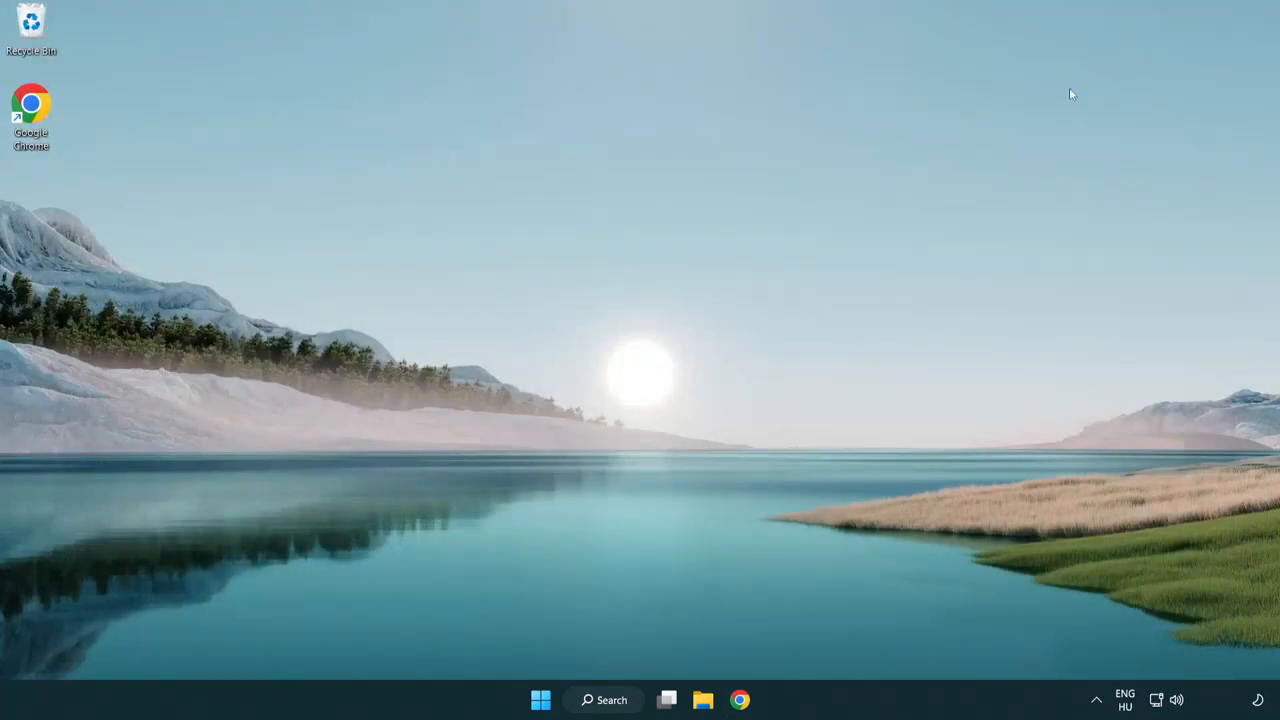
{"action": "mouse_move", "coordinate": [710, 300]}
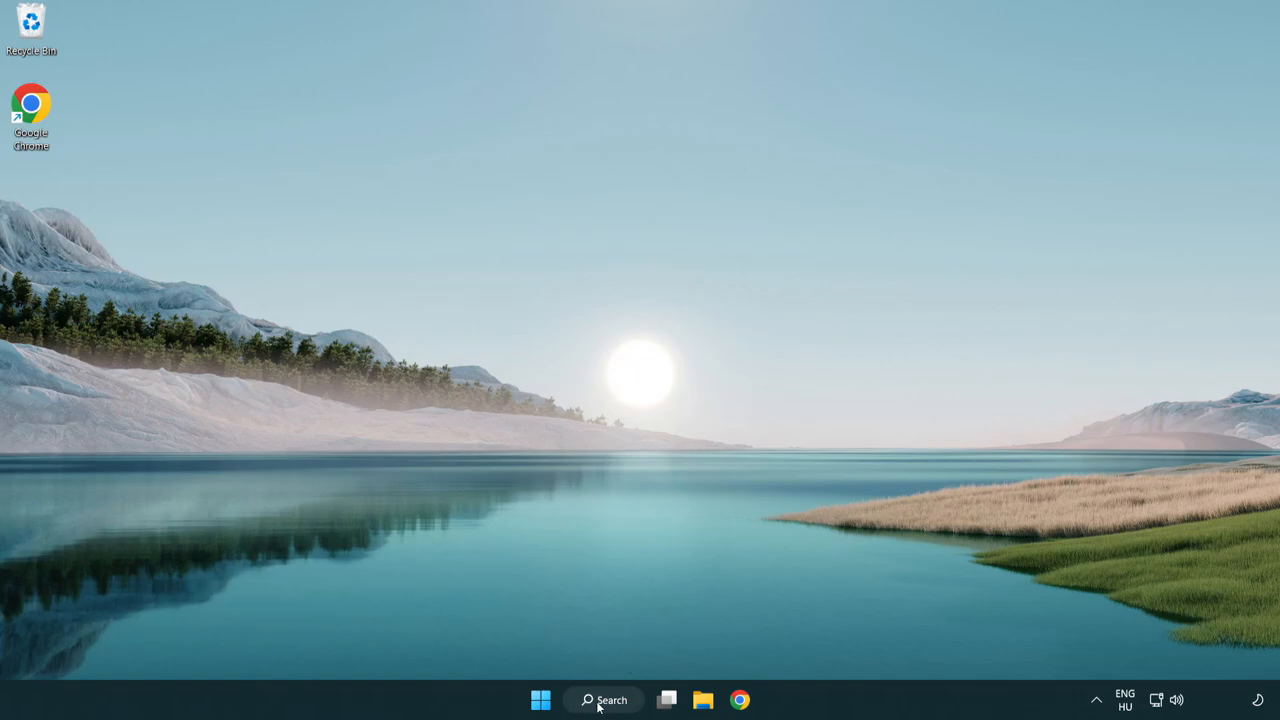
{"action": "left_click", "coordinate": [604, 700]}
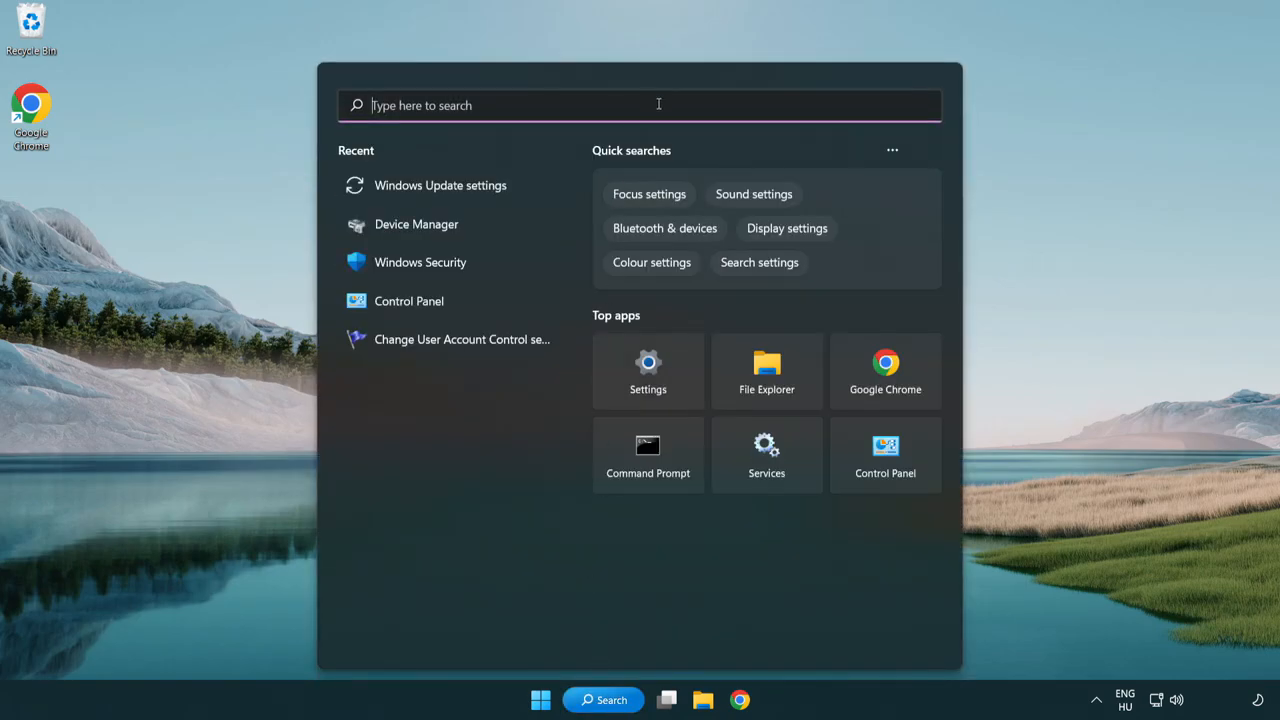
{"action": "type", "text": "cmd"}
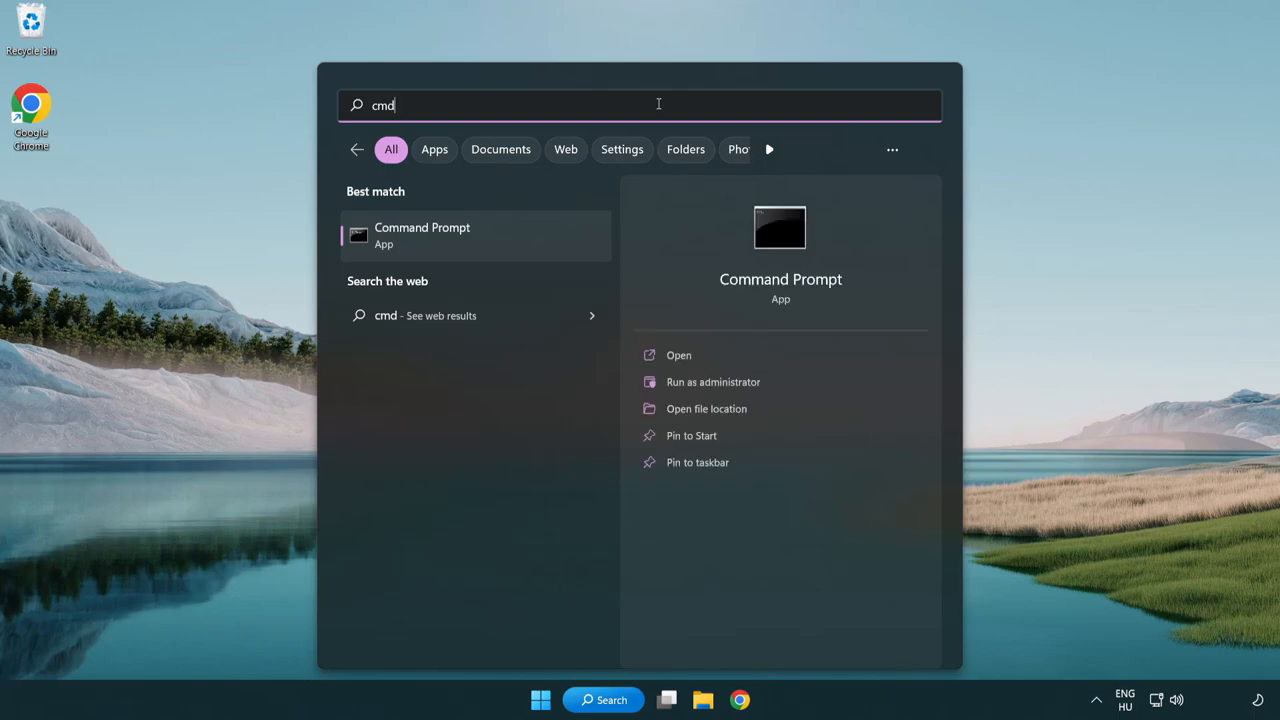
{"action": "right_click", "coordinate": [420, 236]}
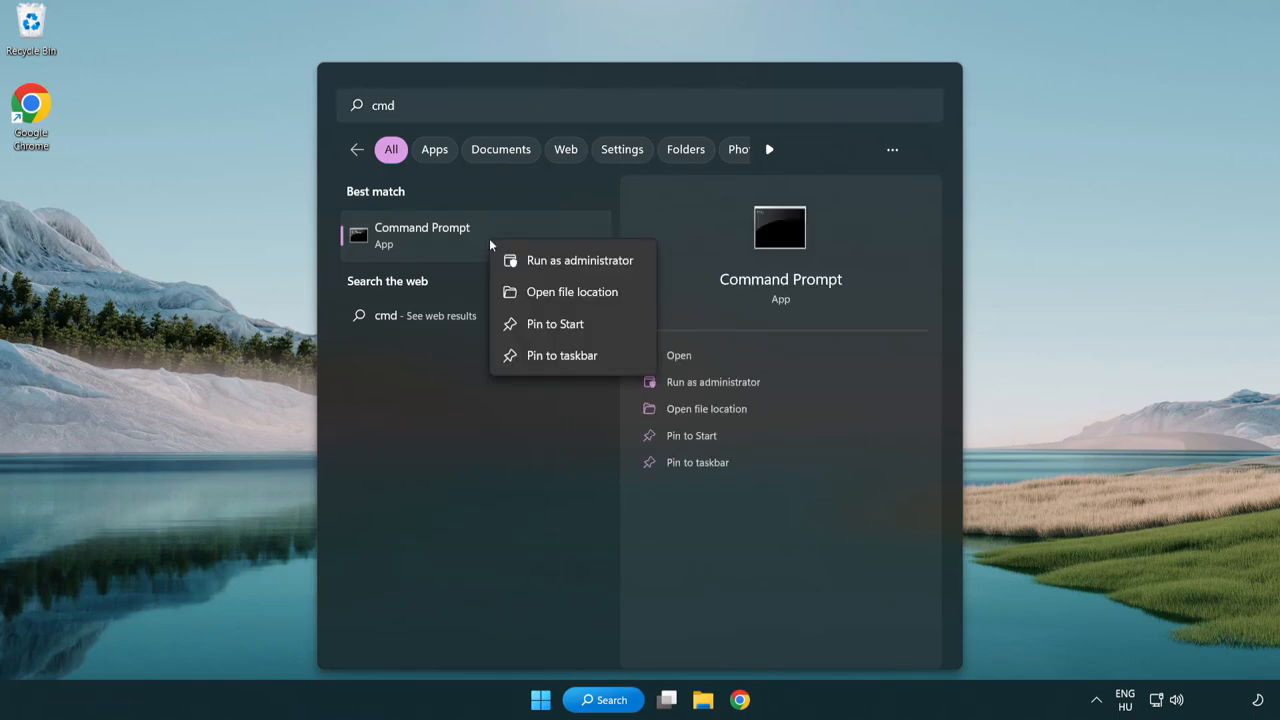
{"action": "mouse_move", "coordinate": [578, 260]}
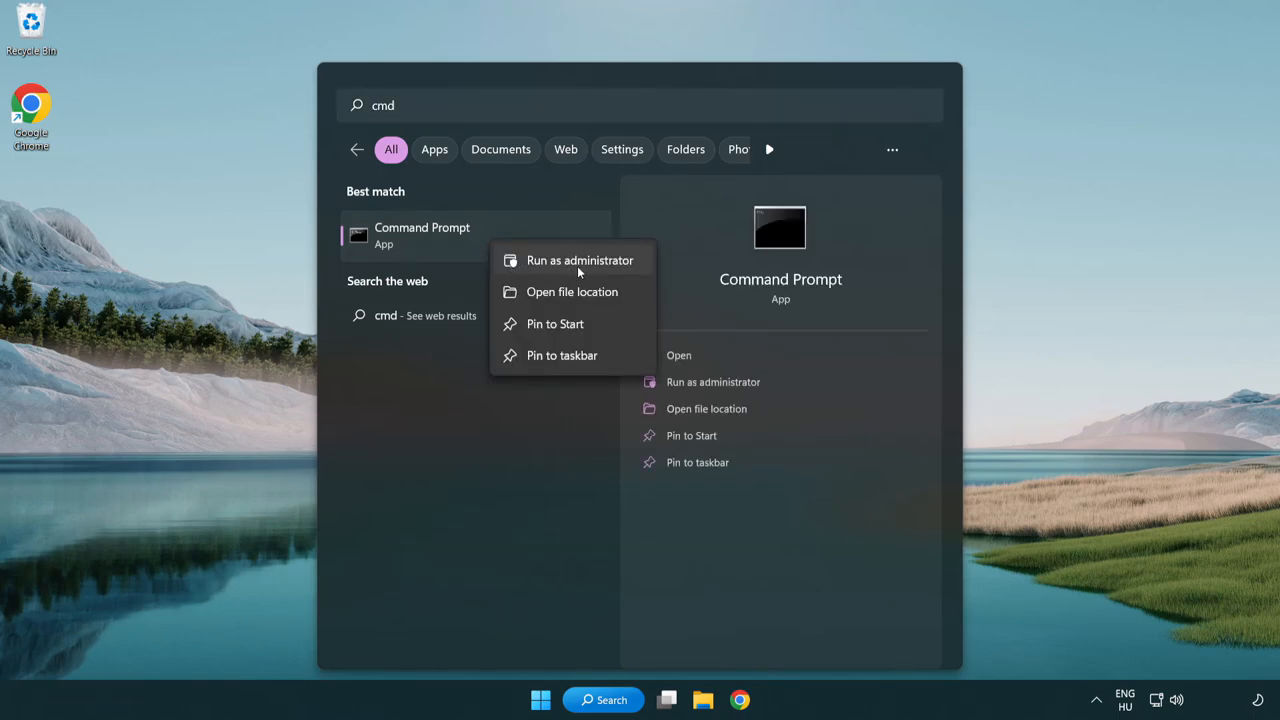
{"action": "left_click", "coordinate": [580, 260]}
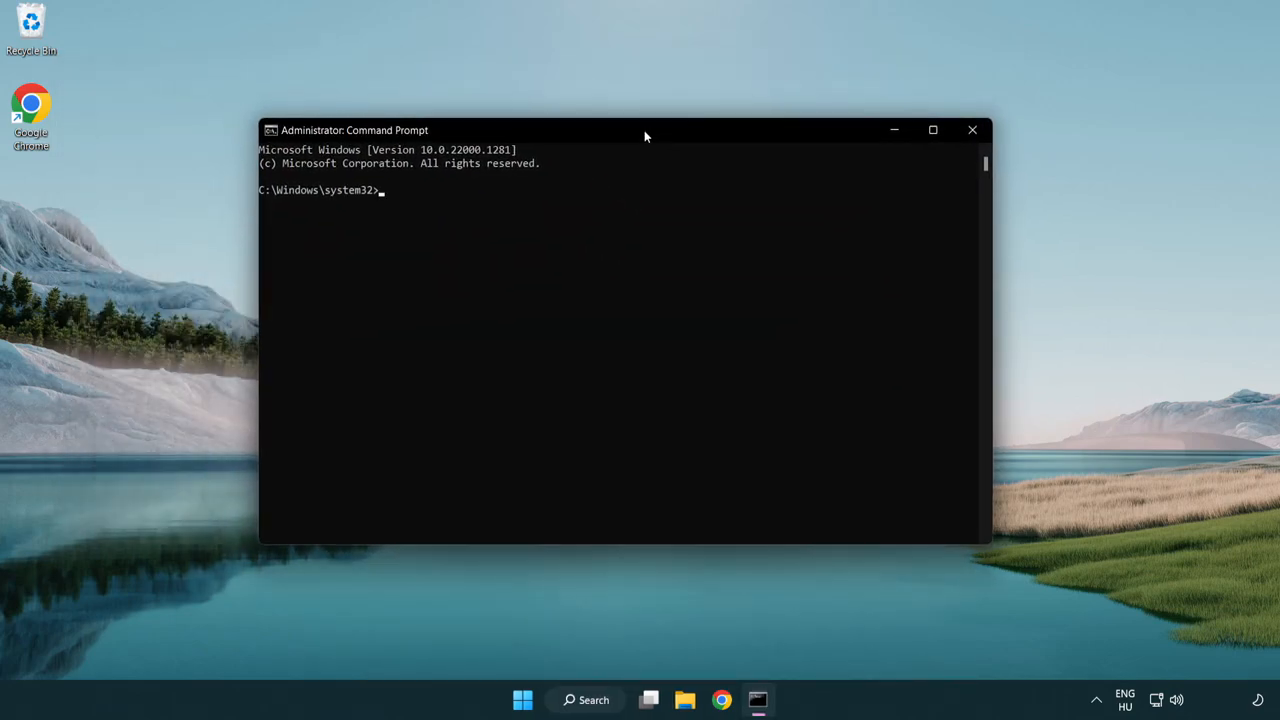
- Run sfc /scannow with no integrity violations found, close the window and show the Start power options
{"action": "type", "text": "sfc /scannow"}
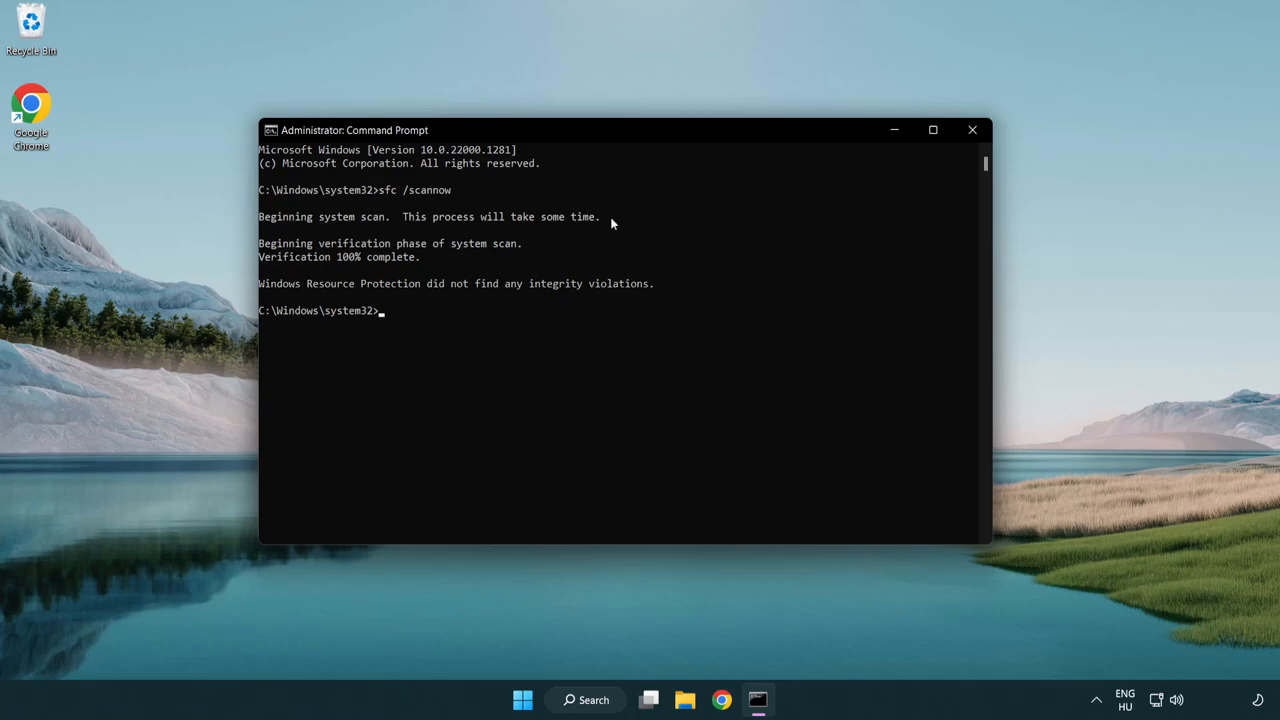
{"action": "mouse_move", "coordinate": [972, 130]}
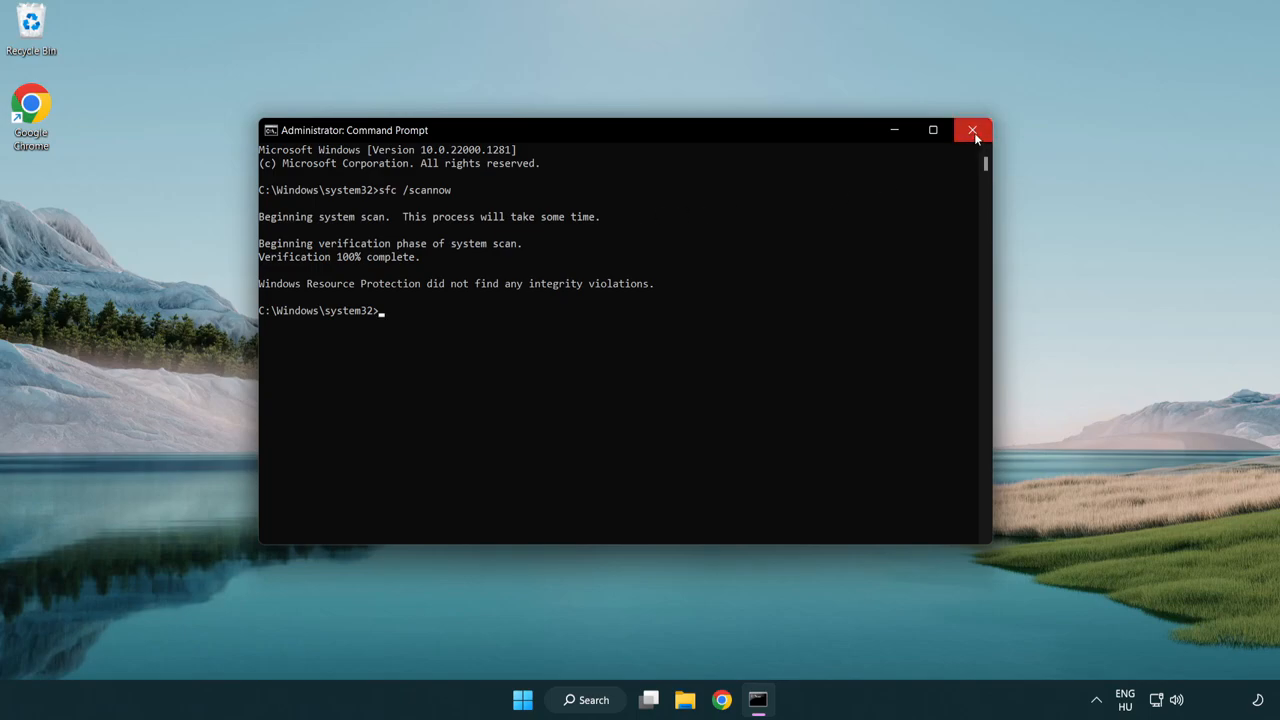
{"action": "mouse_move", "coordinate": [972, 130]}
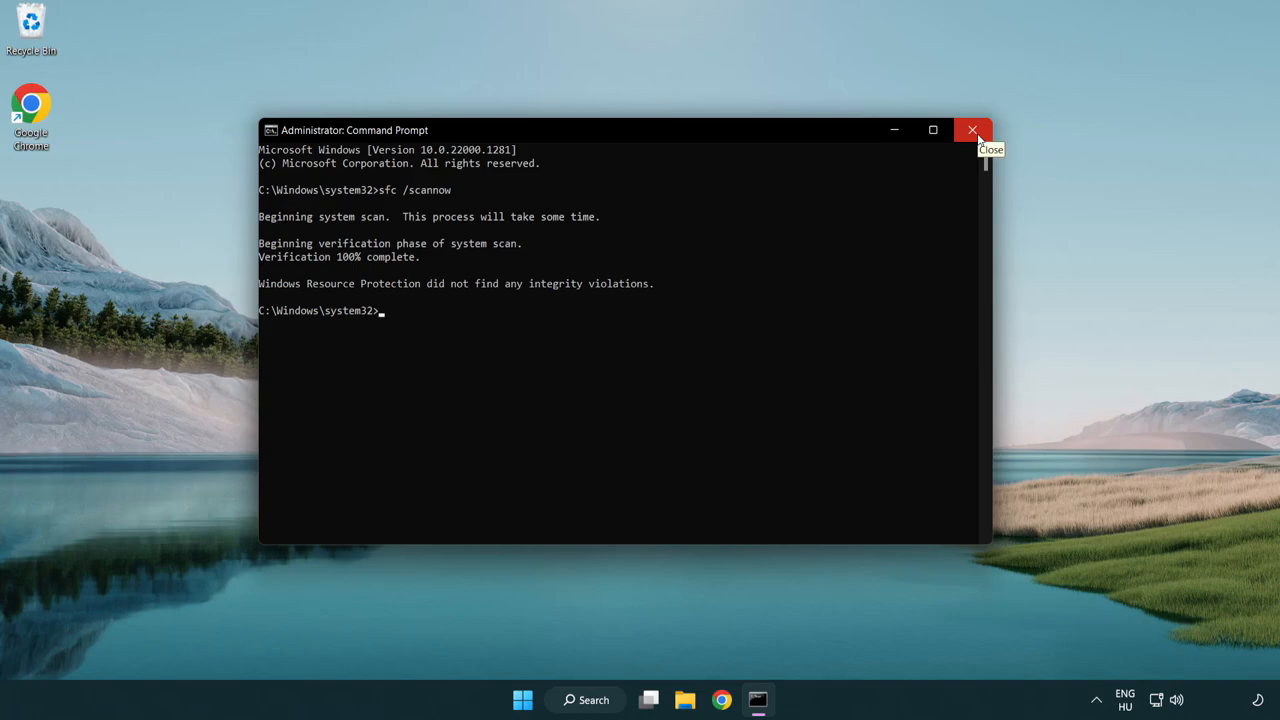
{"action": "left_click", "coordinate": [540, 700]}
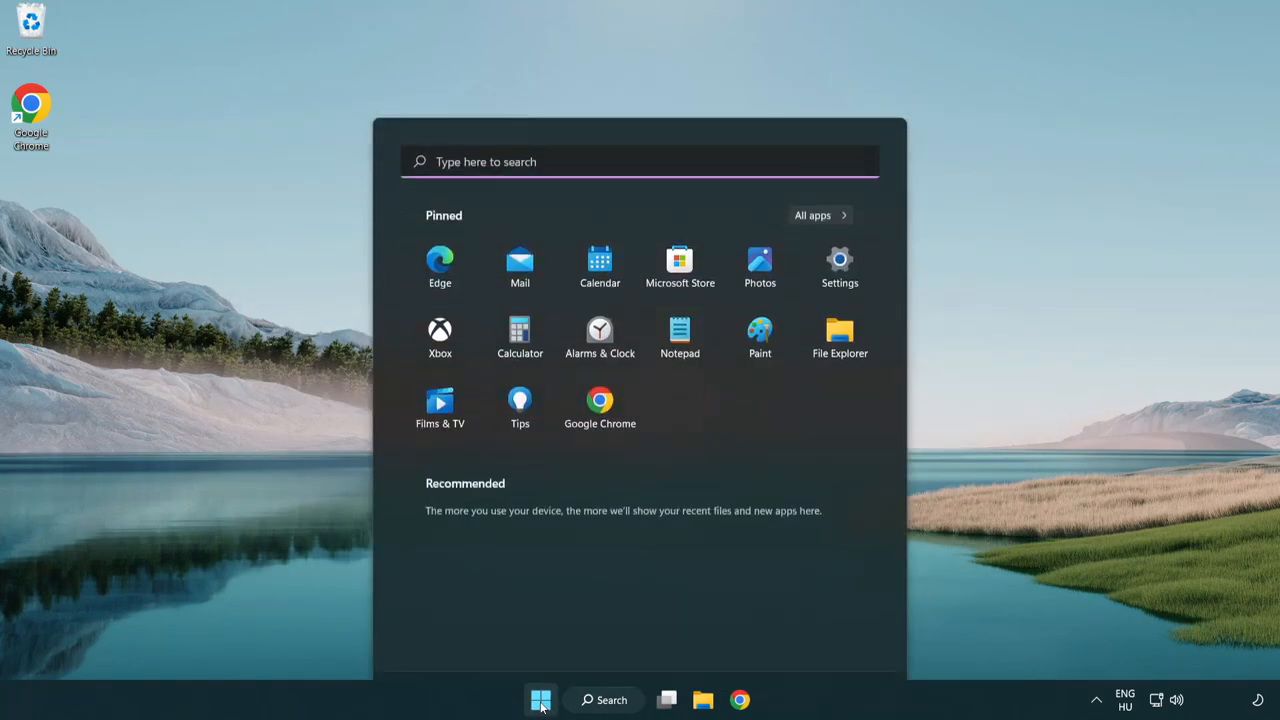
{"action": "left_click", "coordinate": [846, 642]}
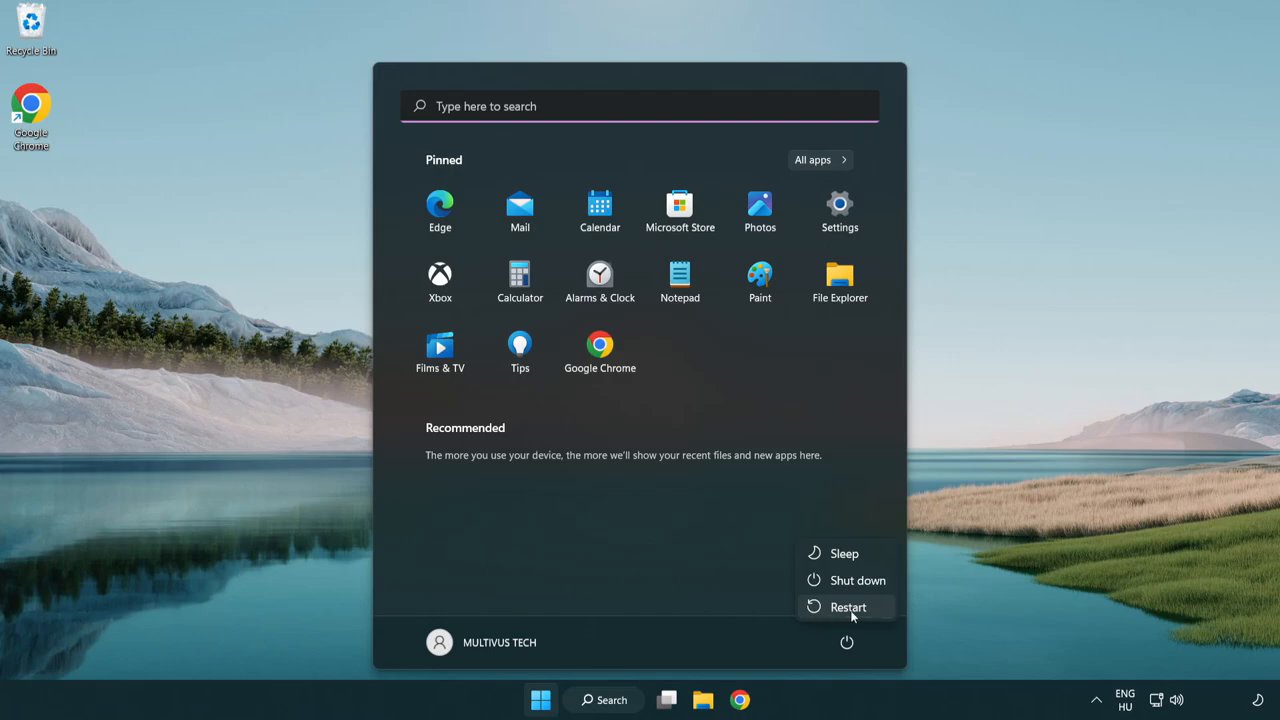
{"action": "mouse_move", "coordinate": [848, 608]}
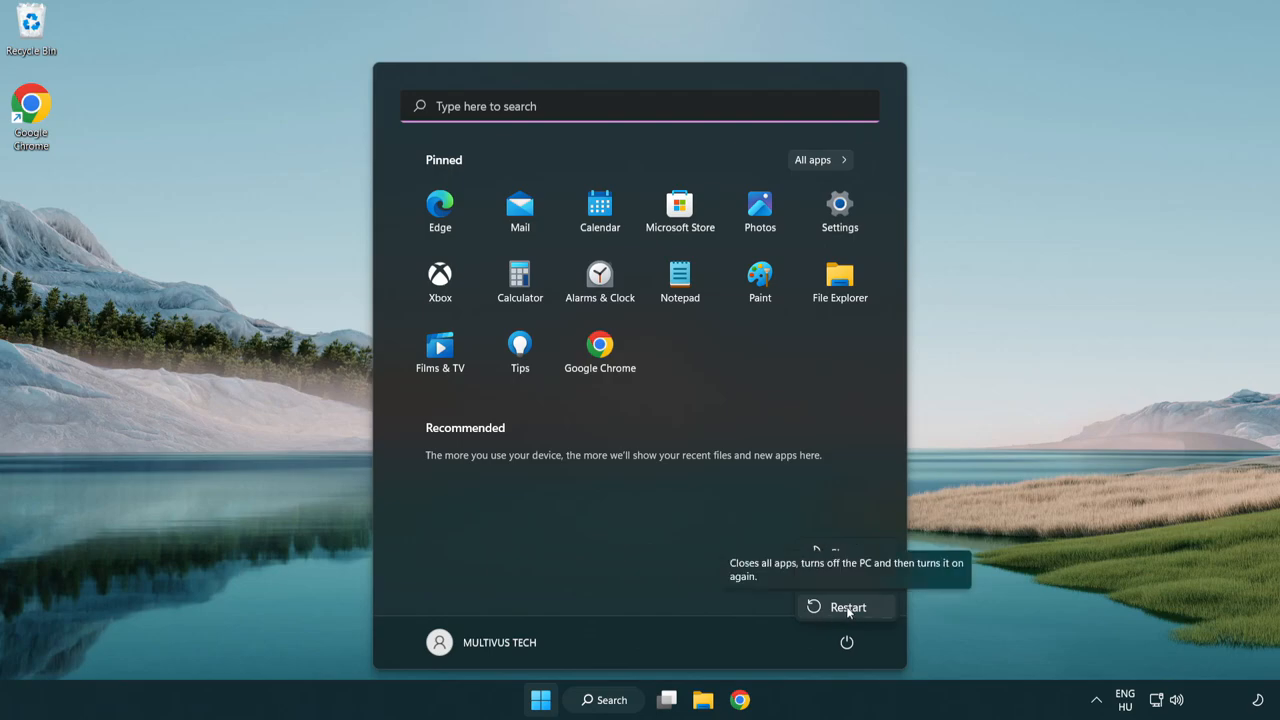